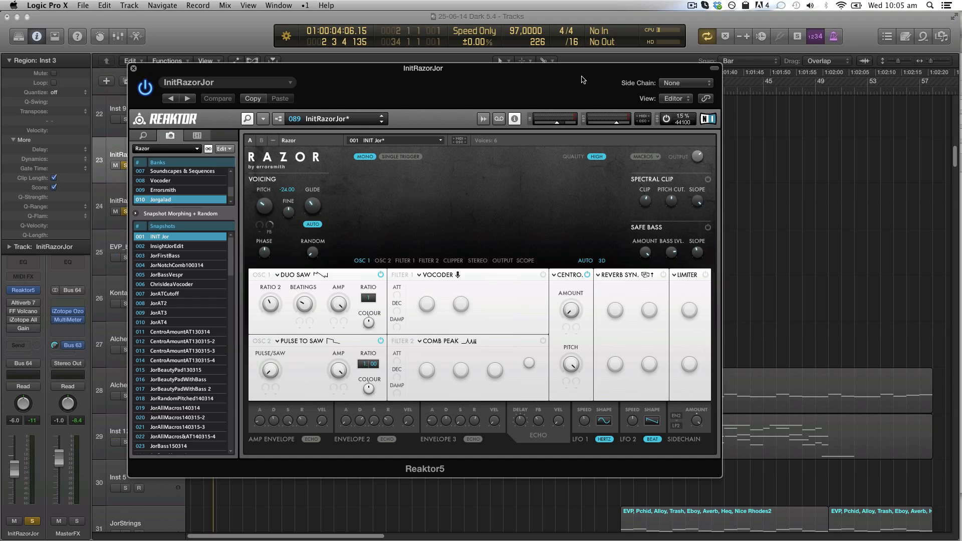
mouse_move(566, 85)
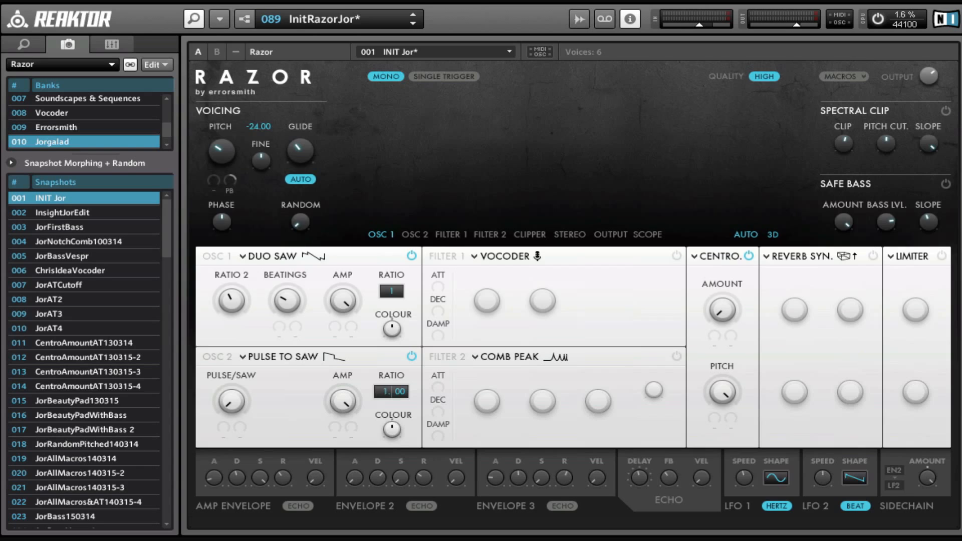
mouse_move(622, 136)
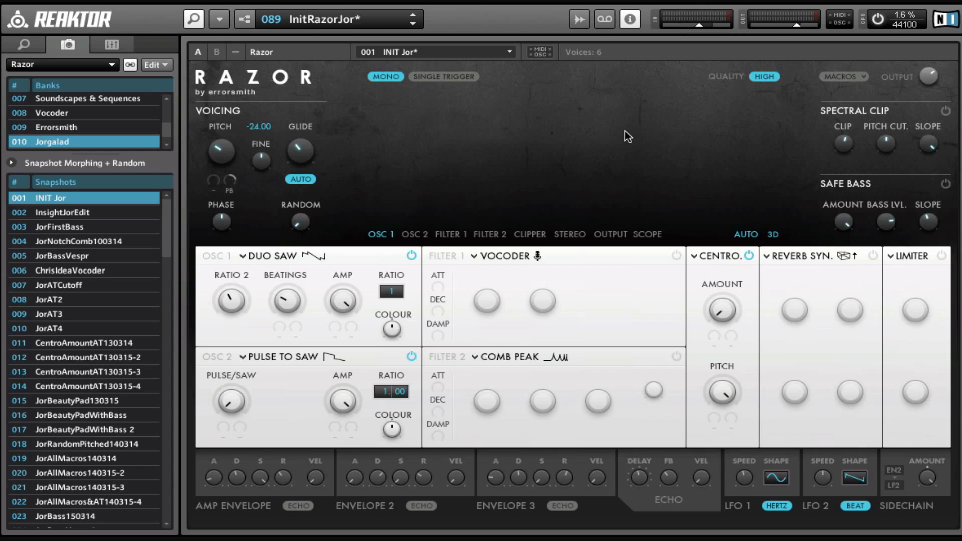
mouse_move(588, 132)
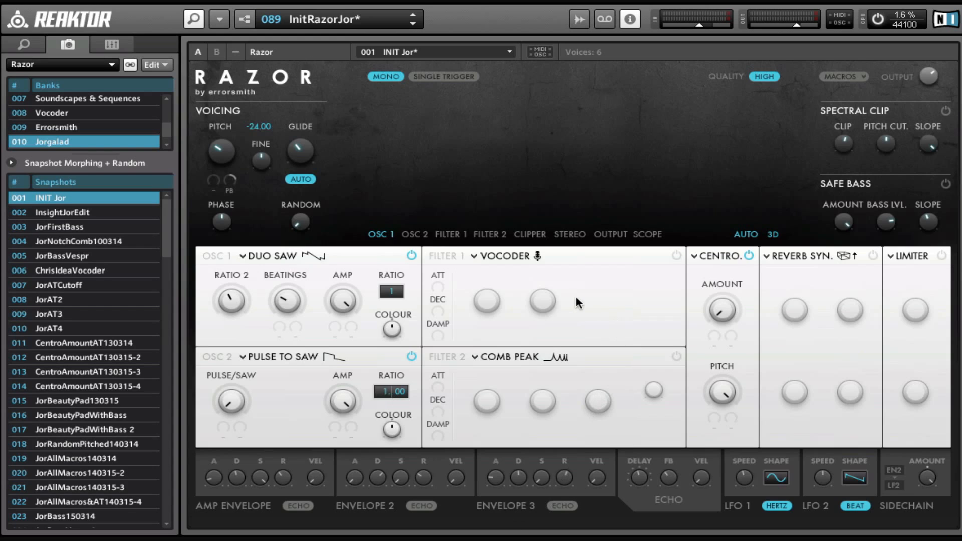
mouse_move(420, 159)
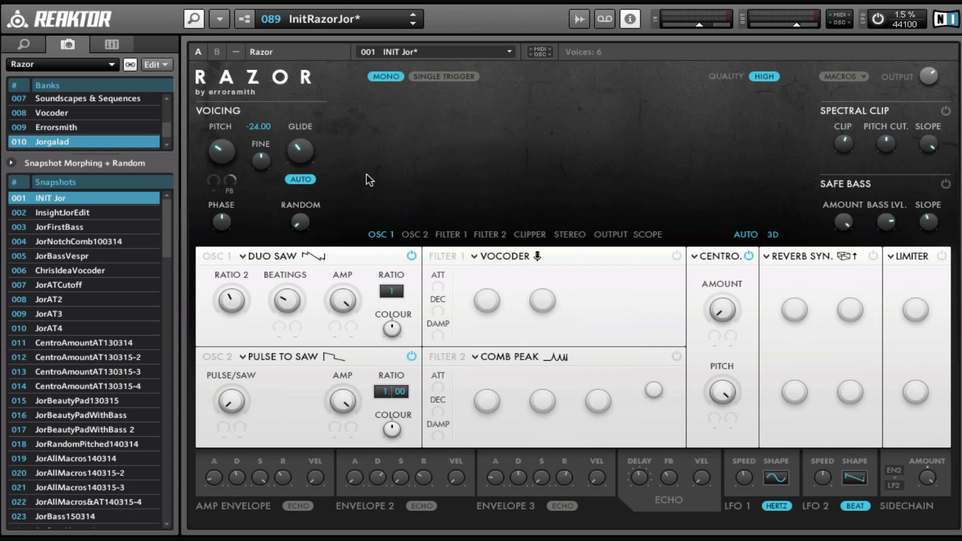
mouse_move(224, 208)
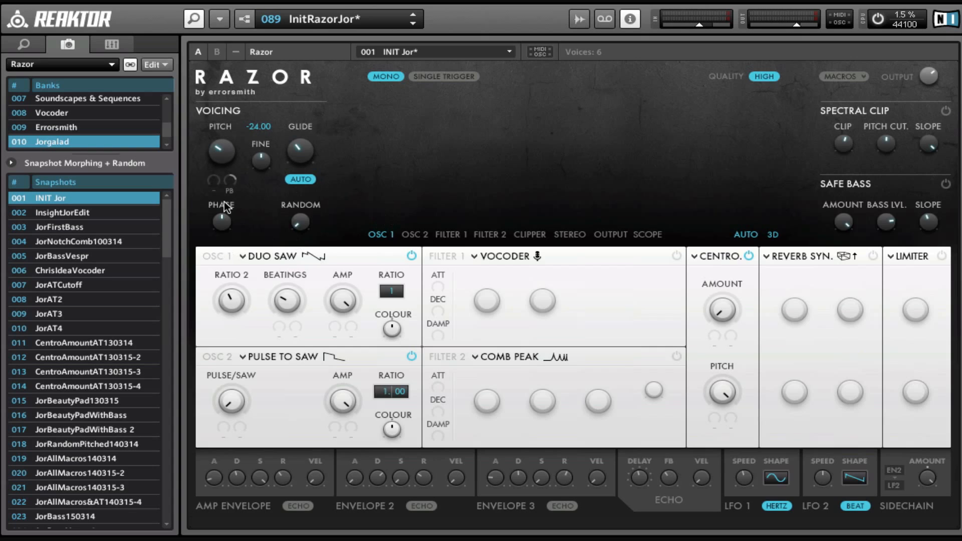
mouse_move(375, 180)
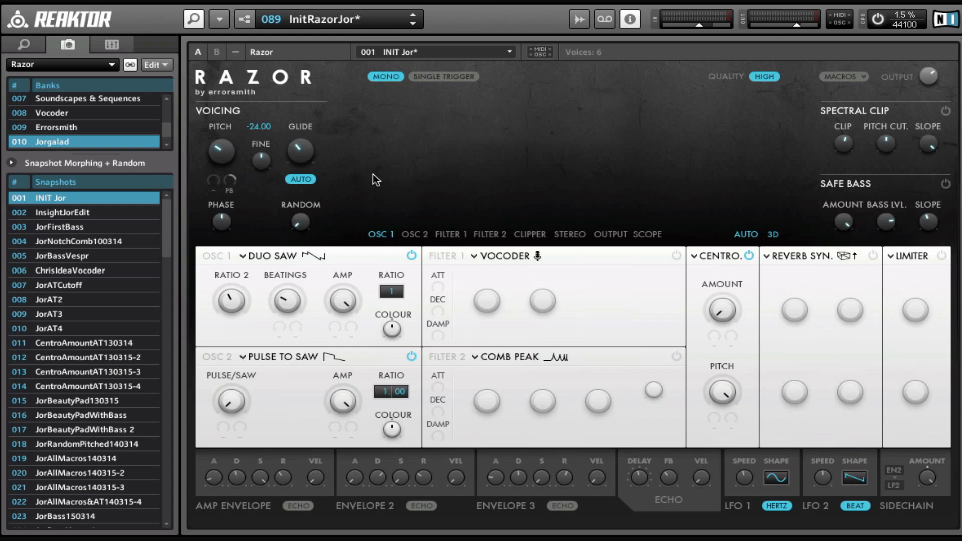
mouse_move(234, 47)
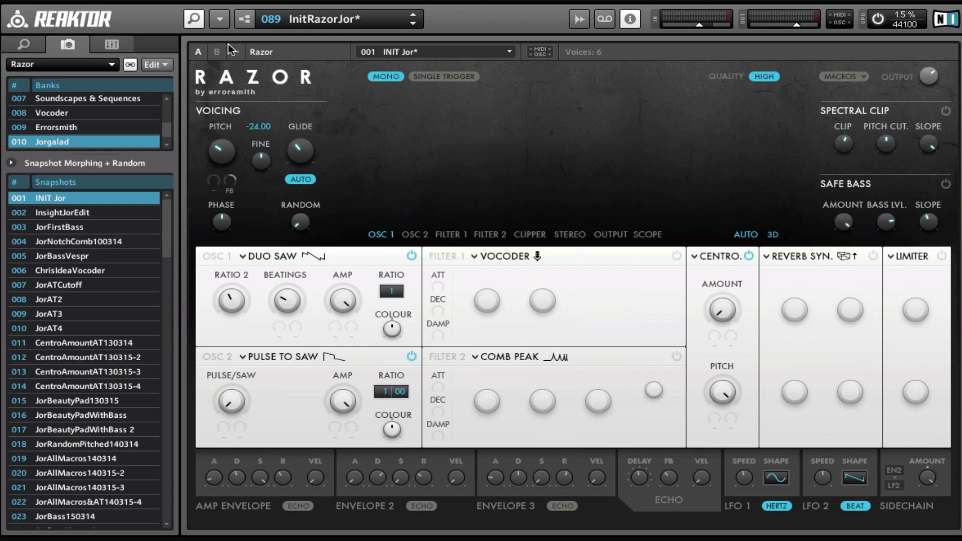
mouse_move(293, 187)
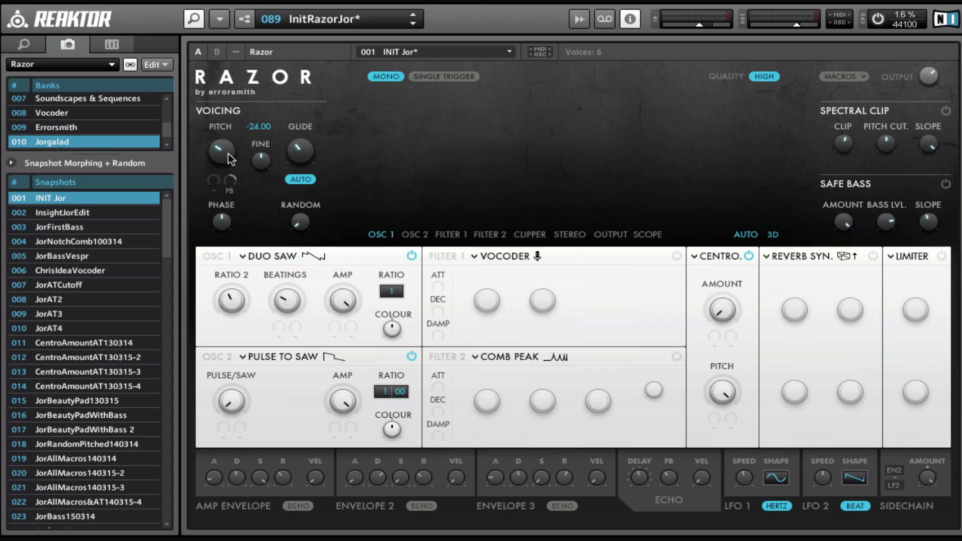
mouse_move(229, 158)
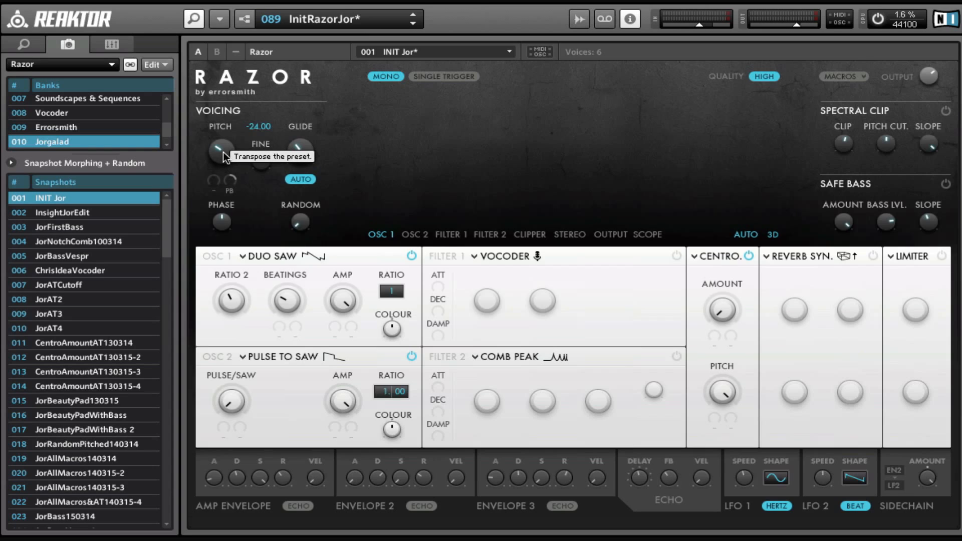
mouse_move(248, 216)
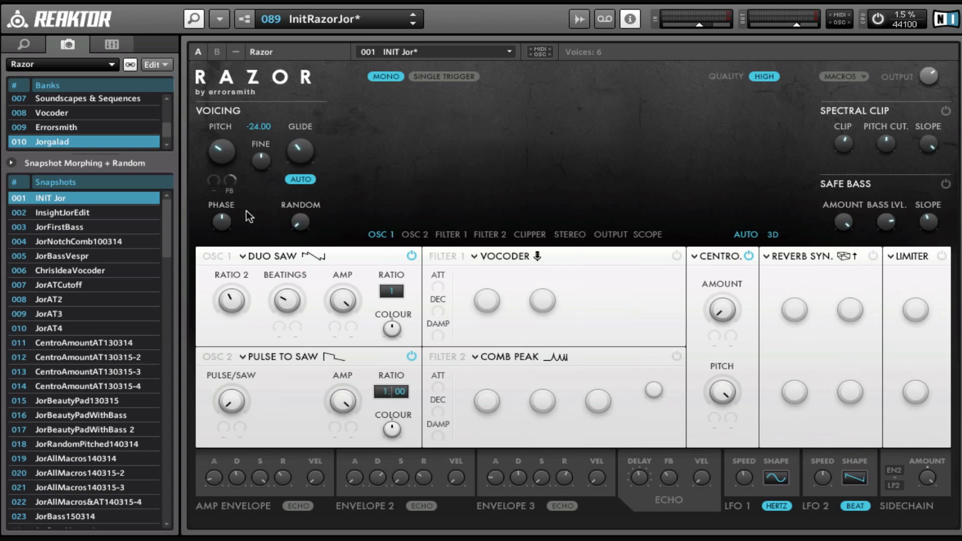
mouse_move(273, 457)
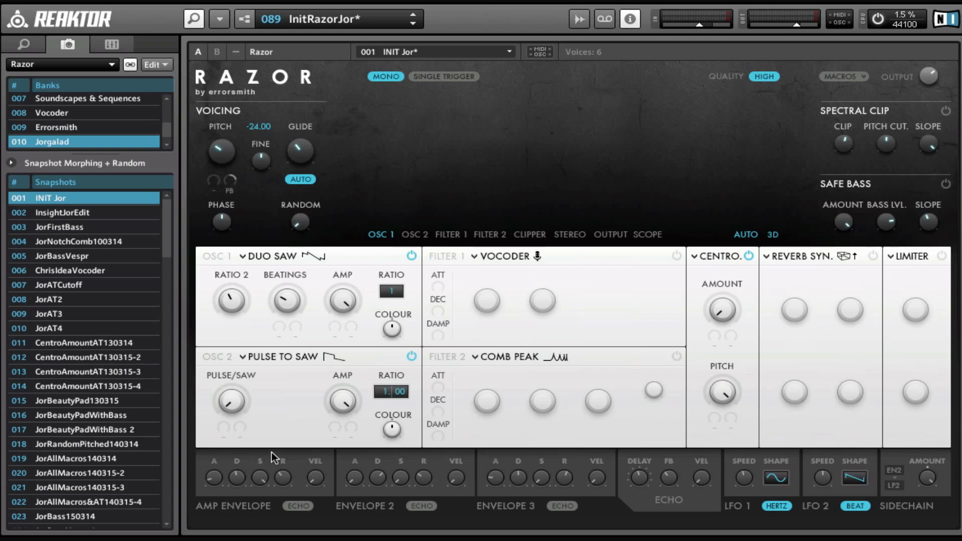
mouse_move(347, 417)
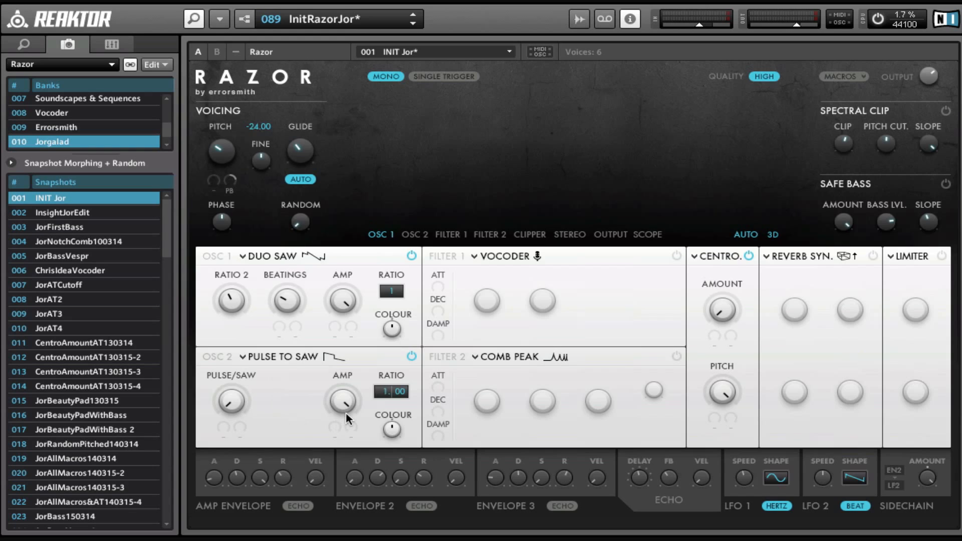
mouse_move(416, 264)
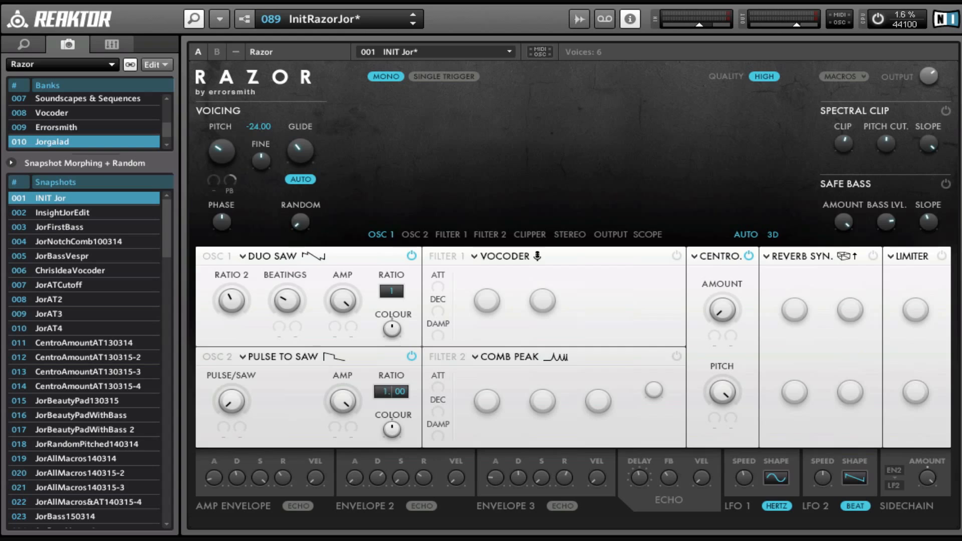
mouse_move(381, 189)
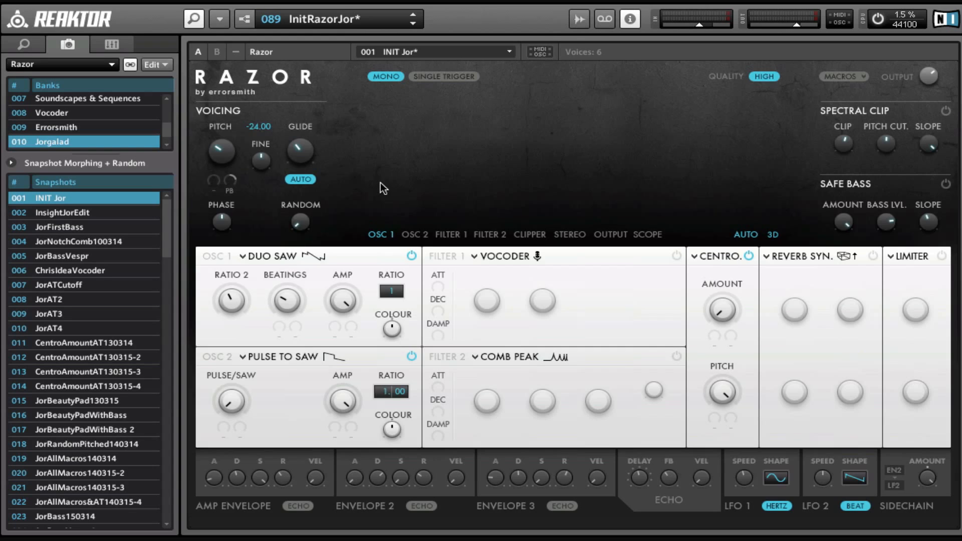
mouse_move(395, 261)
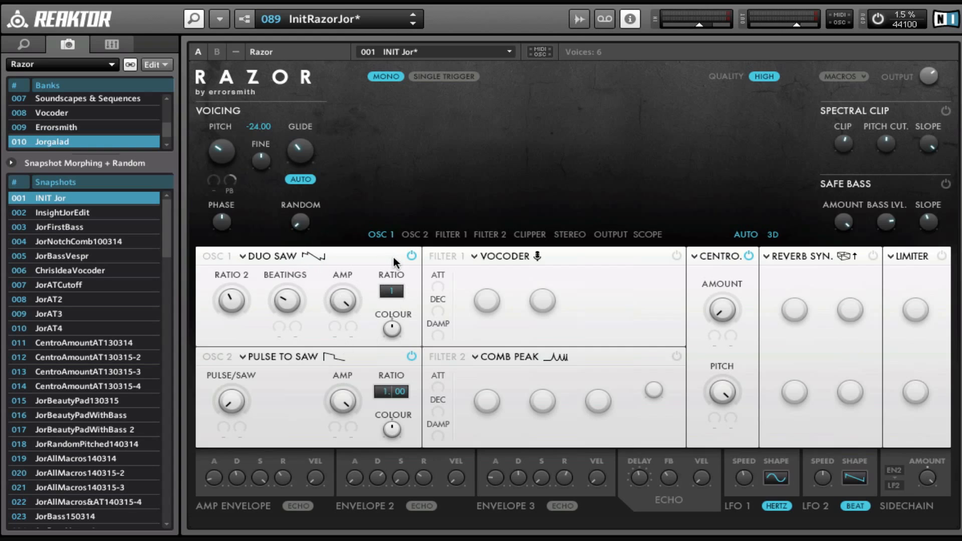
mouse_move(275, 316)
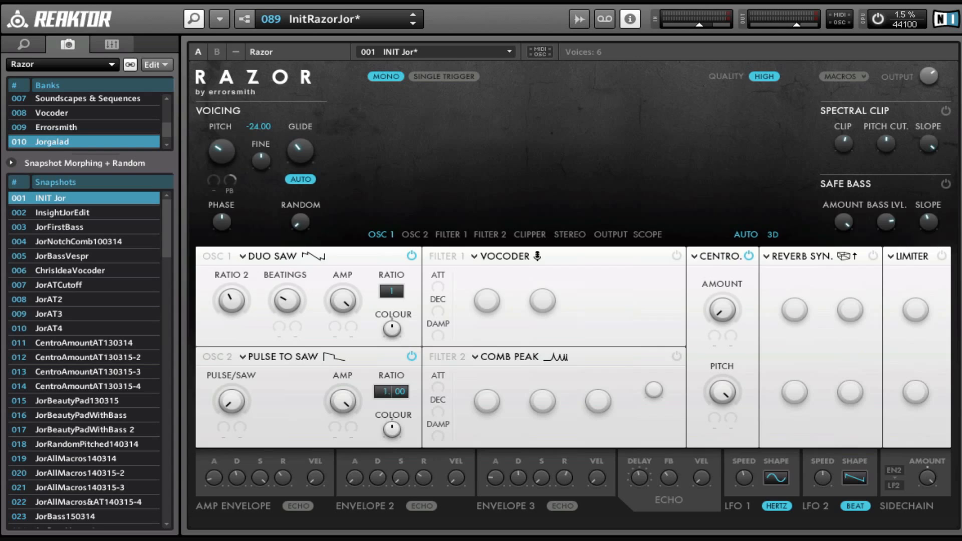
mouse_move(499, 124)
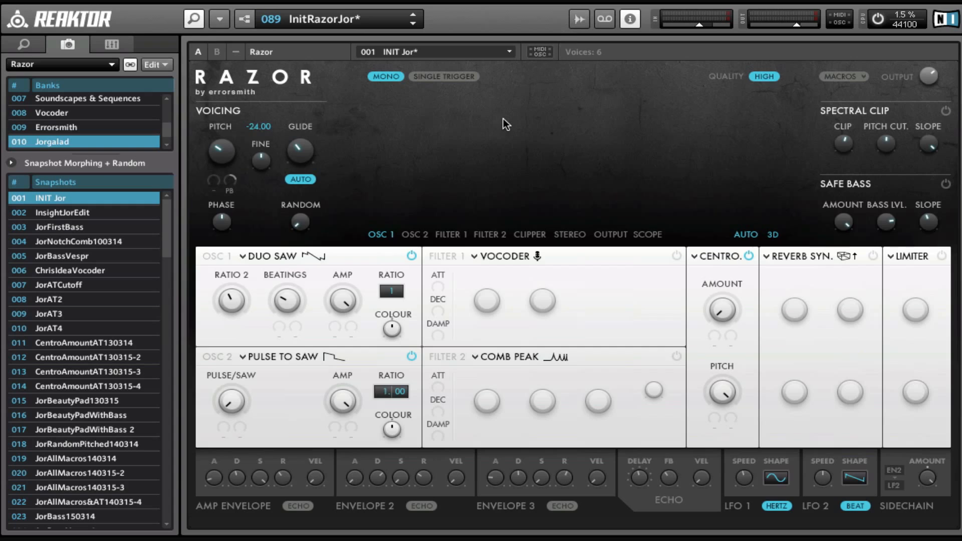
mouse_move(538, 150)
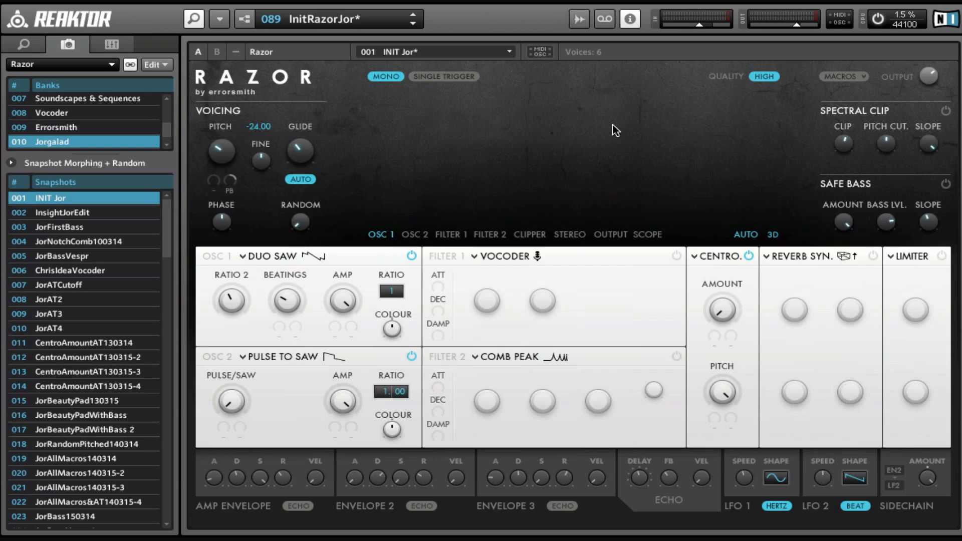
mouse_move(628, 19)
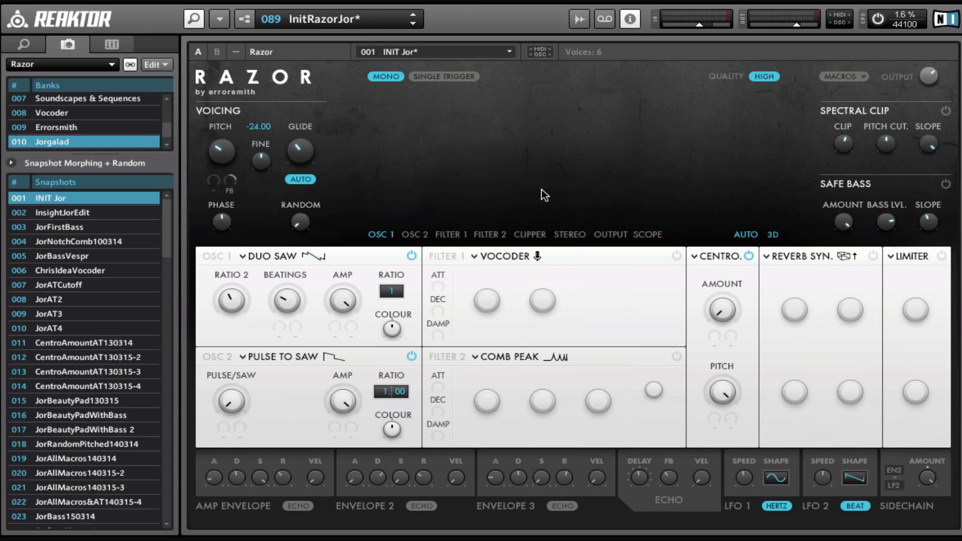
mouse_move(289, 235)
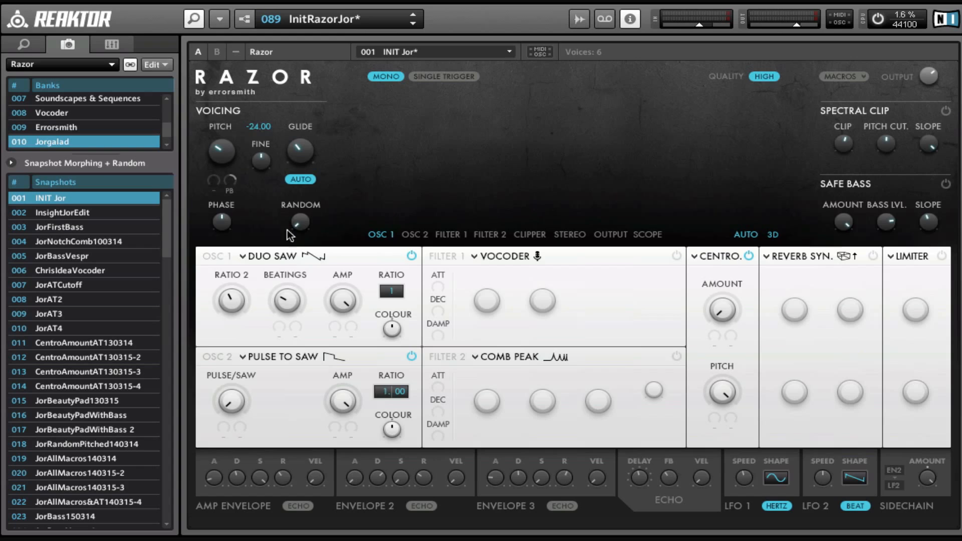
mouse_move(255, 288)
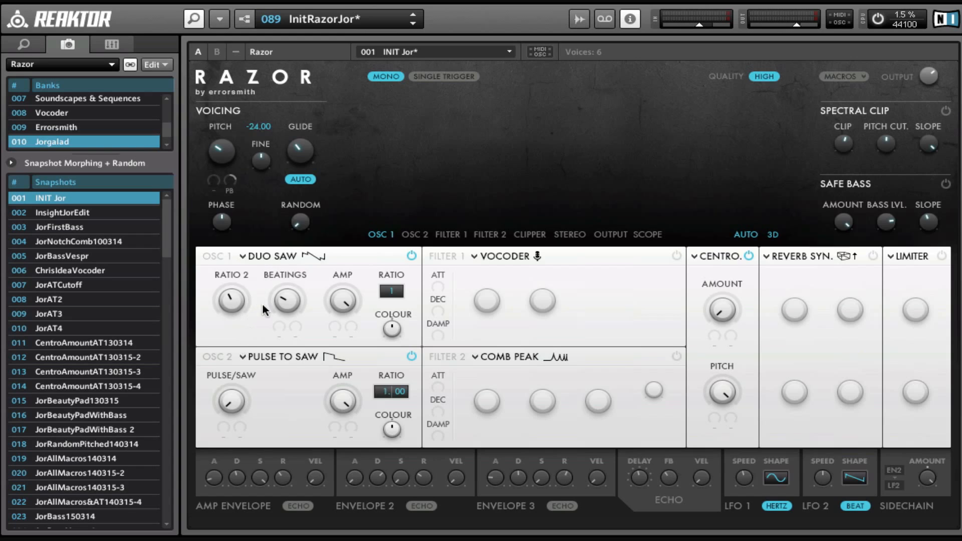
mouse_move(565, 21)
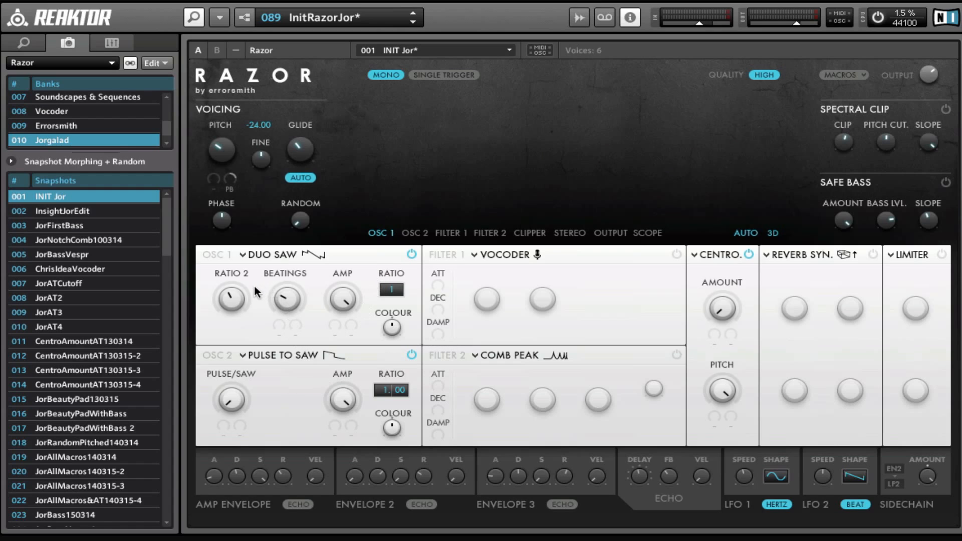
Step: Sweep oscillator 1's pulse-to-saw blend and peek at Filter 1's type list
left_click(269, 254)
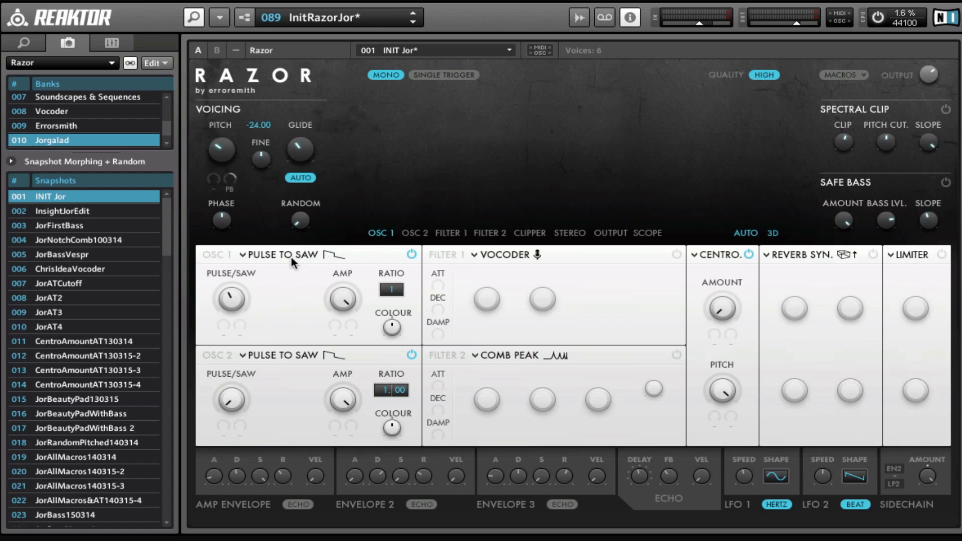
mouse_move(395, 277)
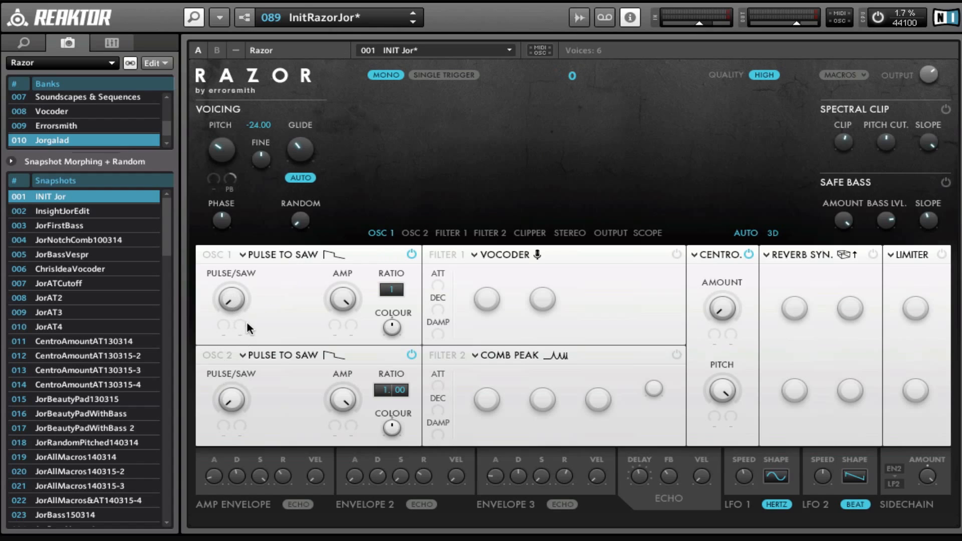
mouse_move(296, 300)
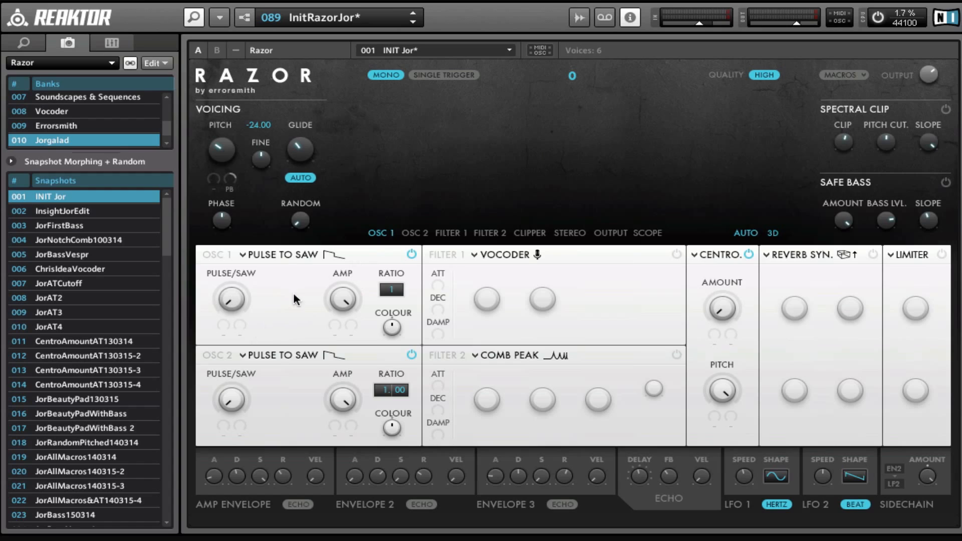
mouse_move(254, 316)
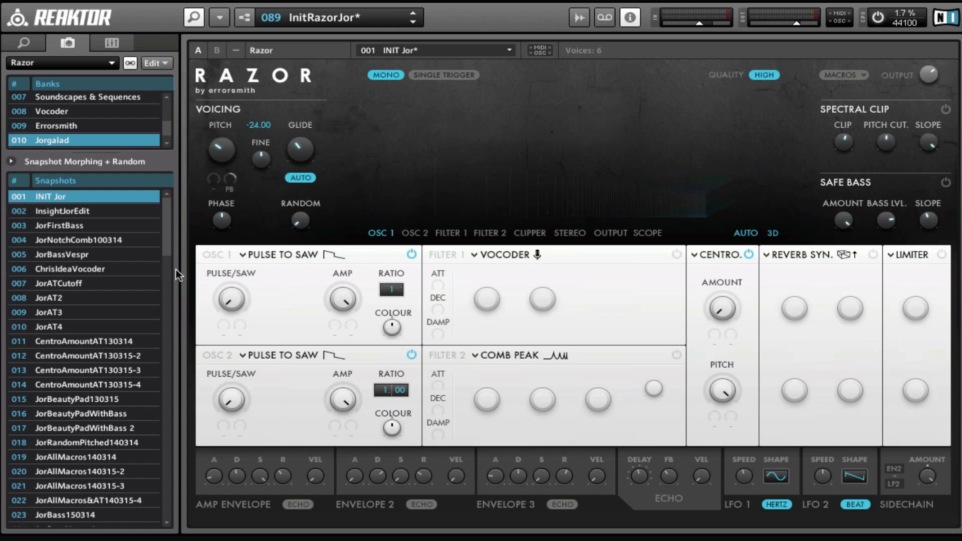
mouse_move(249, 278)
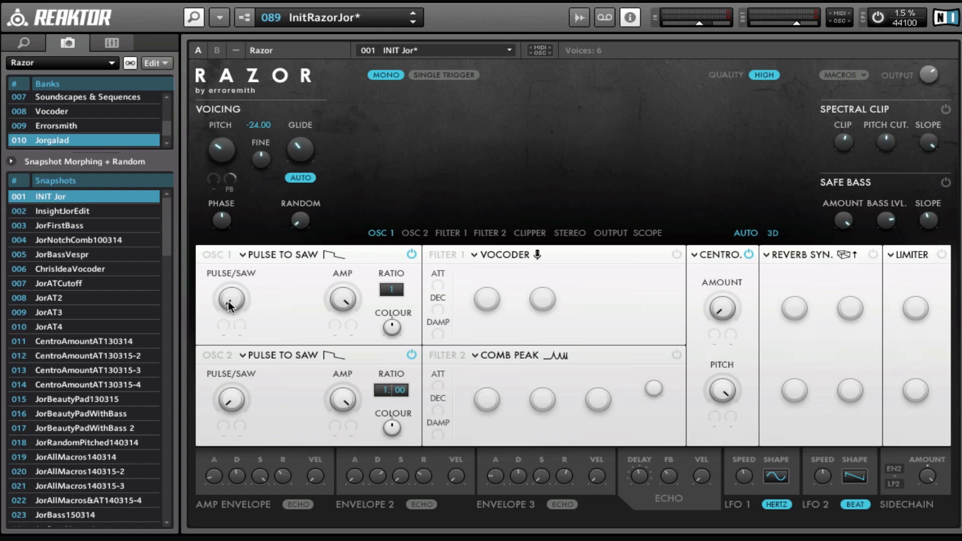
left_click_drag(230, 300, 233, 292)
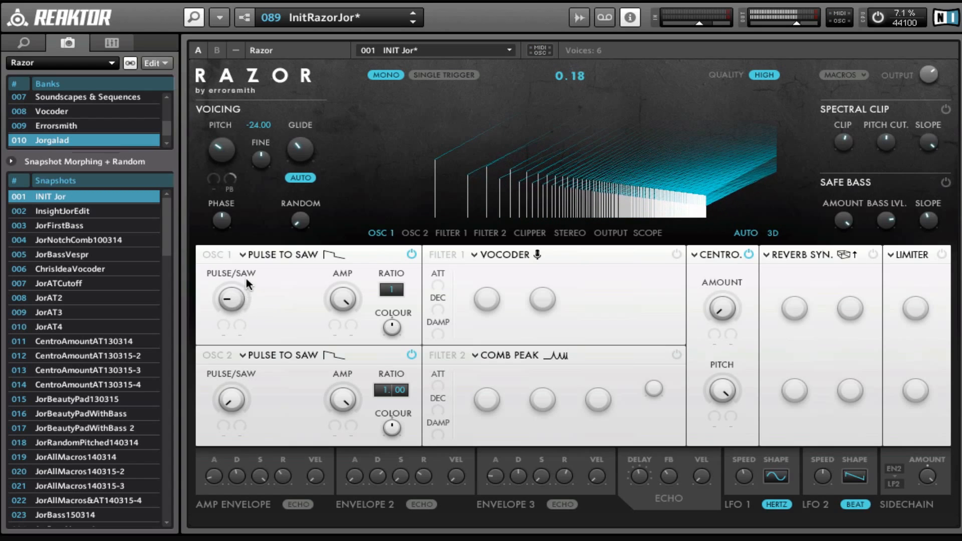
left_click_drag(230, 298, 231, 312)
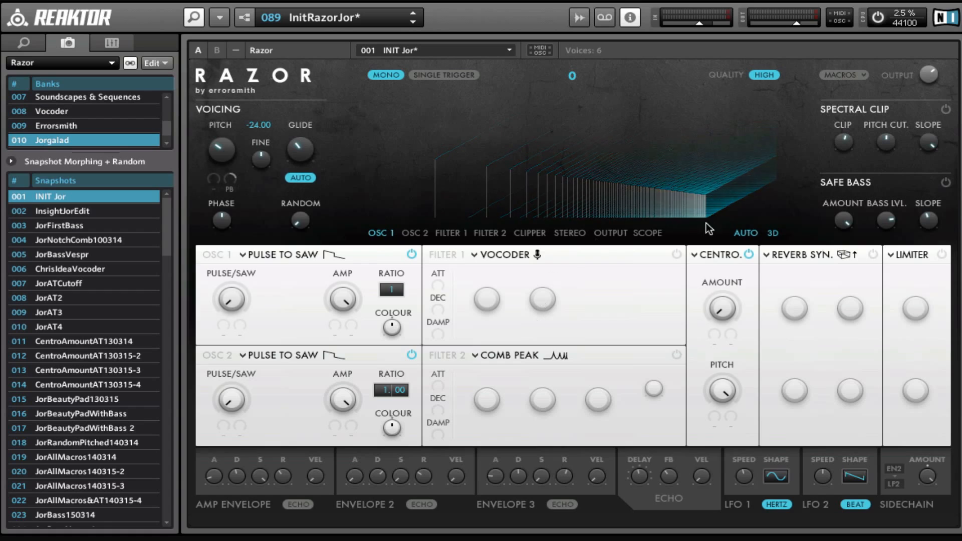
mouse_move(490, 323)
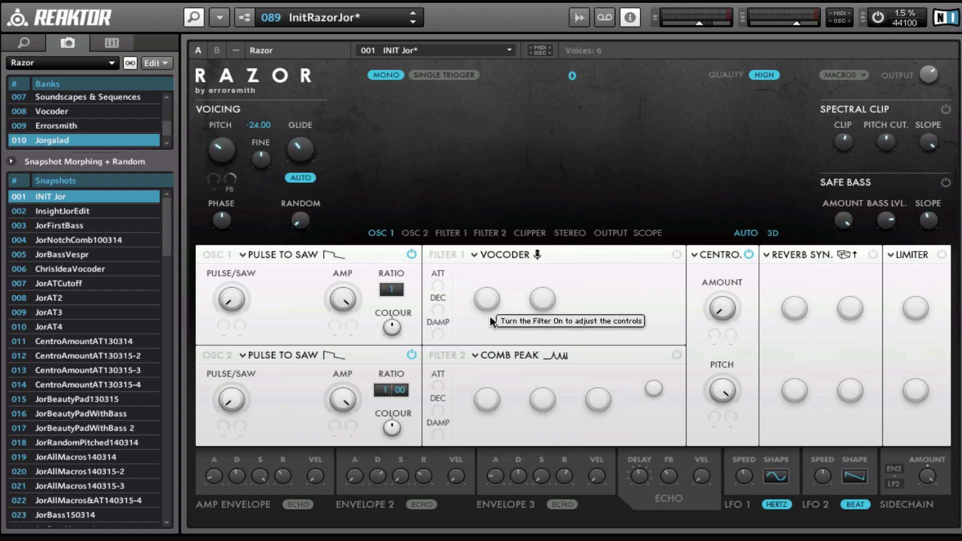
mouse_move(347, 213)
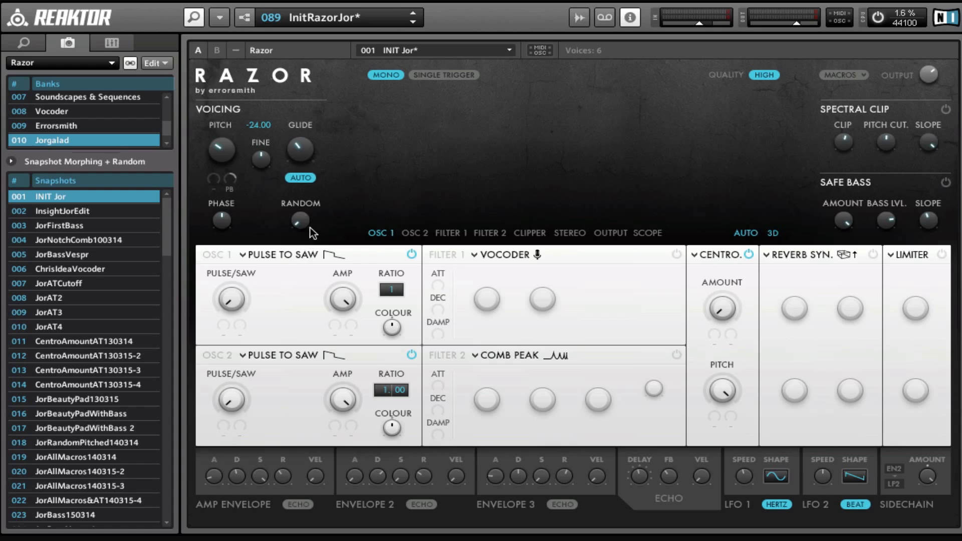
mouse_move(191, 254)
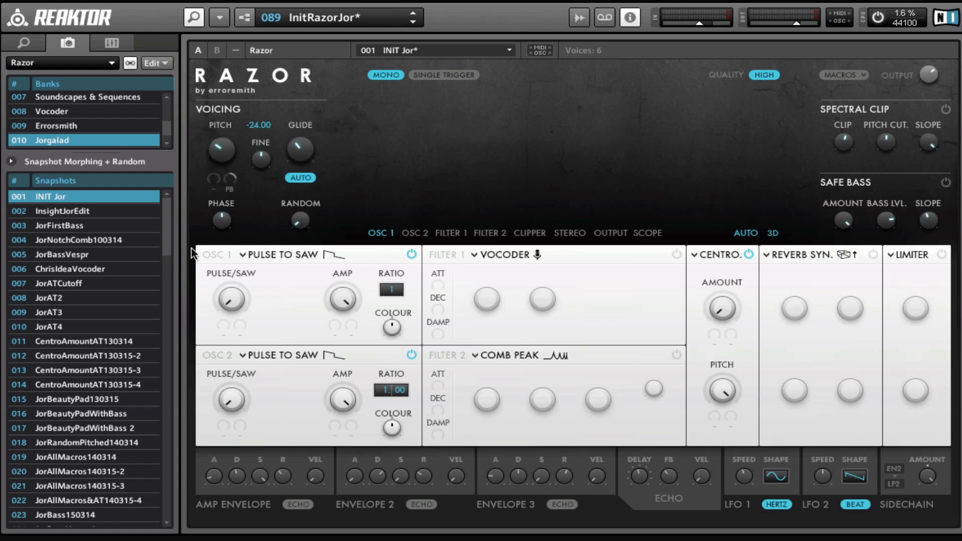
mouse_move(270, 245)
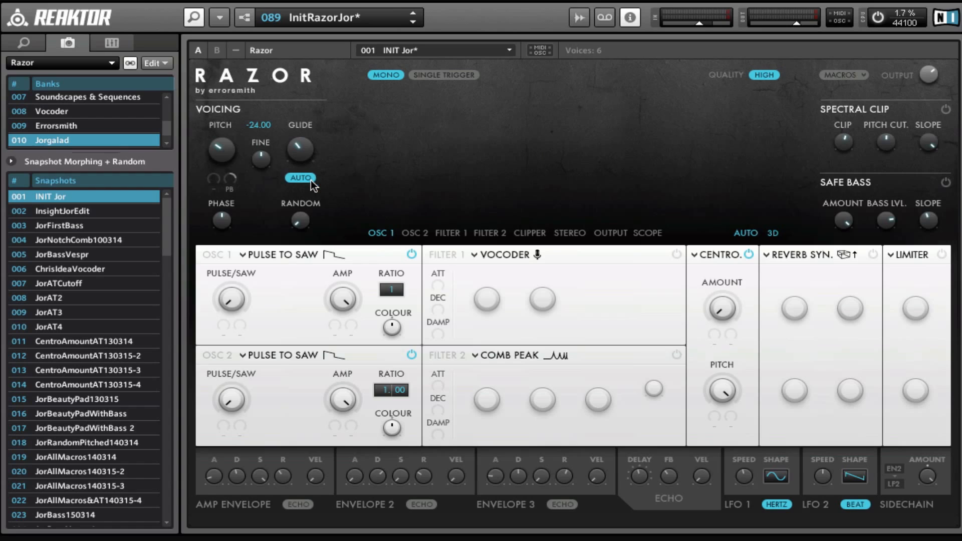
mouse_move(563, 204)
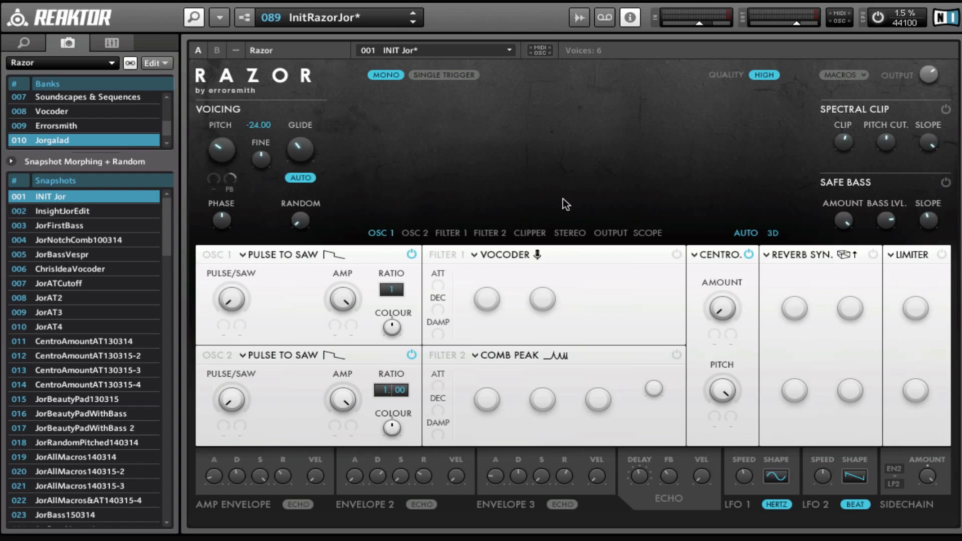
mouse_move(277, 126)
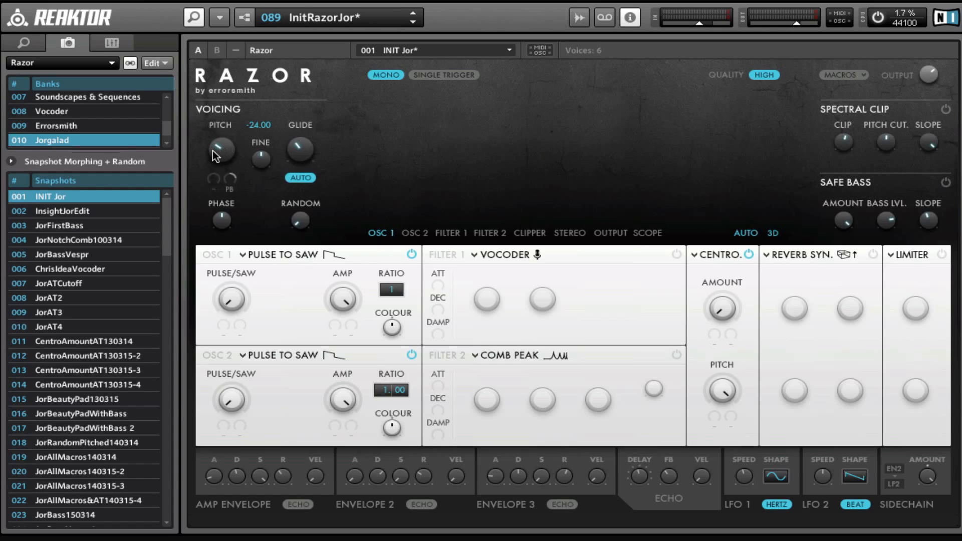
mouse_move(225, 153)
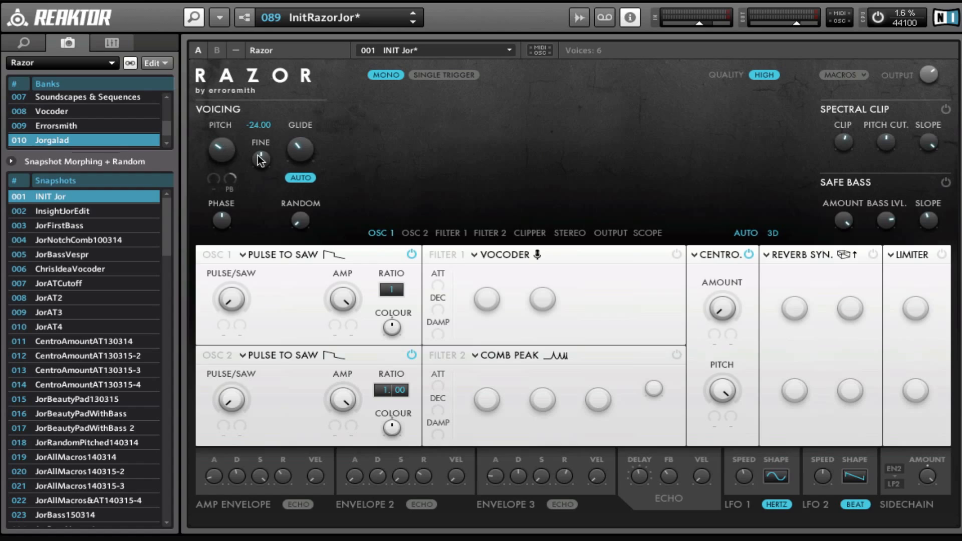
mouse_move(259, 150)
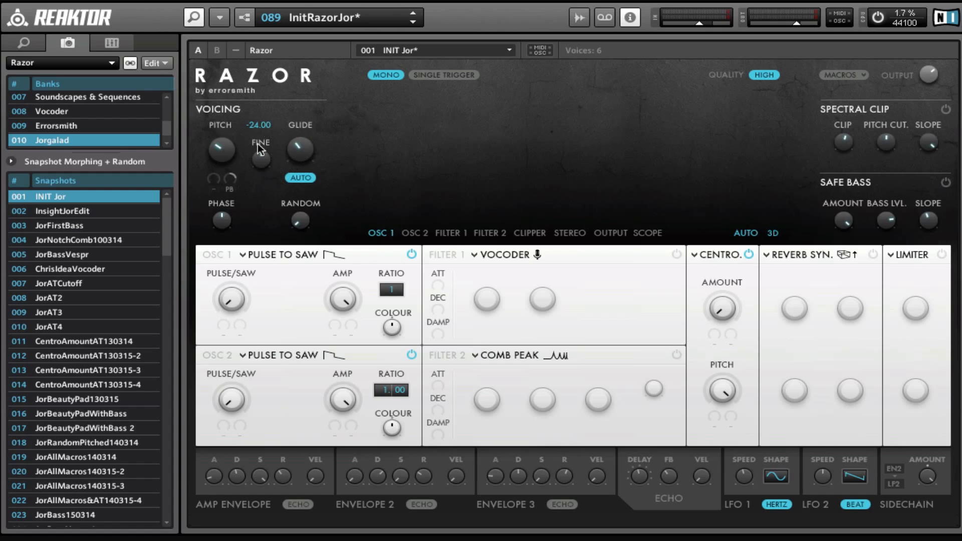
mouse_move(228, 132)
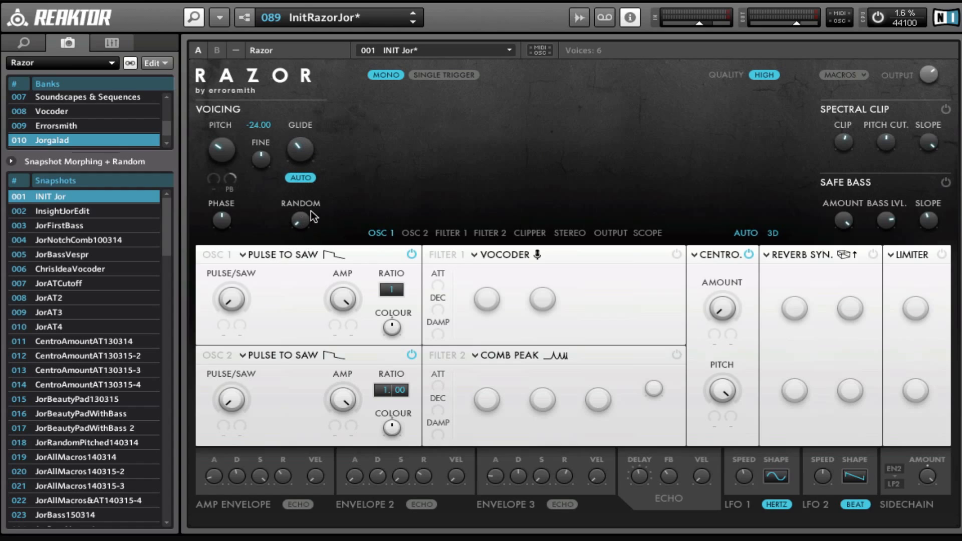
mouse_move(295, 236)
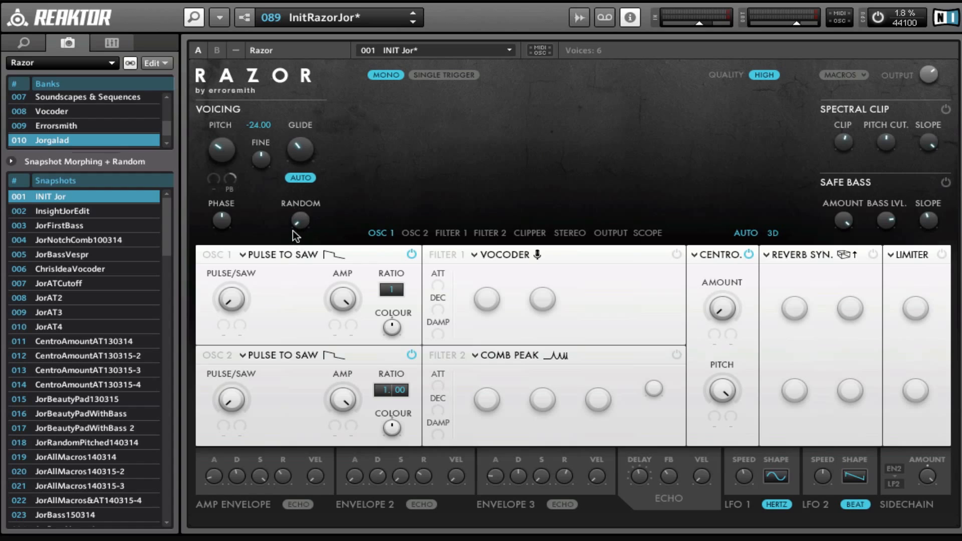
mouse_move(311, 209)
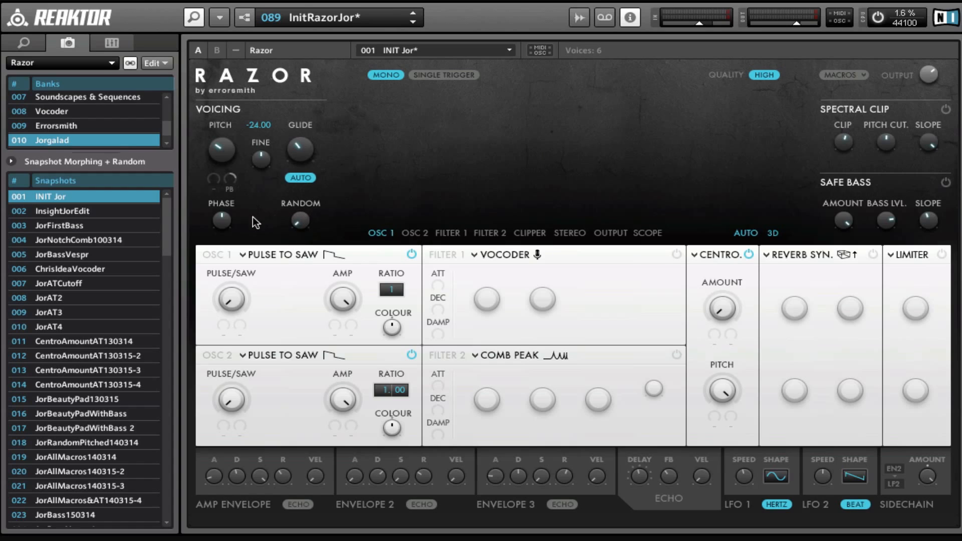
mouse_move(224, 225)
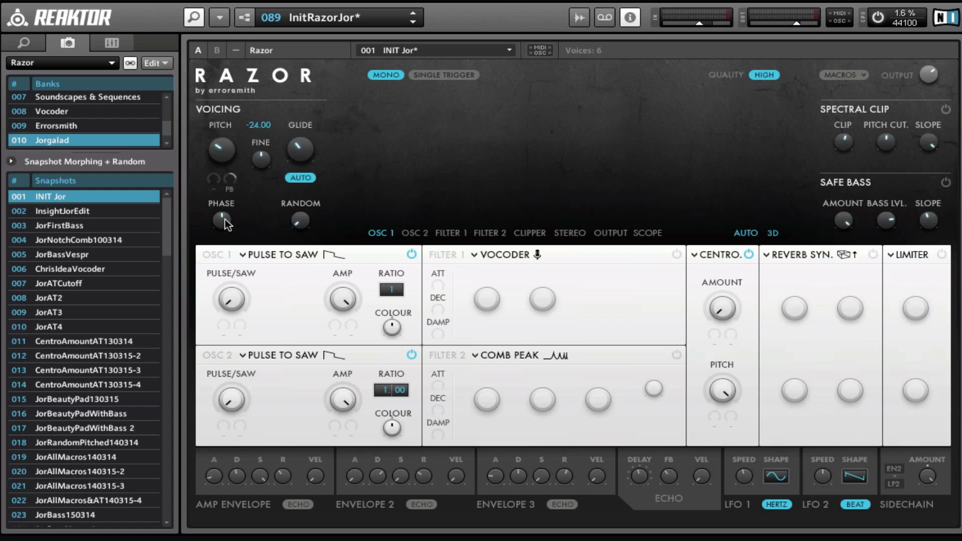
mouse_move(298, 221)
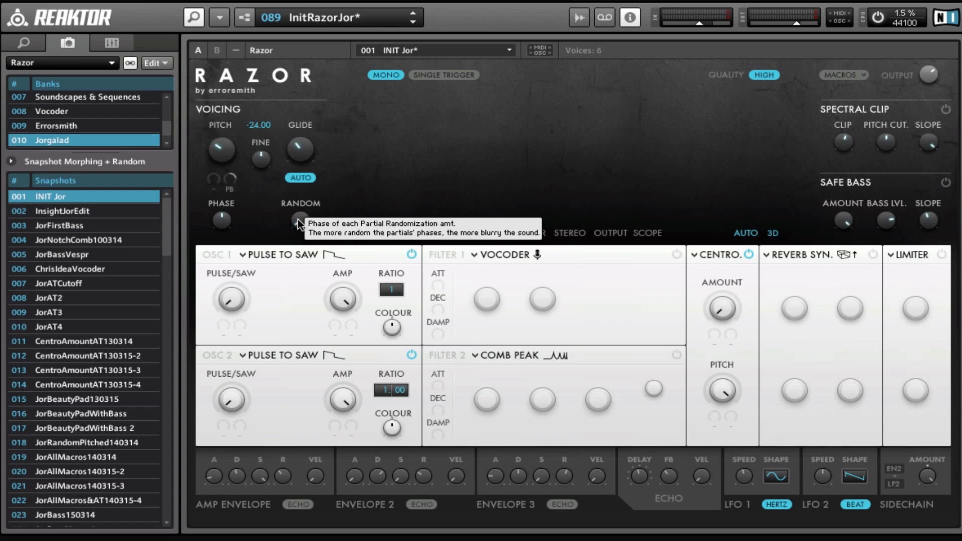
mouse_move(270, 303)
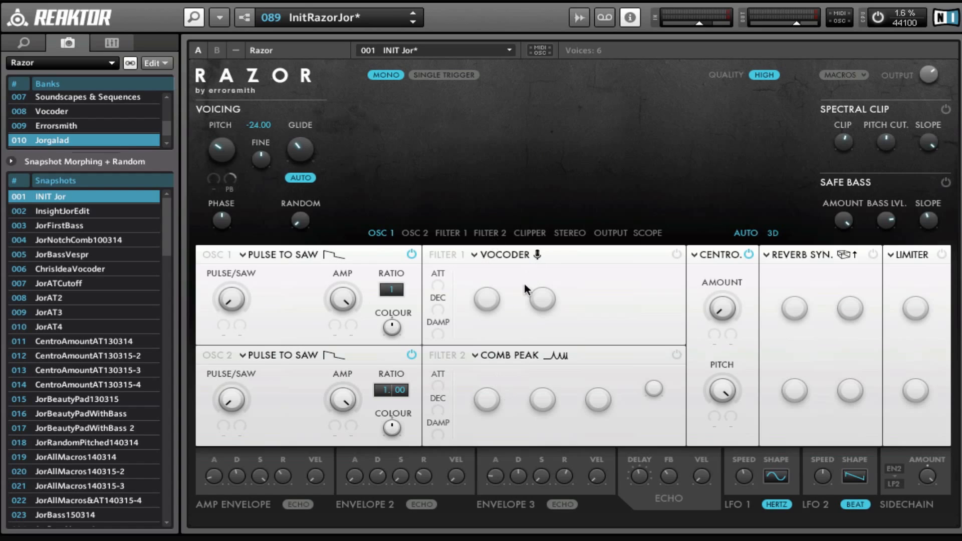
mouse_move(626, 307)
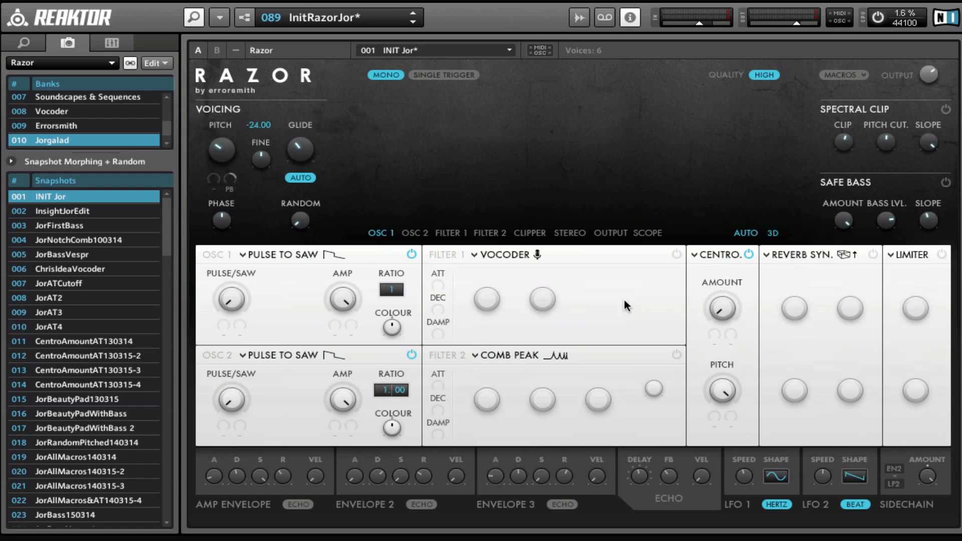
mouse_move(307, 264)
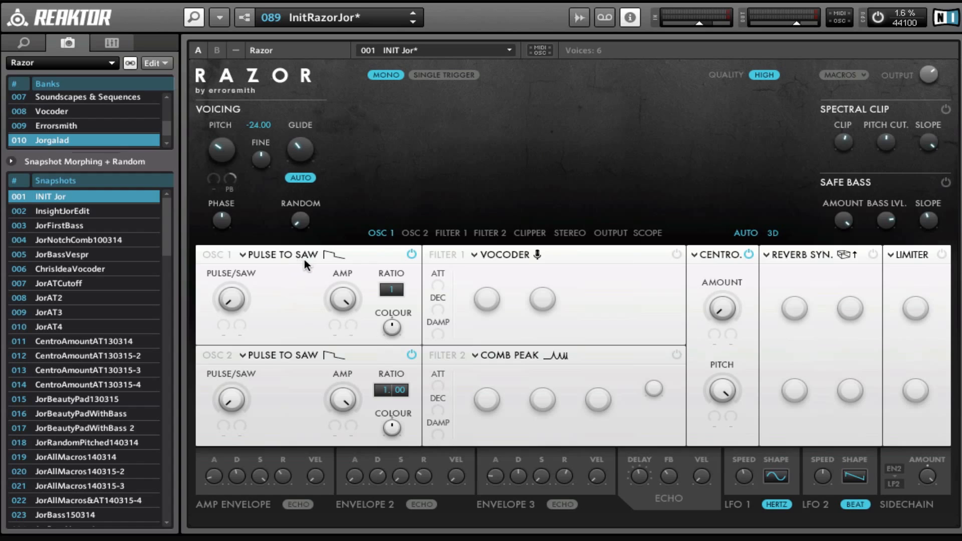
mouse_move(591, 277)
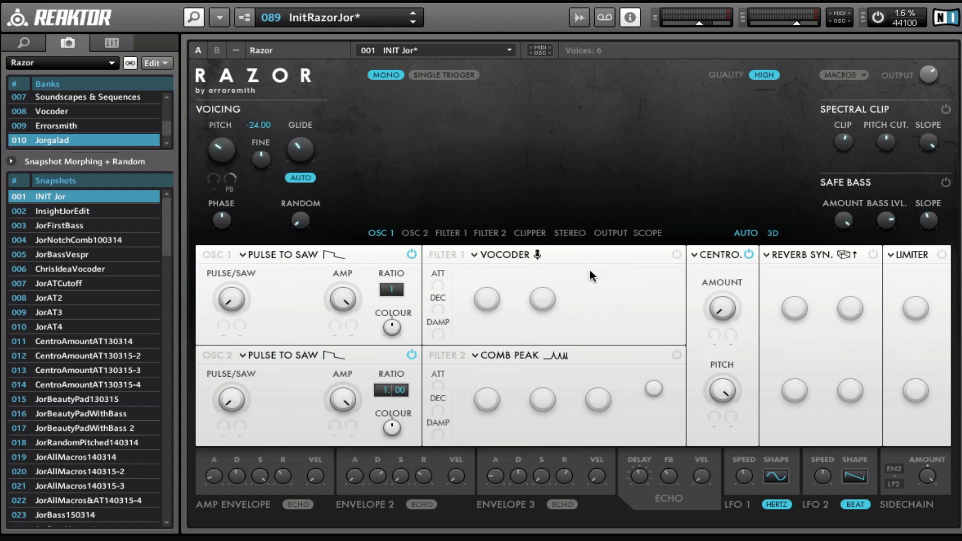
mouse_move(405, 279)
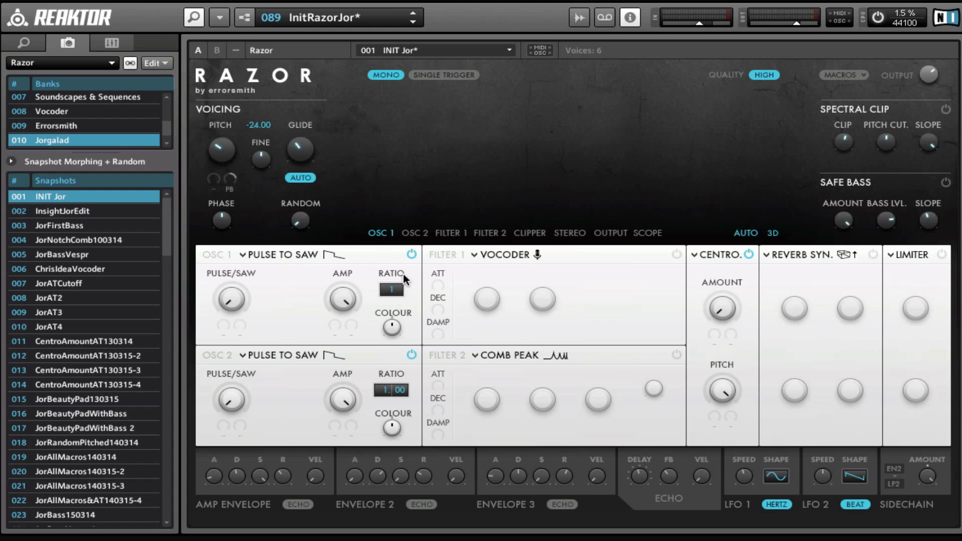
mouse_move(430, 303)
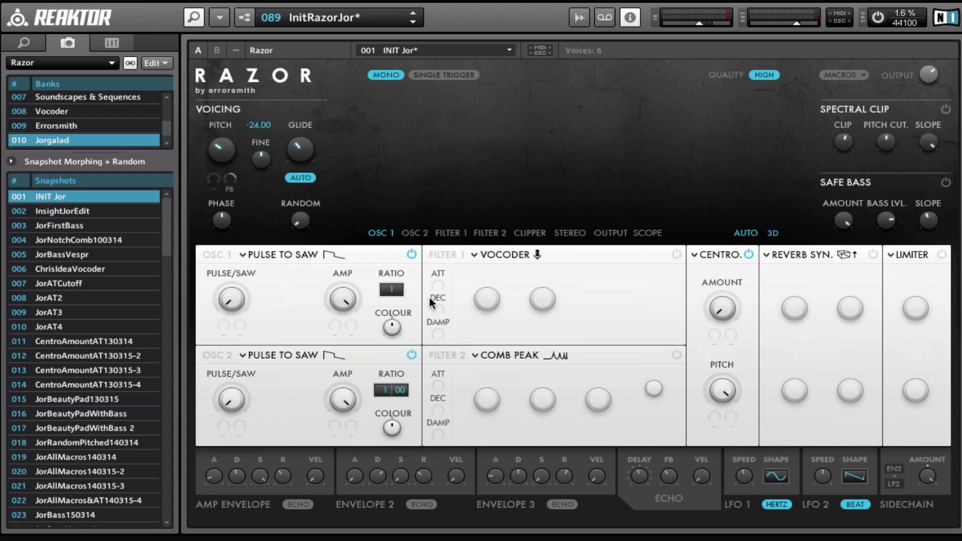
mouse_move(693, 264)
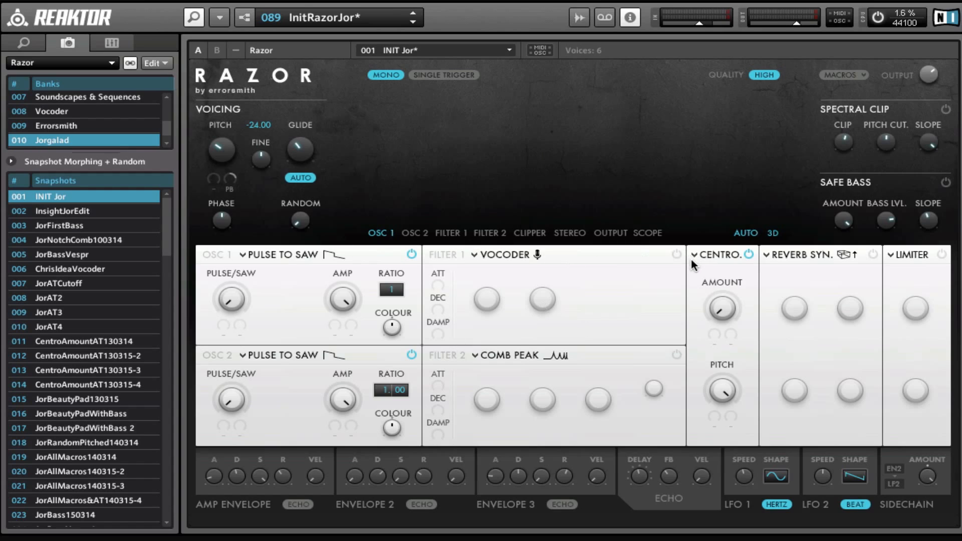
mouse_move(557, 227)
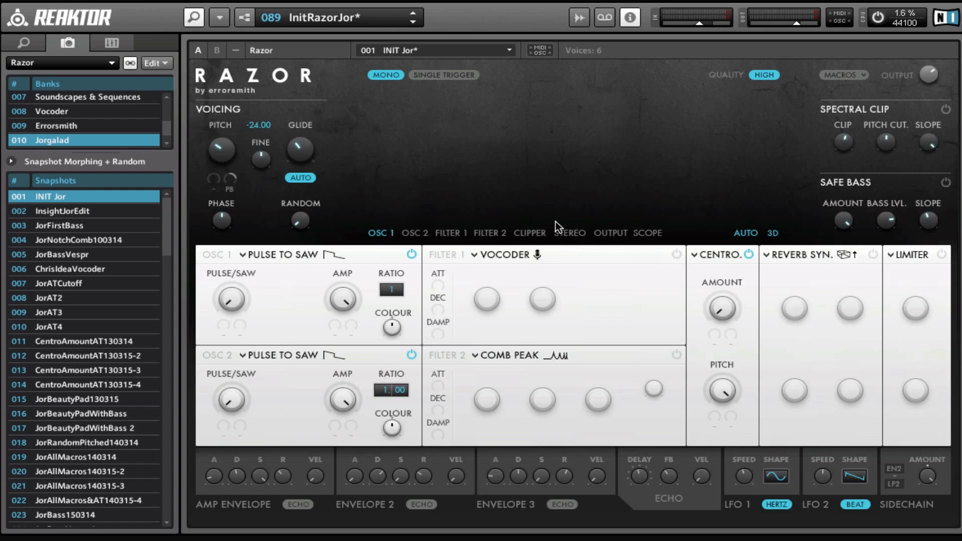
mouse_move(675, 255)
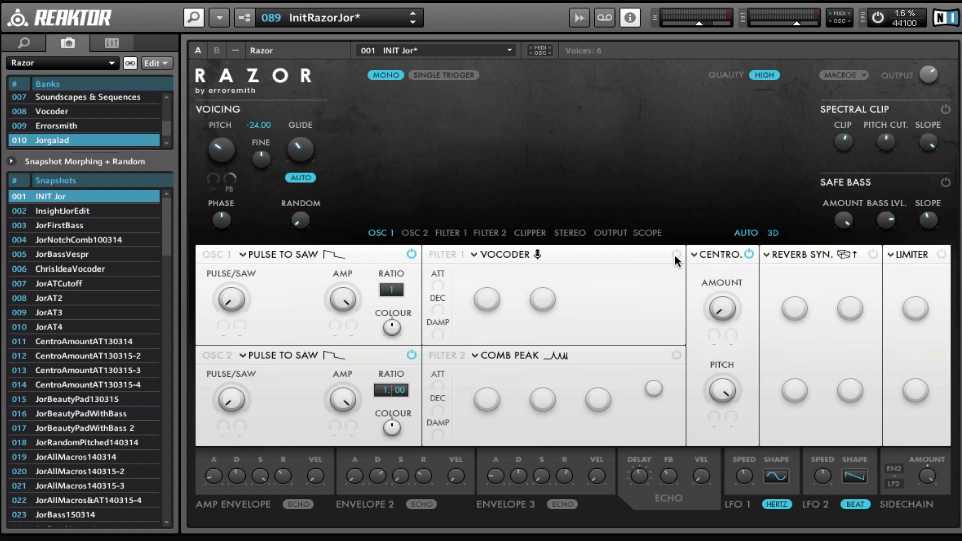
mouse_move(677, 256)
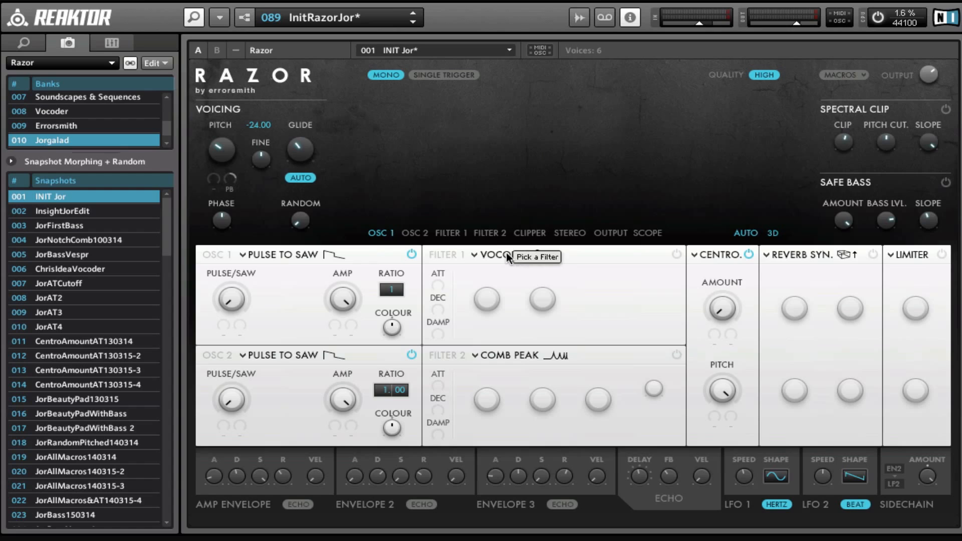
left_click(497, 256)
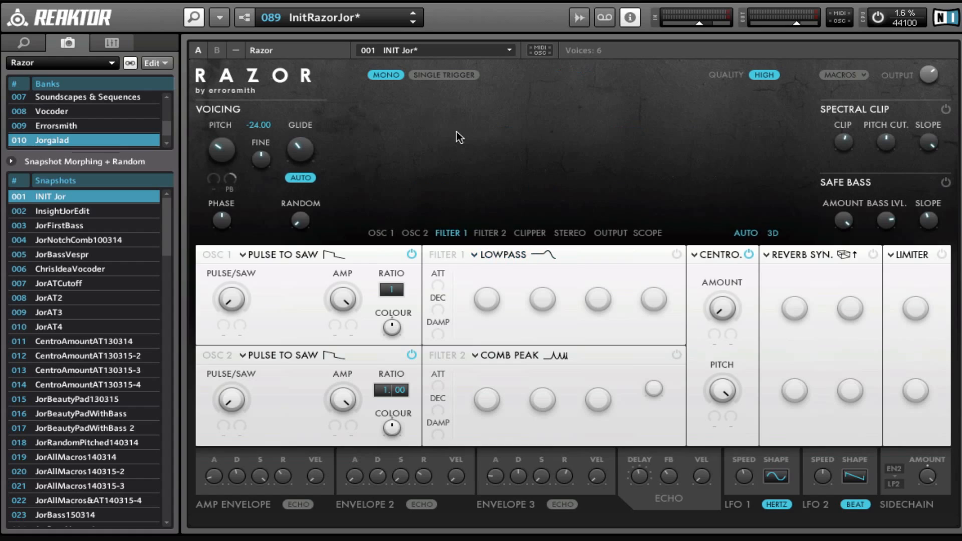
mouse_move(679, 258)
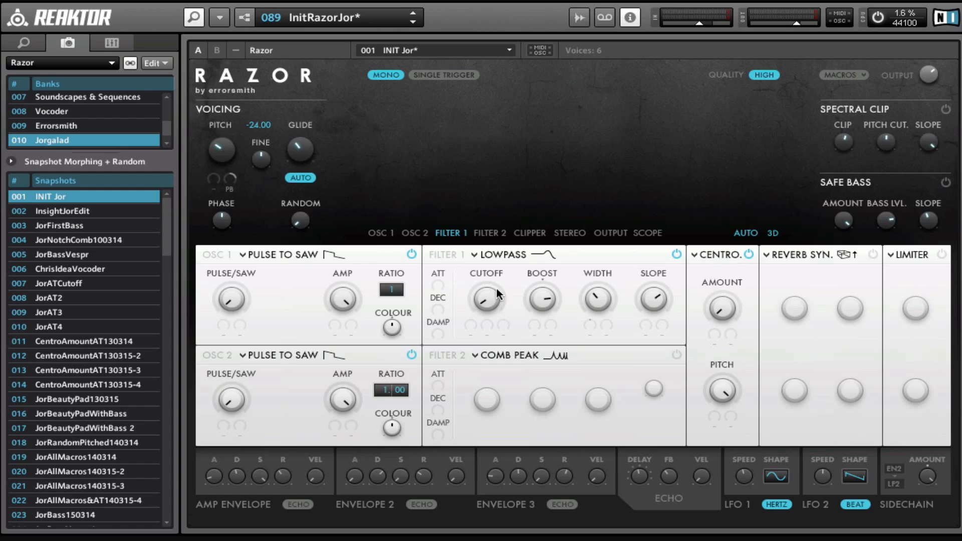
mouse_move(495, 300)
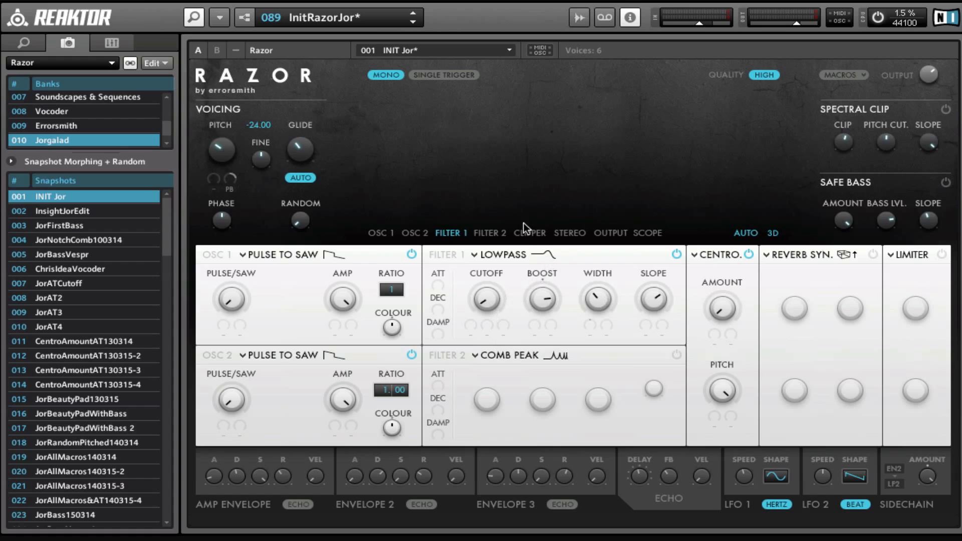
mouse_move(581, 399)
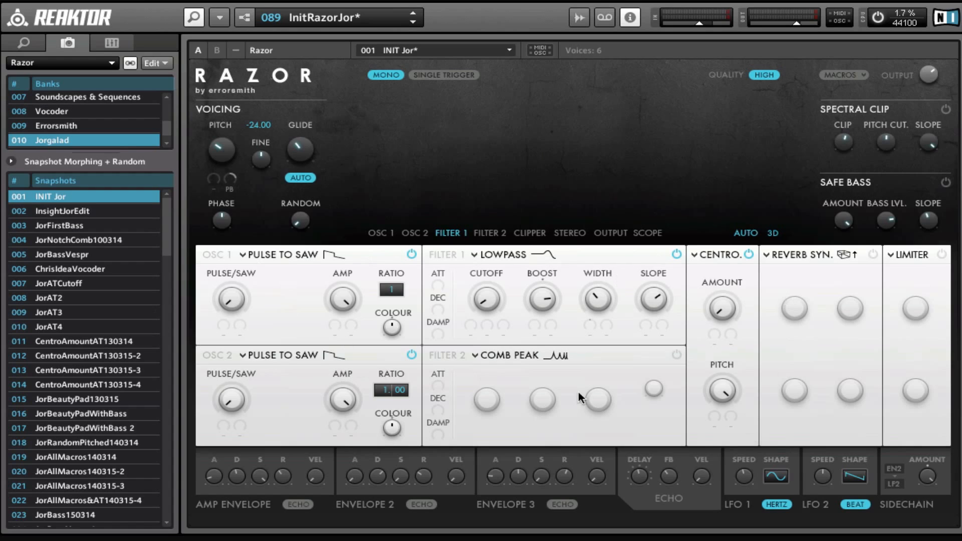
mouse_move(551, 334)
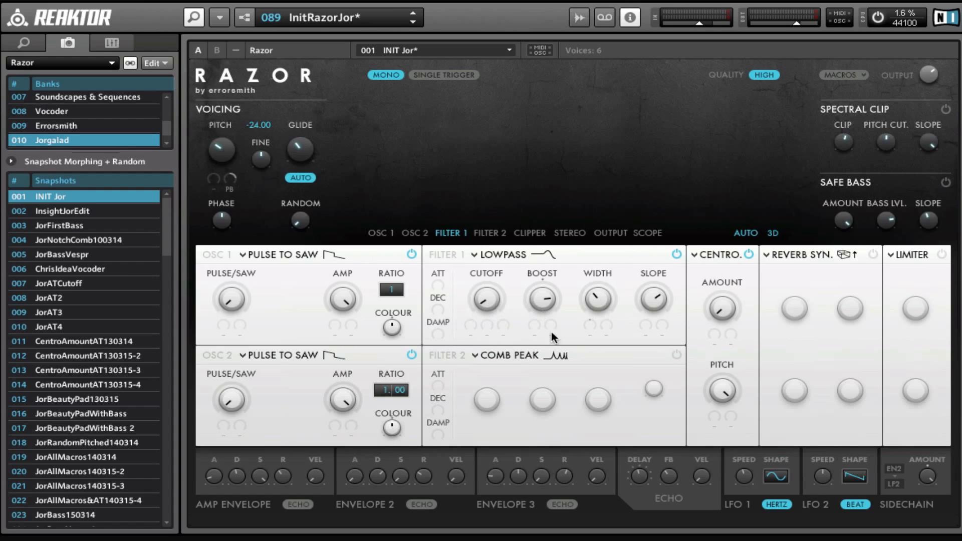
mouse_move(486, 290)
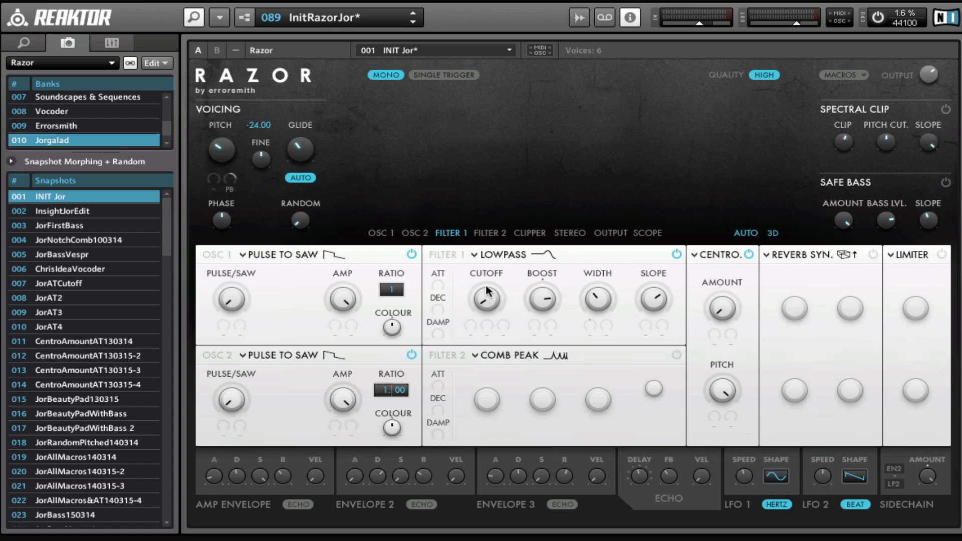
mouse_move(360, 386)
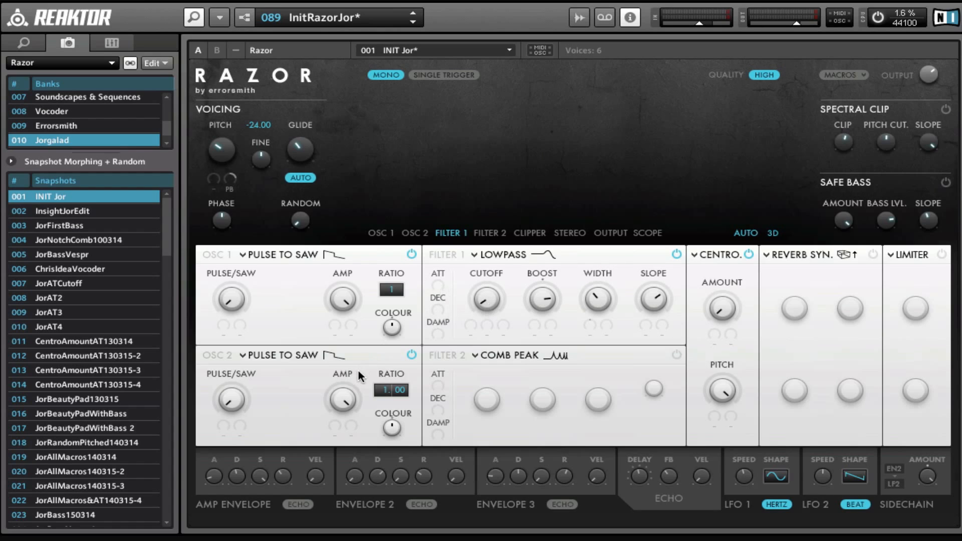
mouse_move(382, 331)
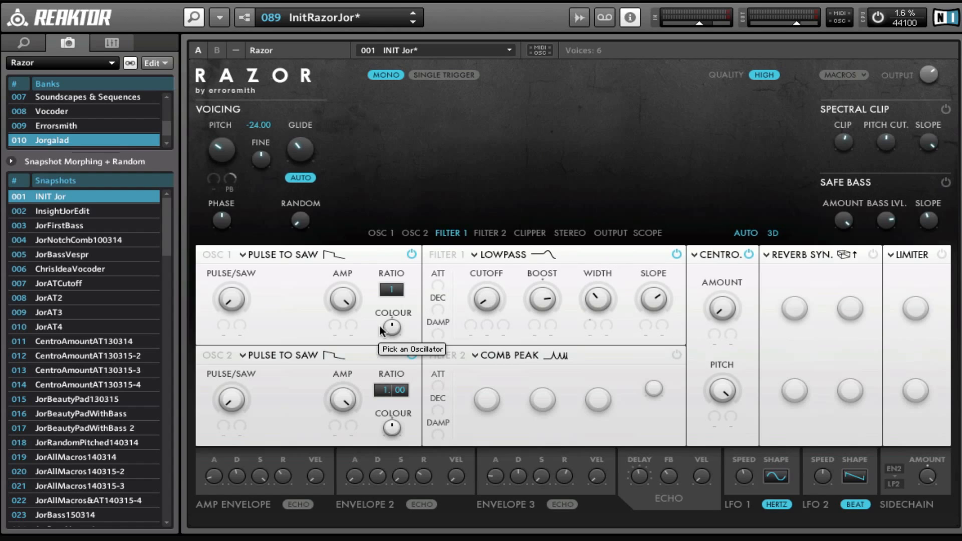
mouse_move(293, 267)
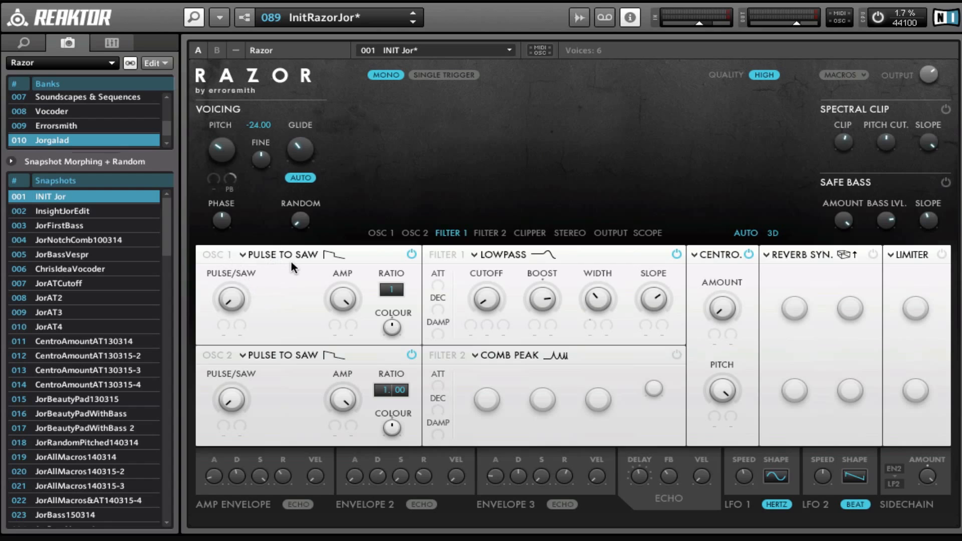
mouse_move(270, 261)
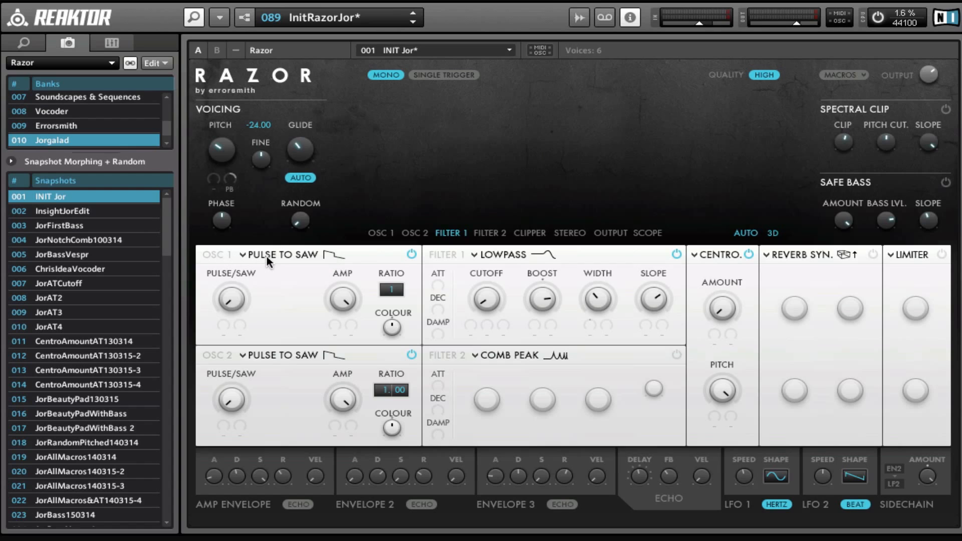
Step: Try the Duo Saw model on oscillator 1 and bring its model choices back up
left_click(280, 255)
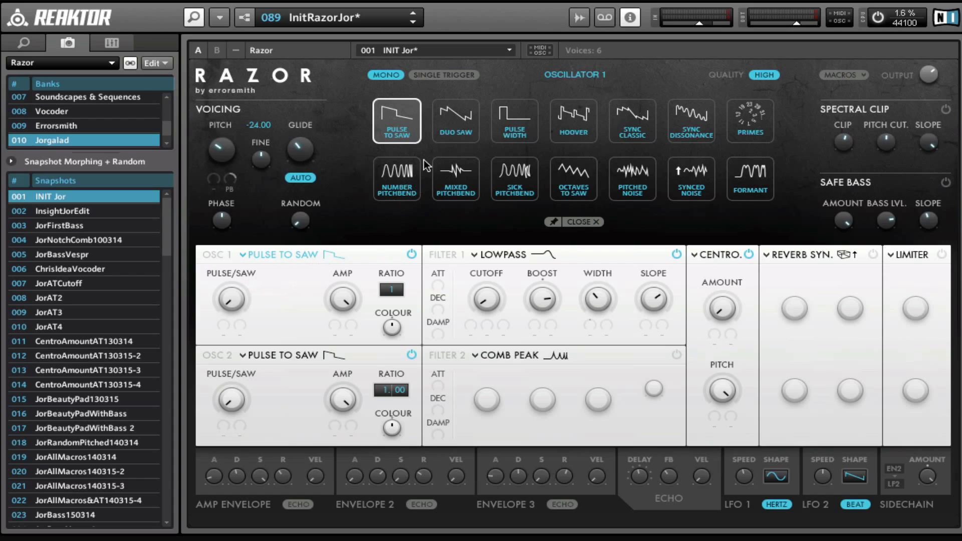
left_click(455, 120)
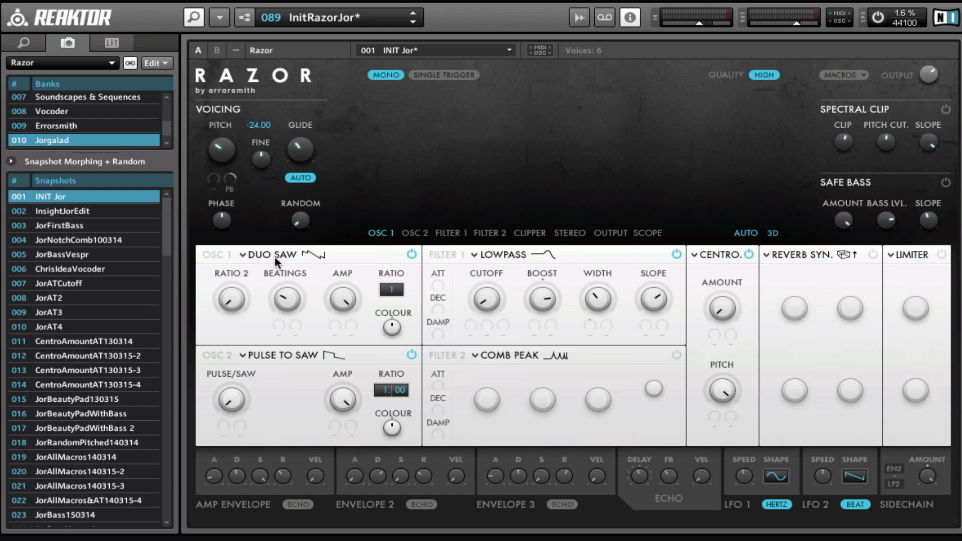
left_click(276, 254)
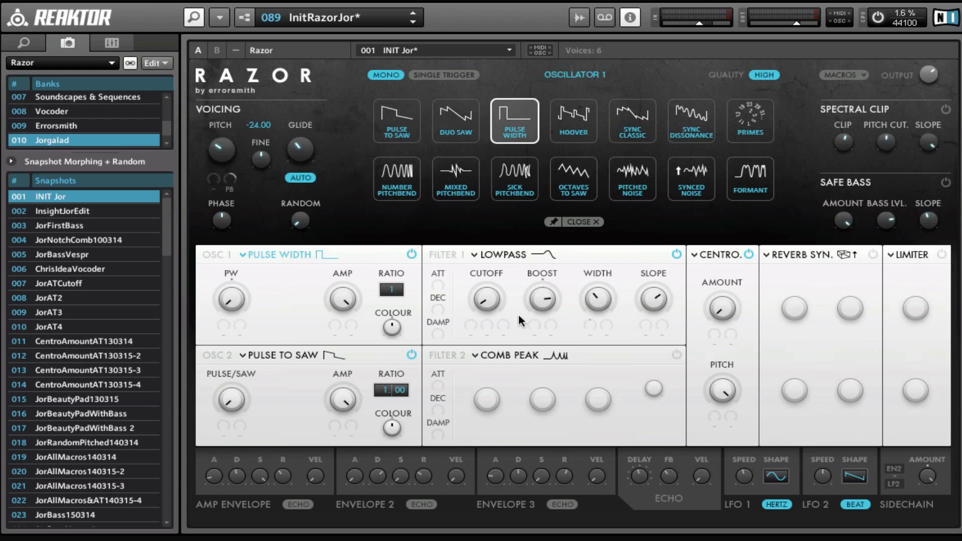
mouse_move(547, 235)
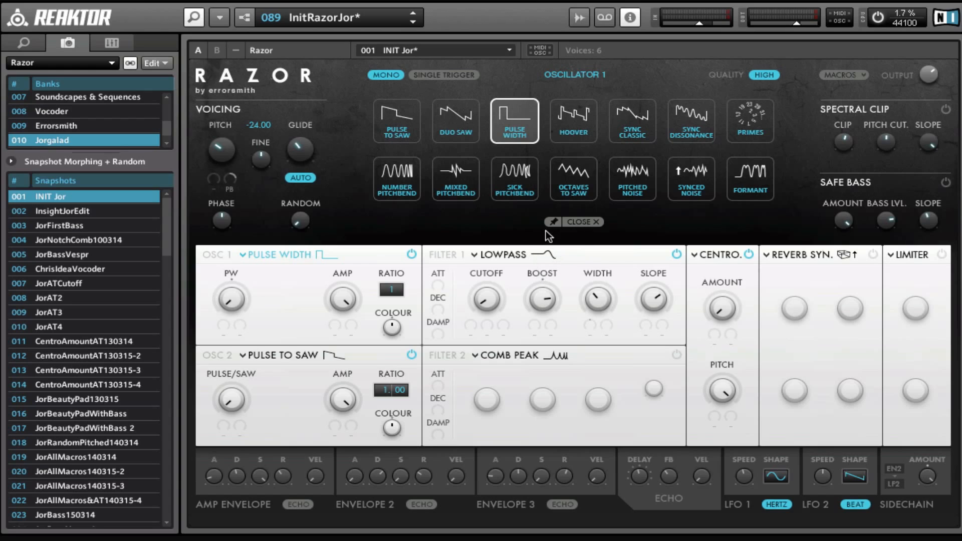
Step: Pin the picker and audition Hoover, Pulse Width, Pulse to Saw, Duo Saw, Sync Classic and Sync Dissonance
left_click(553, 221)
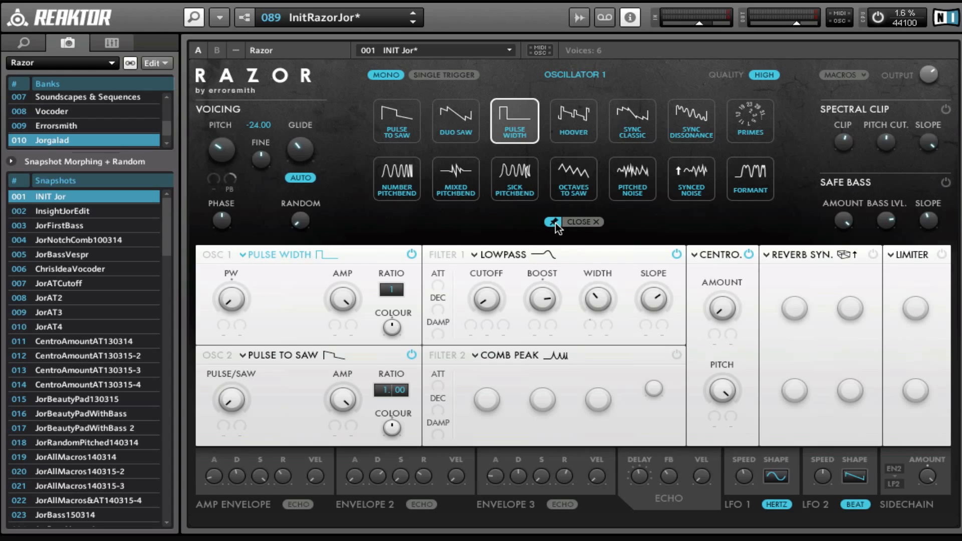
left_click(573, 120)
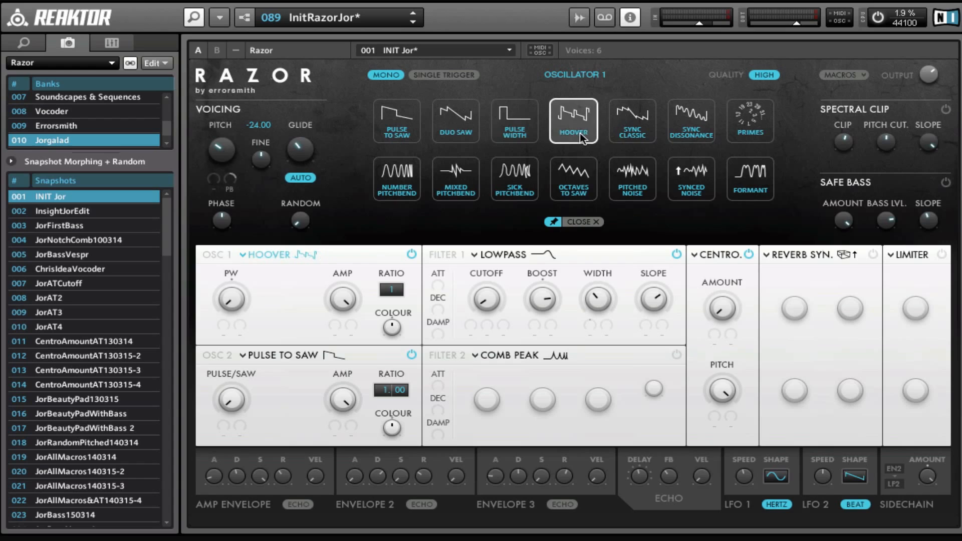
left_click(514, 118)
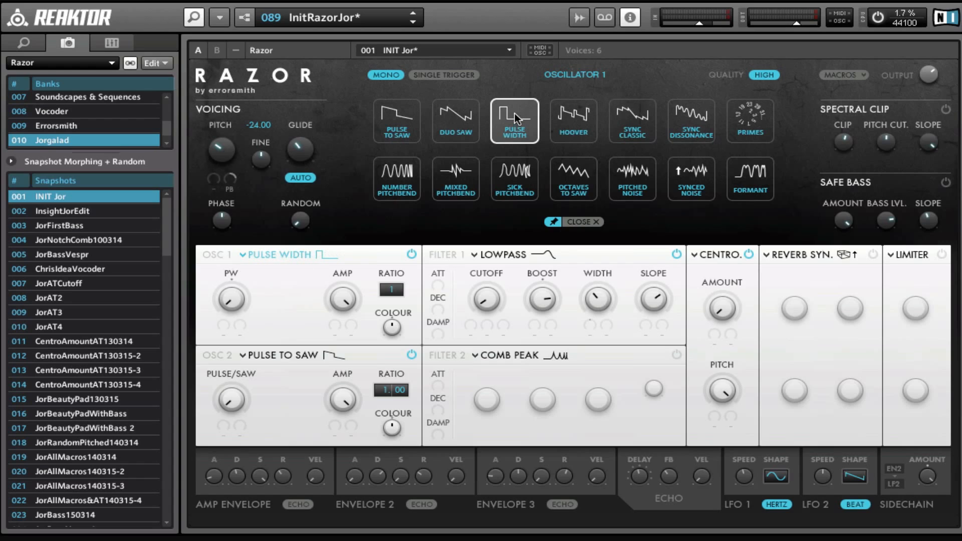
mouse_move(494, 146)
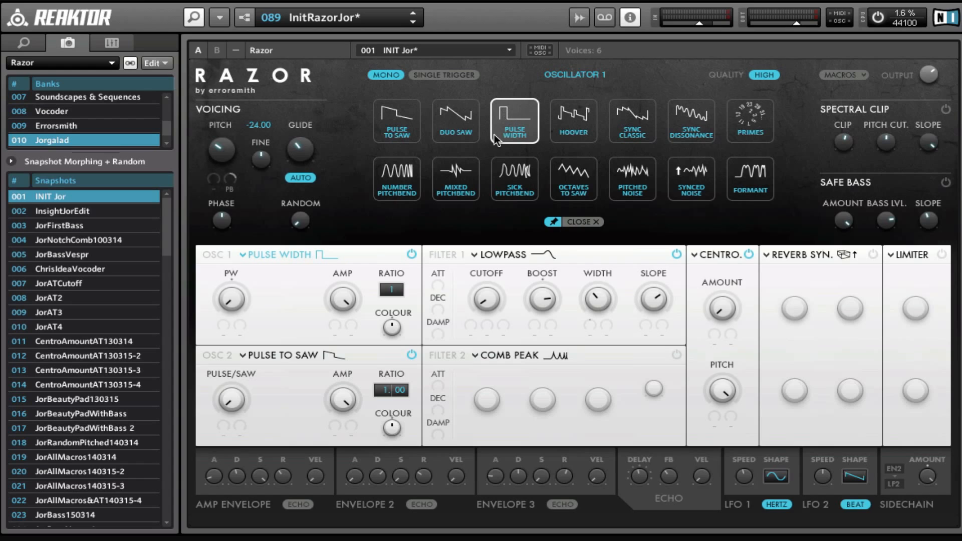
left_click(397, 120)
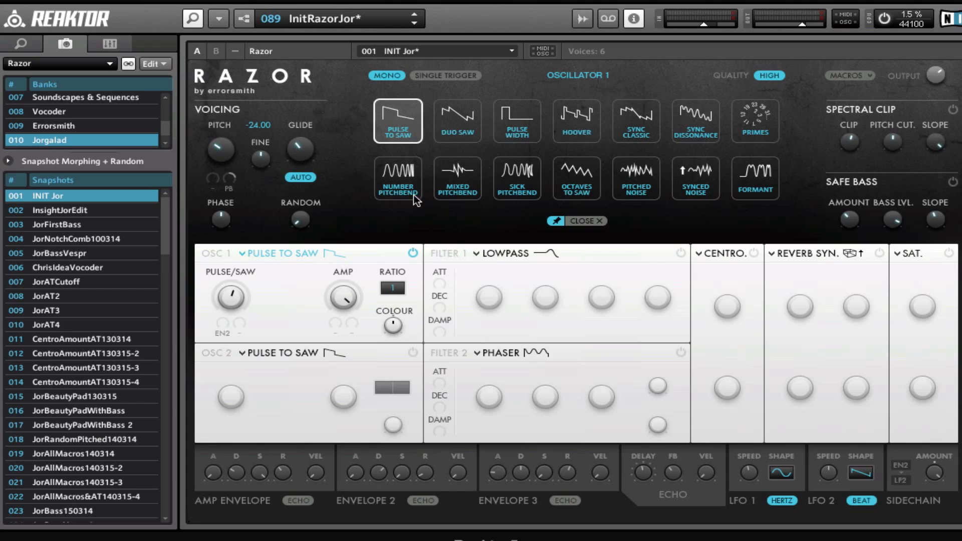
left_click(457, 121)
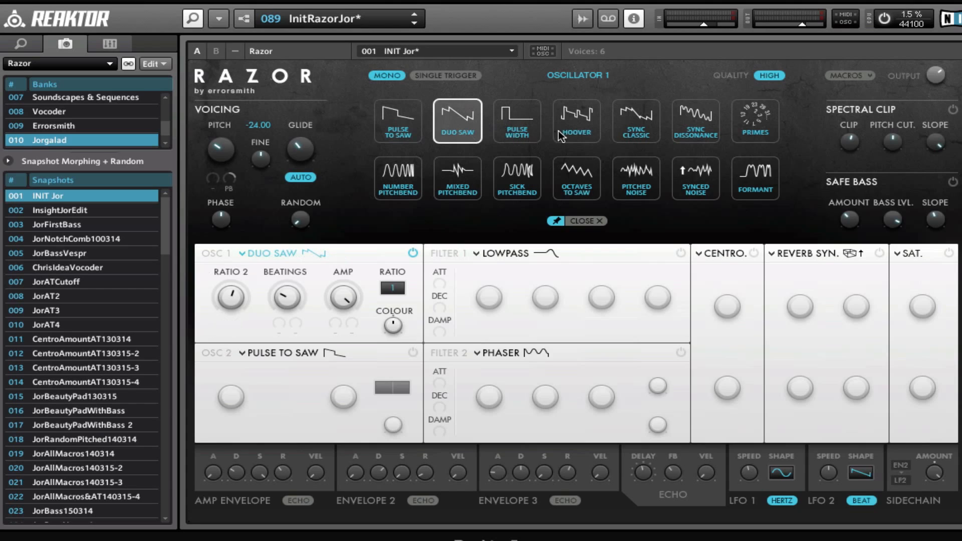
left_click(516, 121)
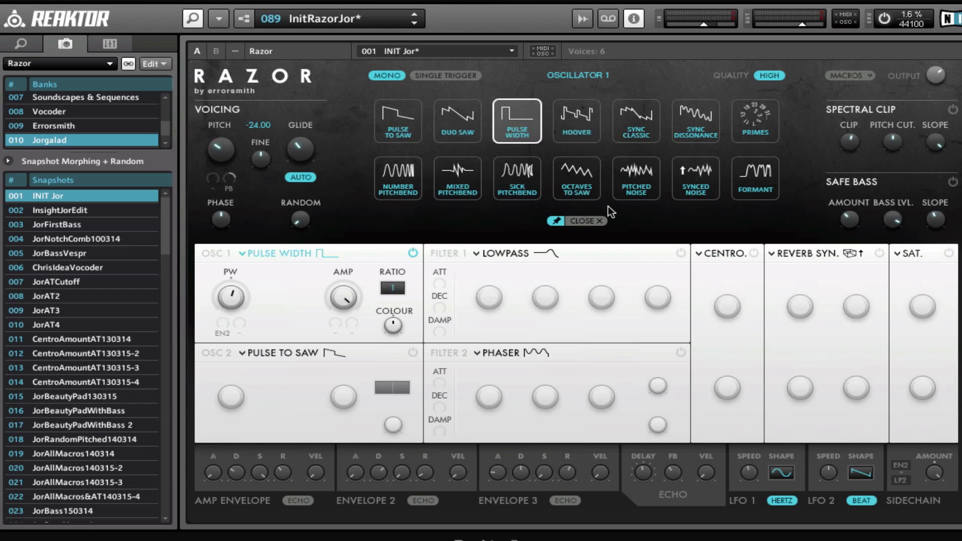
mouse_move(582, 158)
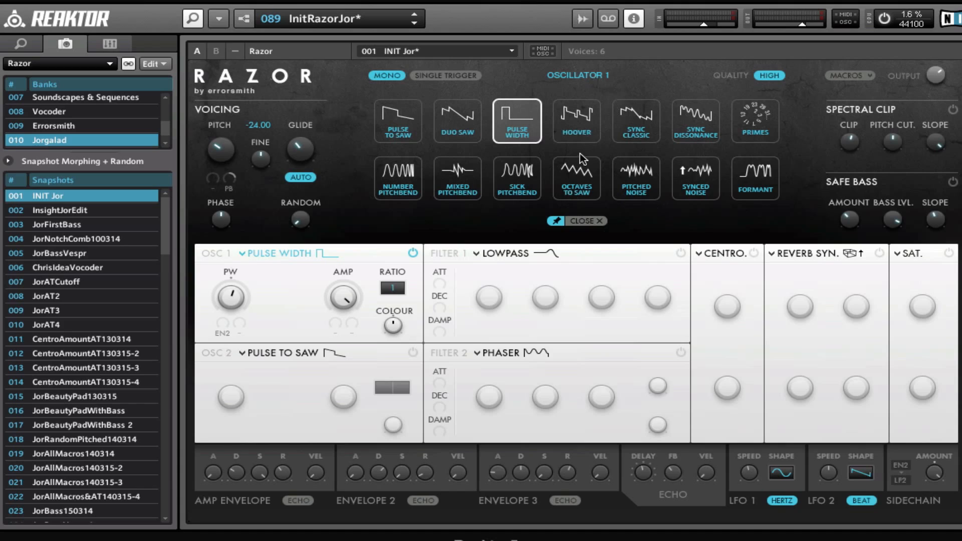
mouse_move(591, 132)
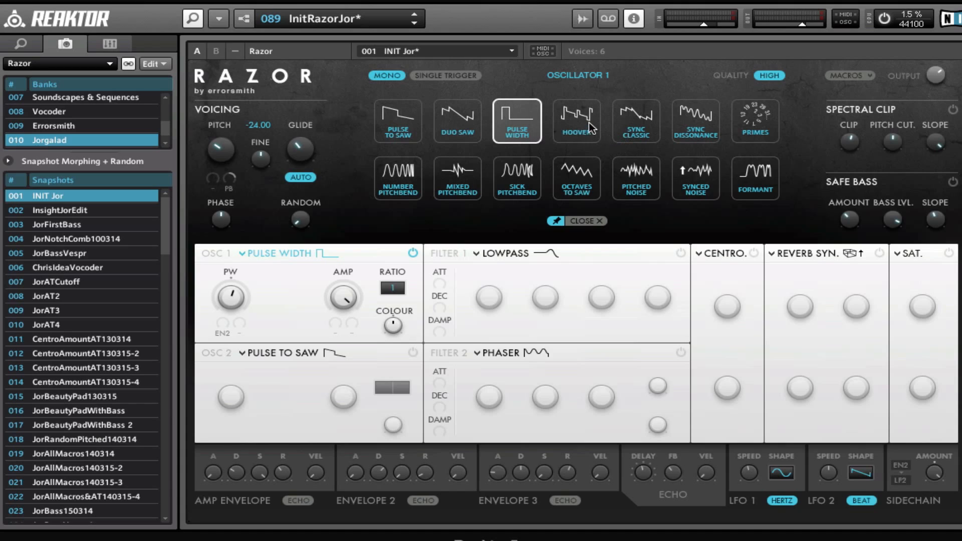
left_click(635, 121)
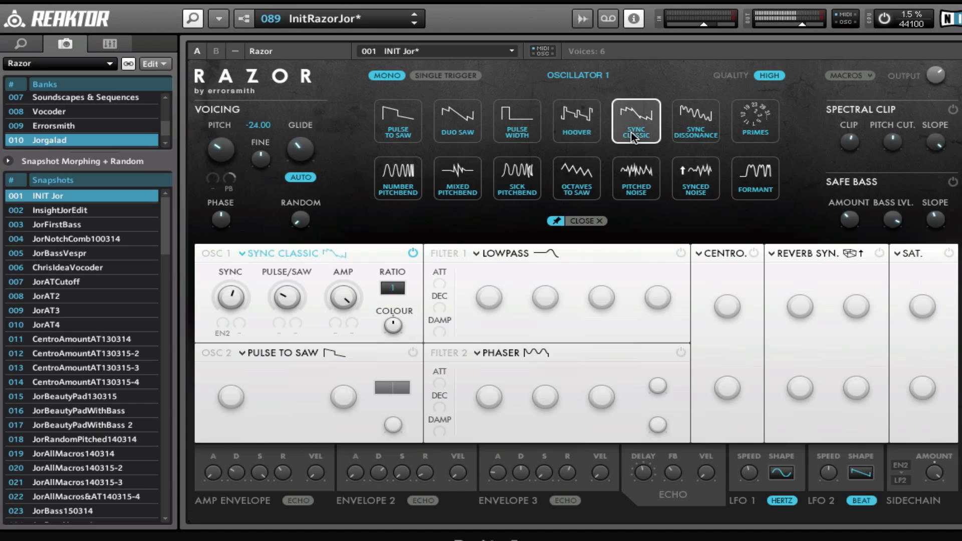
left_click(695, 121)
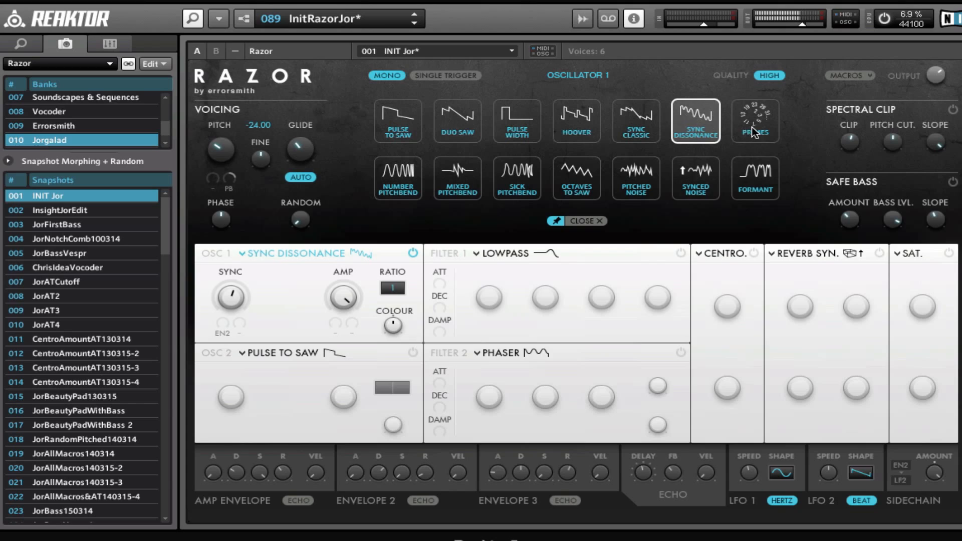
Step: Audition a few more models and settle oscillator 1 on Octaves to Saw
left_click(397, 178)
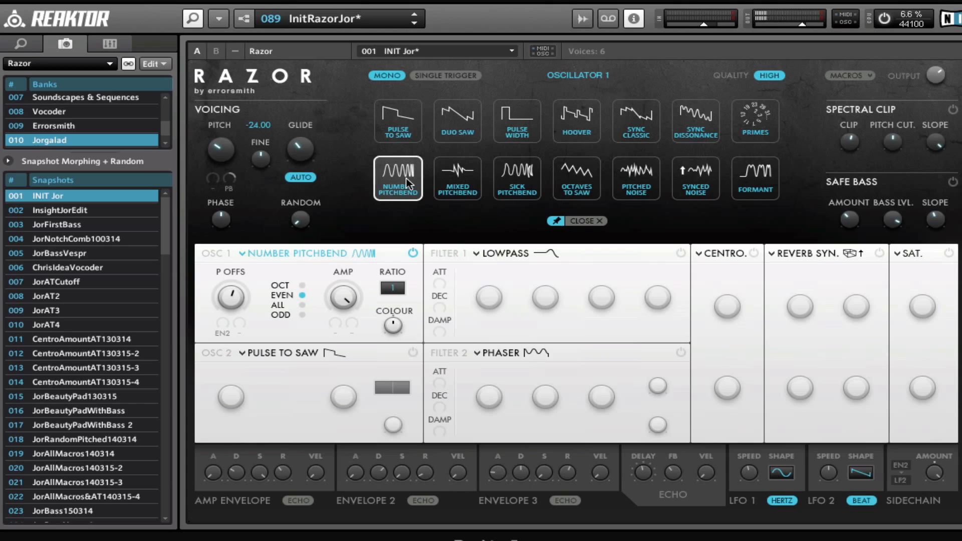
mouse_move(242, 330)
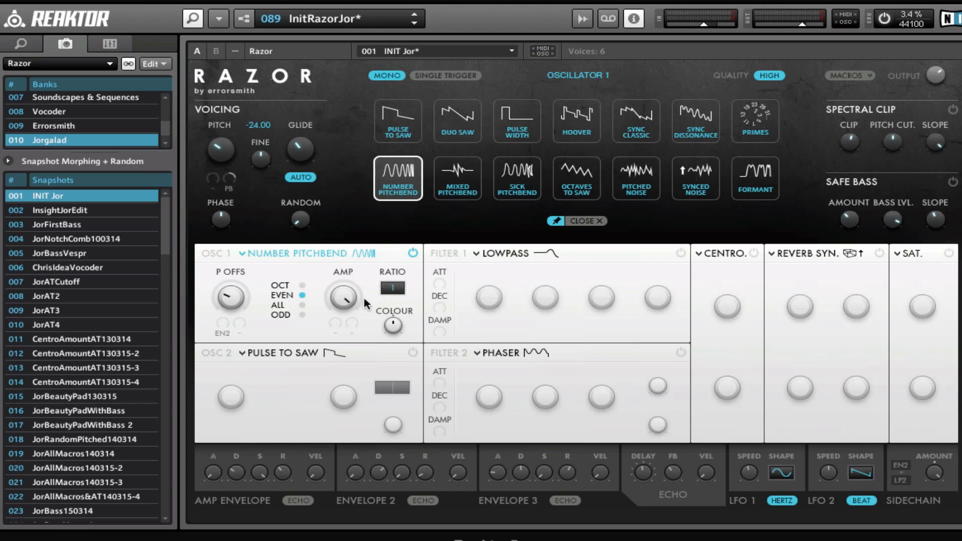
left_click(457, 120)
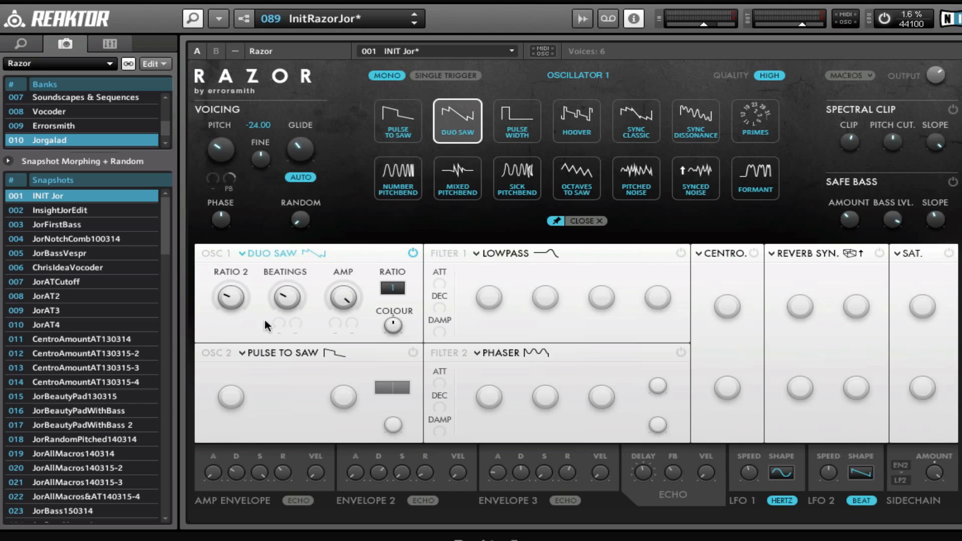
left_click(517, 121)
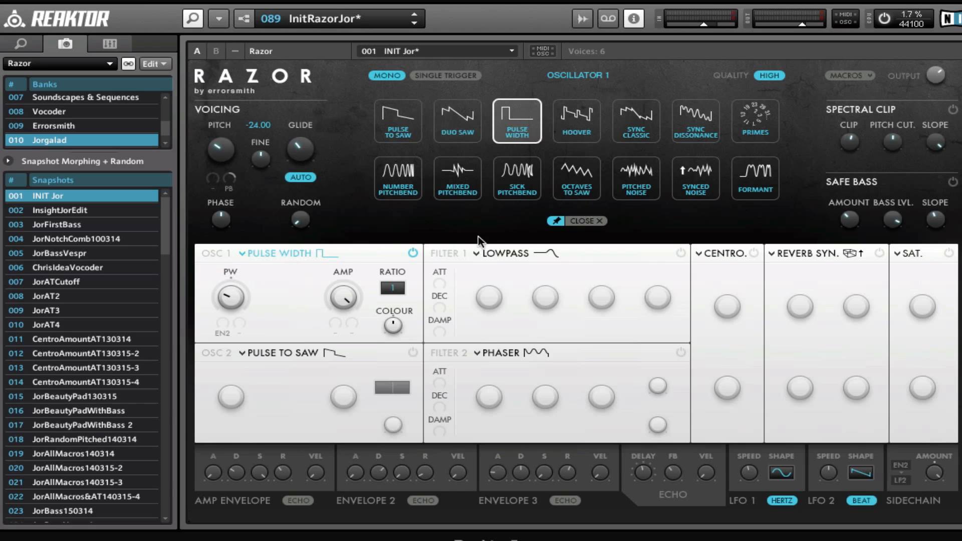
left_click(576, 120)
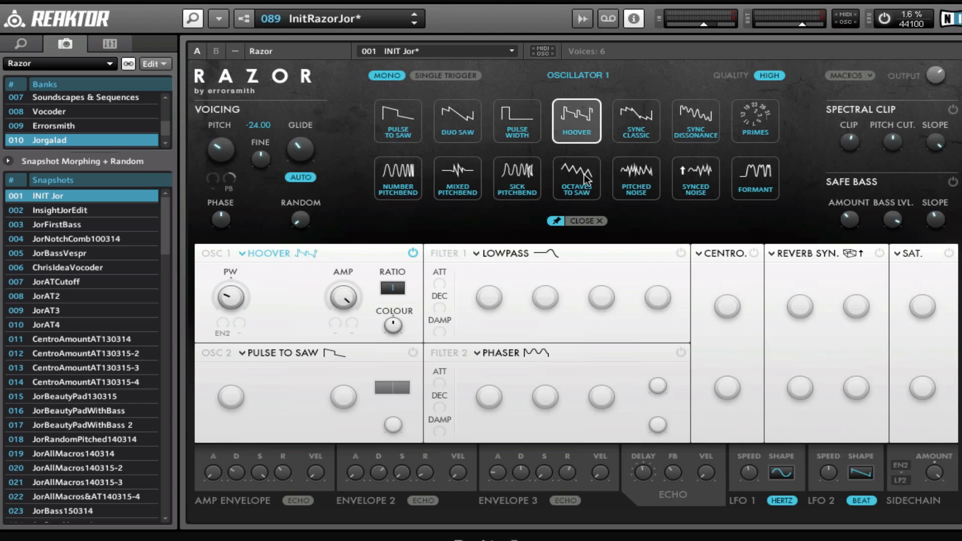
left_click(577, 178)
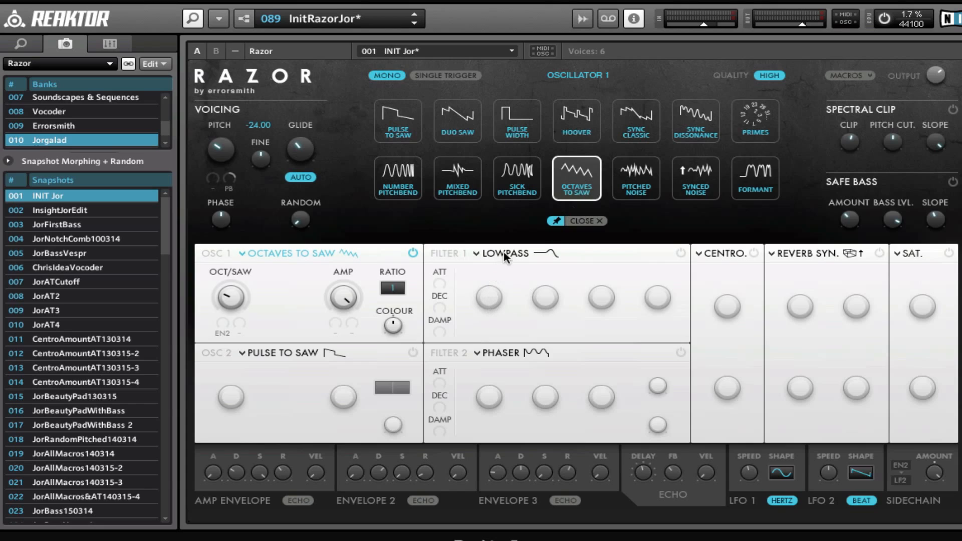
mouse_move(505, 257)
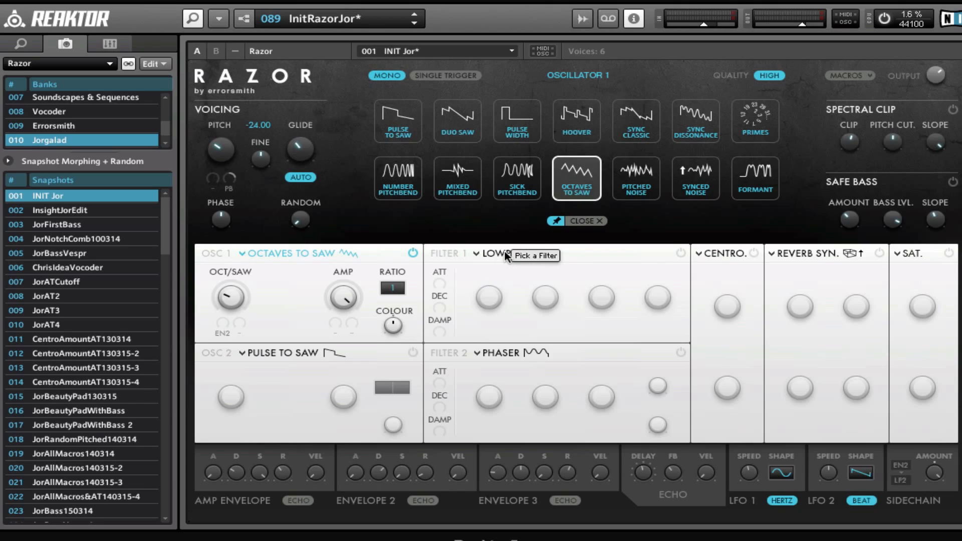
Step: Audition Lowpass Broad and Lowpass Phaser on Filter 1, then set it to EQ Decay
left_click(492, 255)
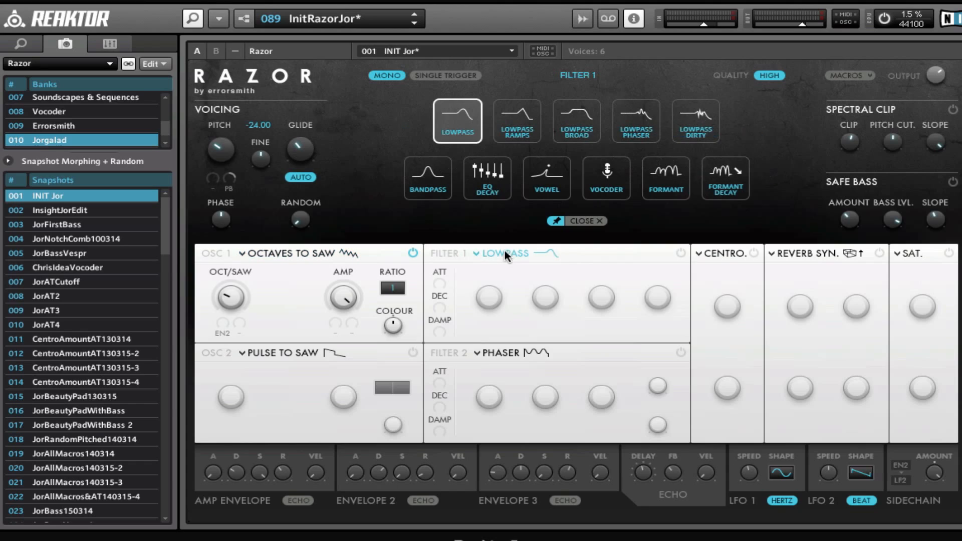
left_click(679, 253)
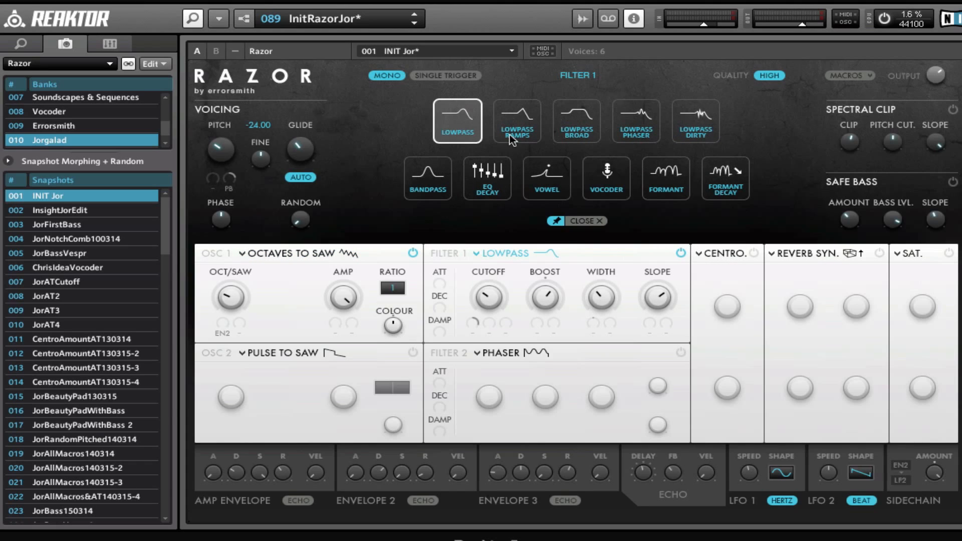
left_click(576, 121)
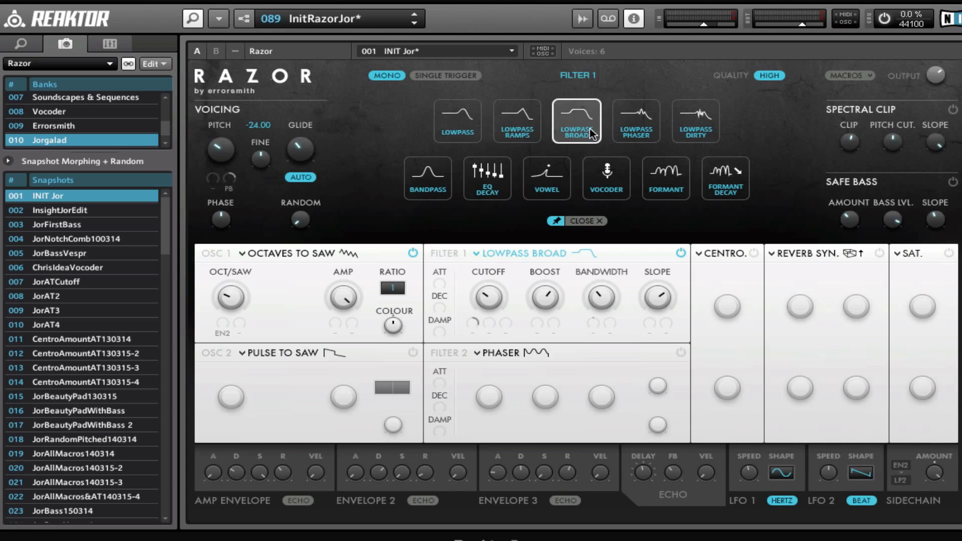
left_click(635, 121)
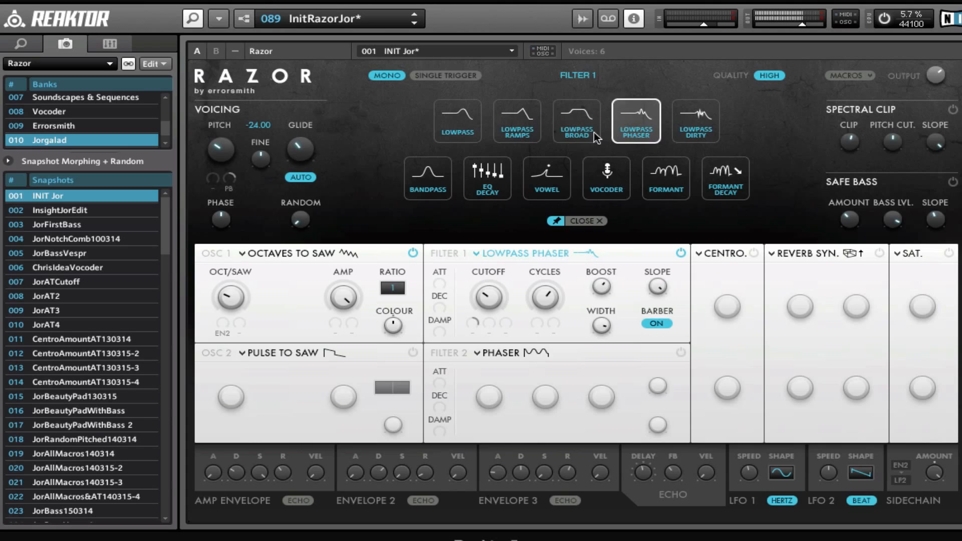
left_click(487, 178)
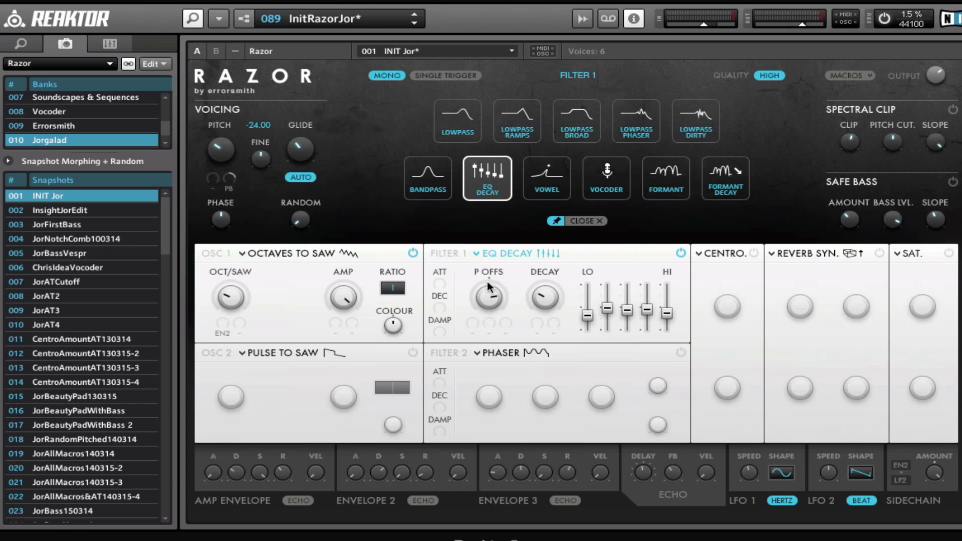
mouse_move(574, 308)
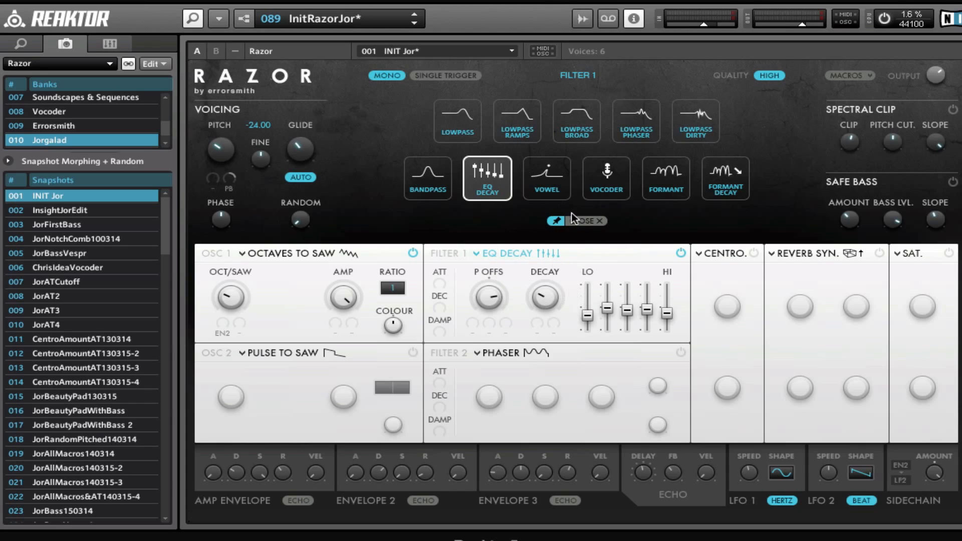
mouse_move(522, 368)
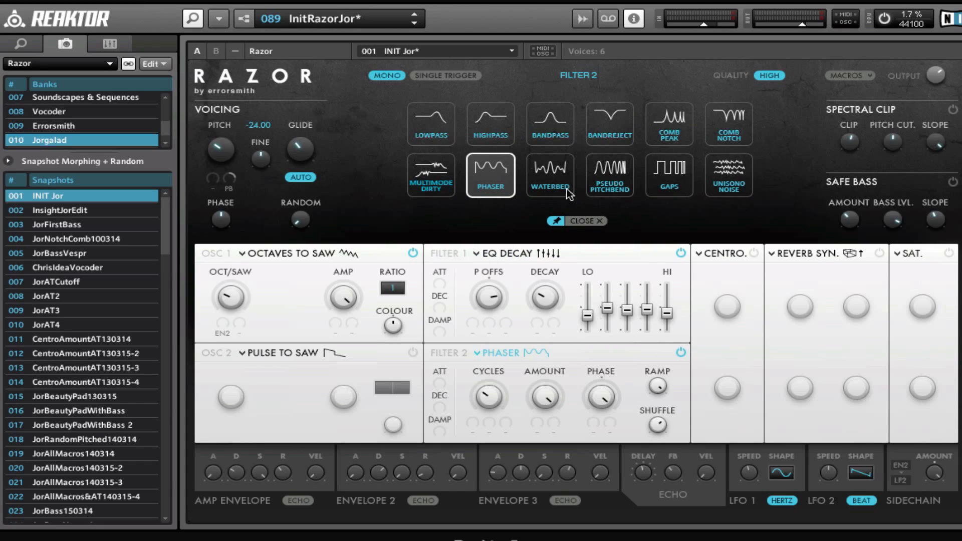
left_click(609, 175)
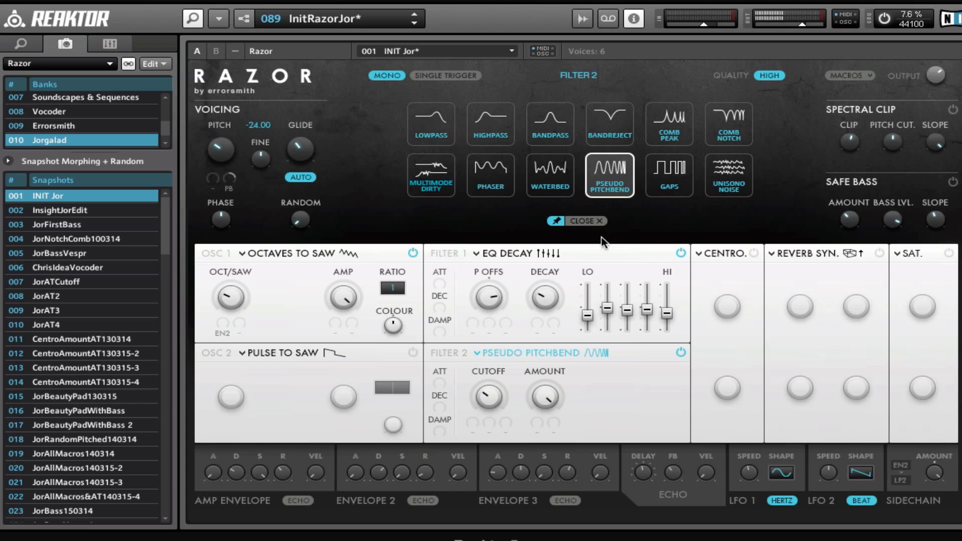
left_click(549, 175)
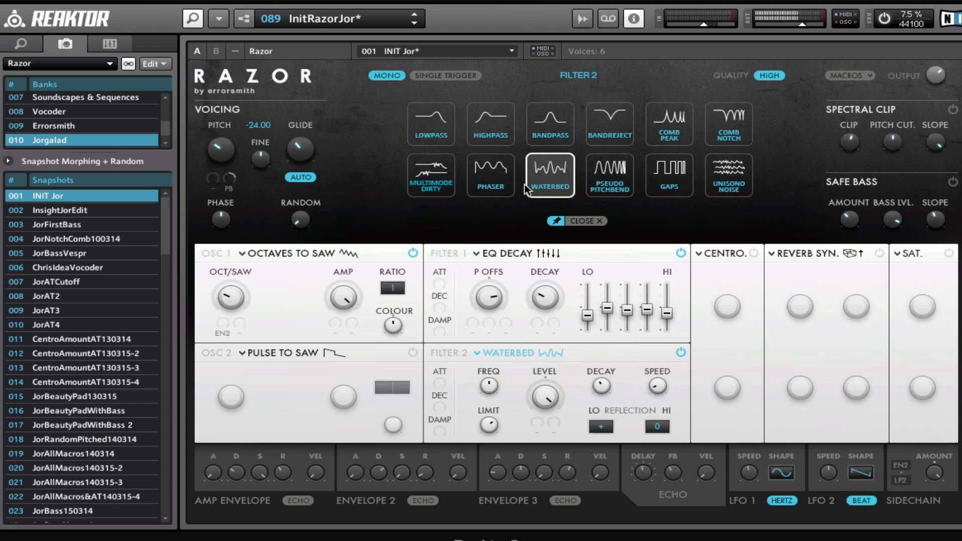
left_click(489, 176)
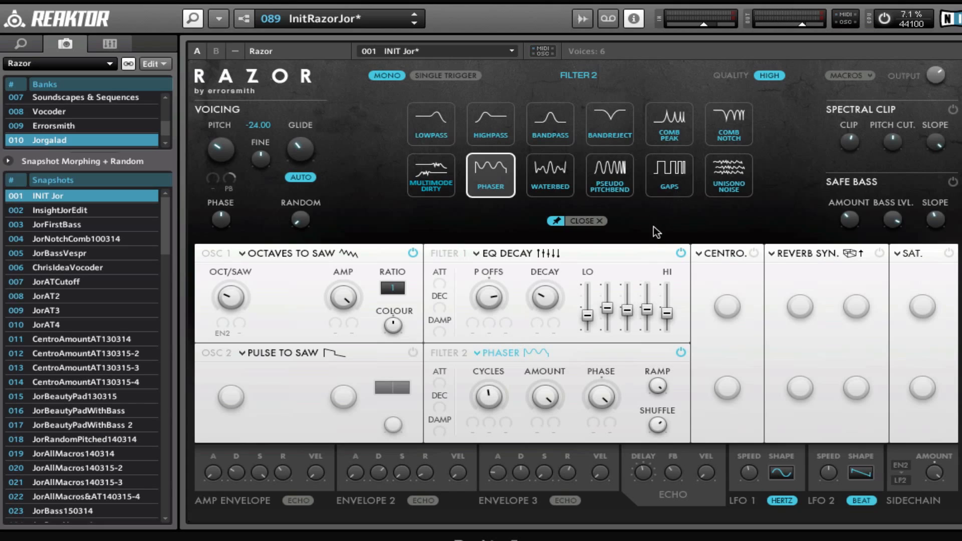
mouse_move(599, 222)
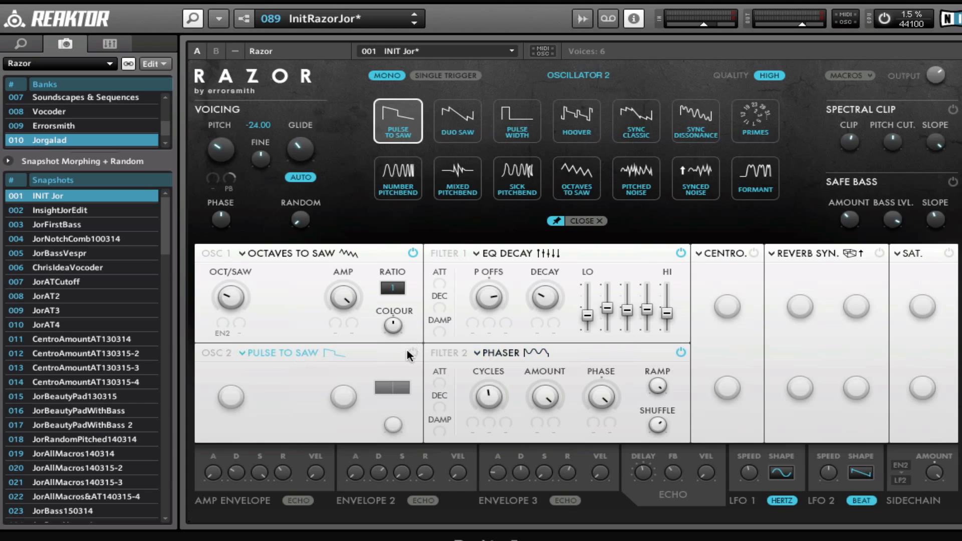
Step: Switch on oscillator 2 as Pulse to Saw
left_click(410, 353)
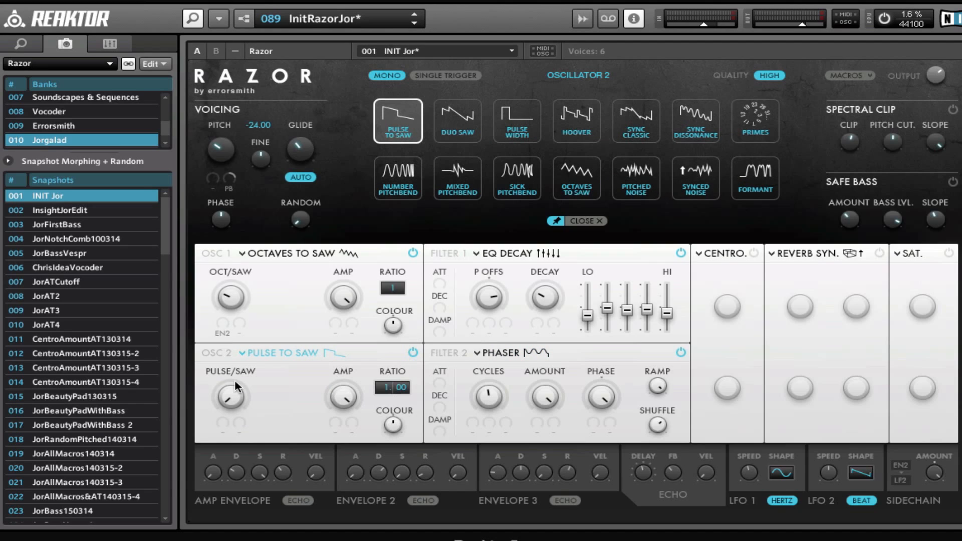
mouse_move(237, 393)
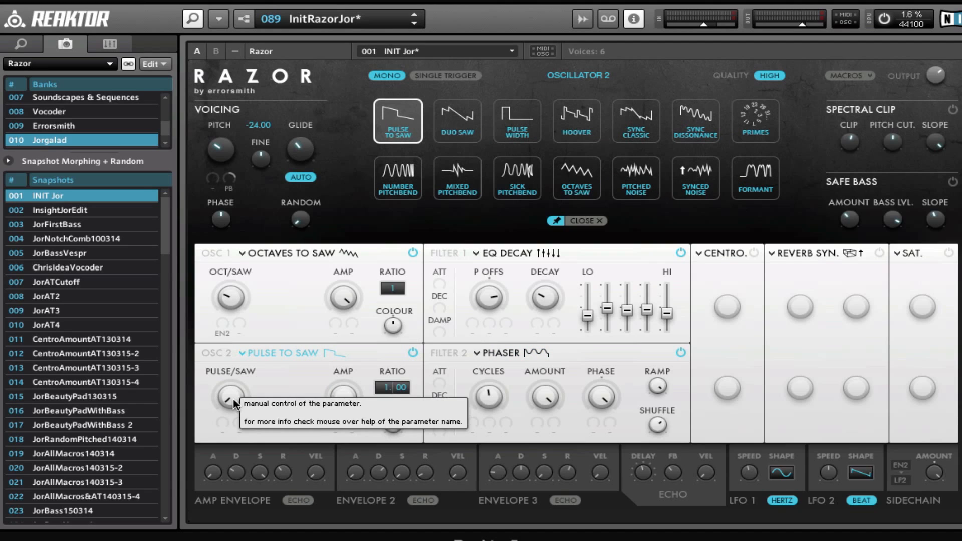
mouse_move(275, 321)
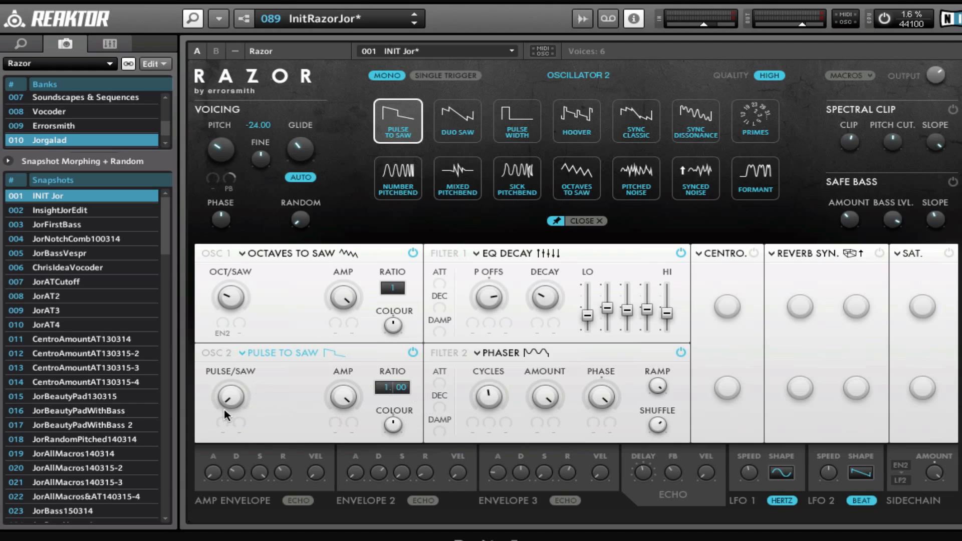
mouse_move(187, 358)
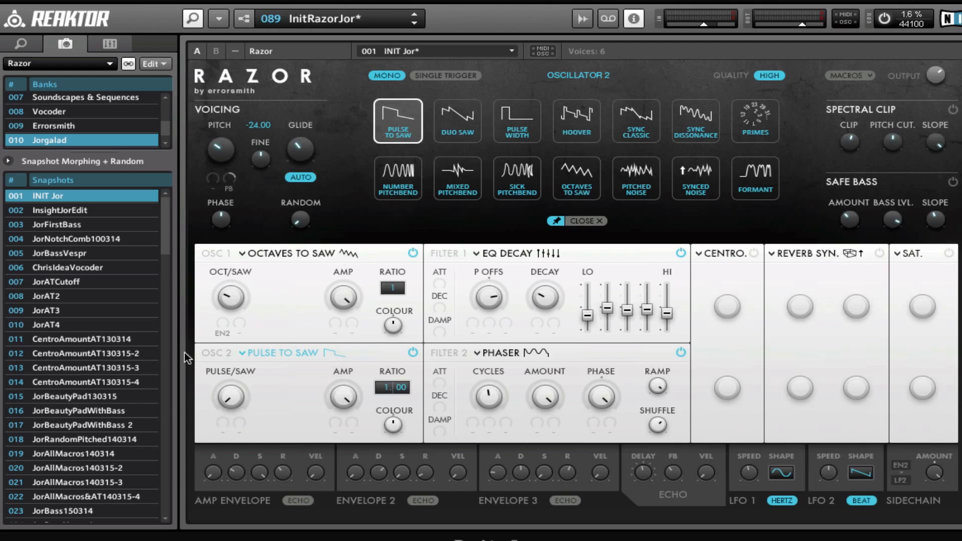
mouse_move(593, 353)
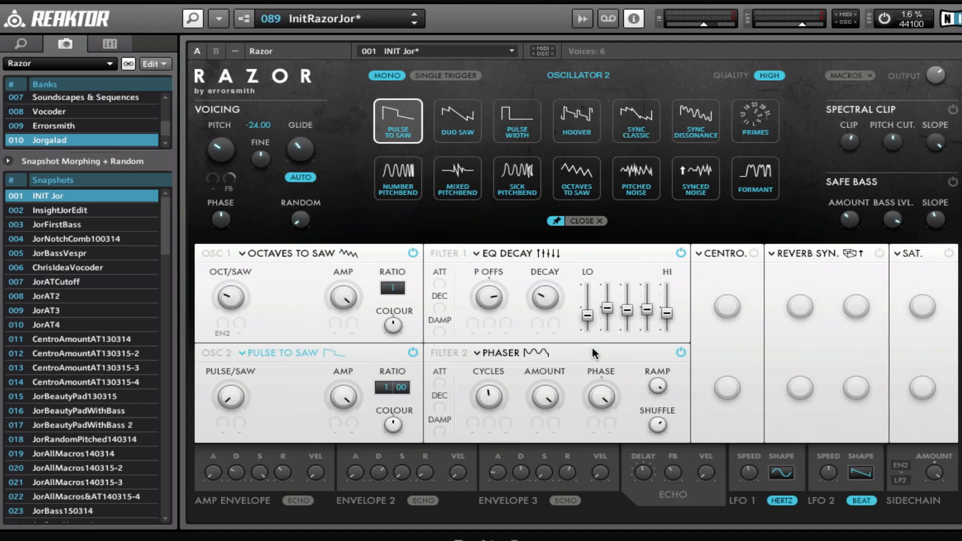
mouse_move(238, 394)
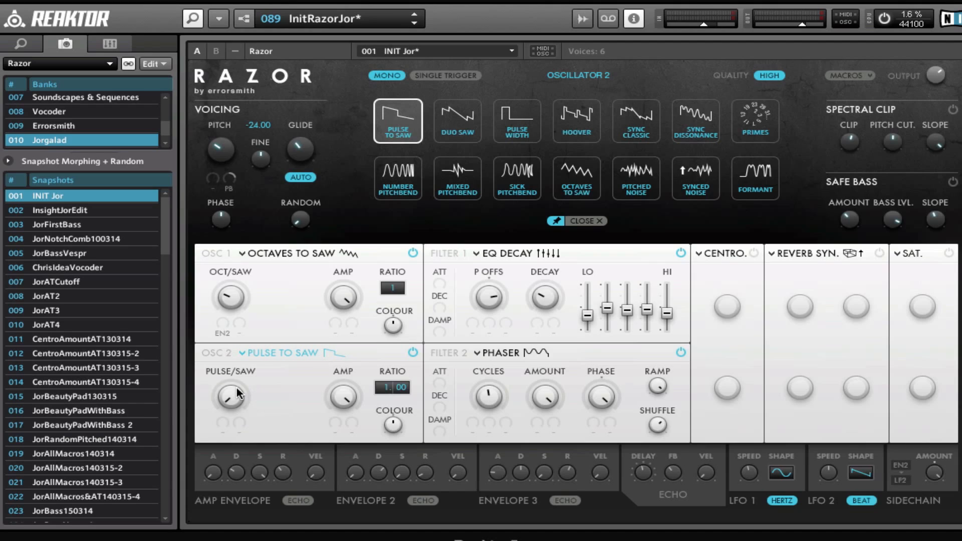
mouse_move(419, 405)
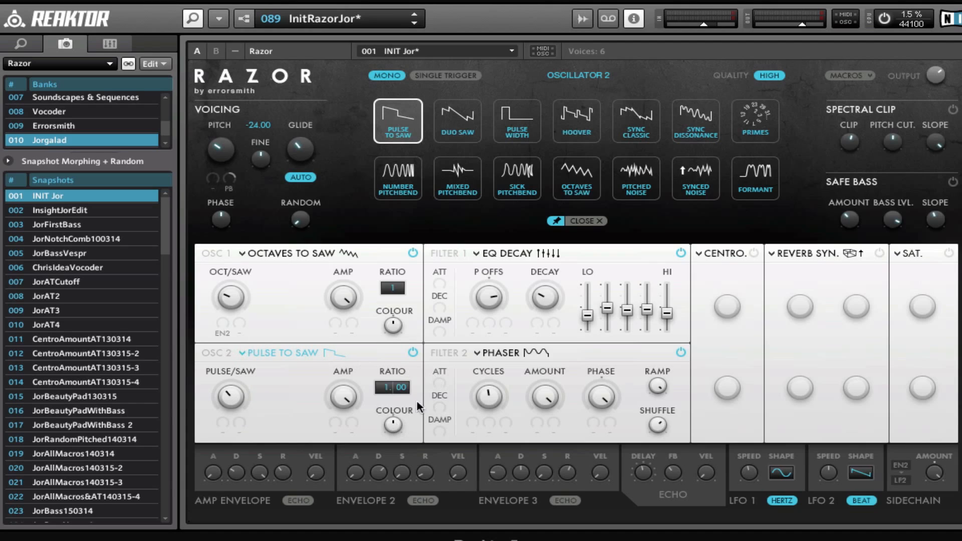
mouse_move(260, 396)
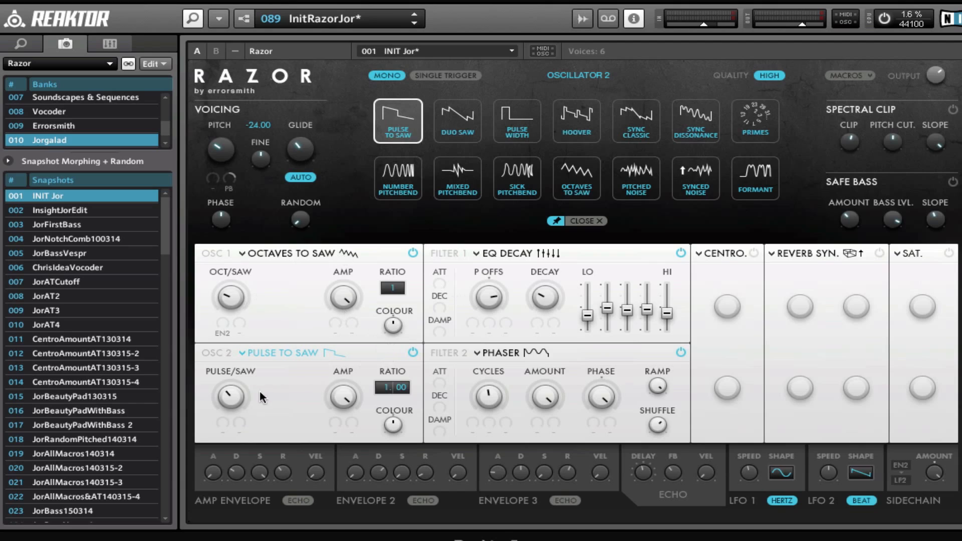
mouse_move(411, 405)
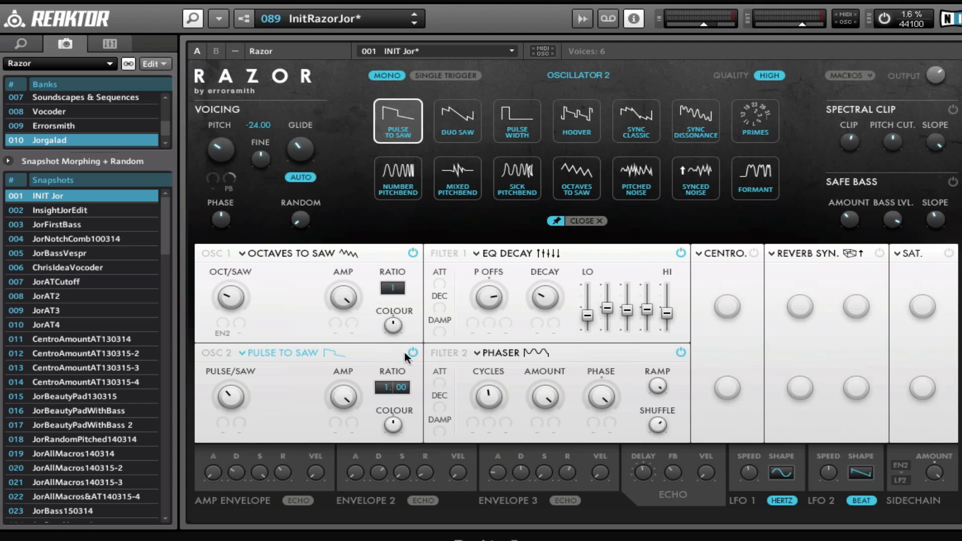
mouse_move(488, 276)
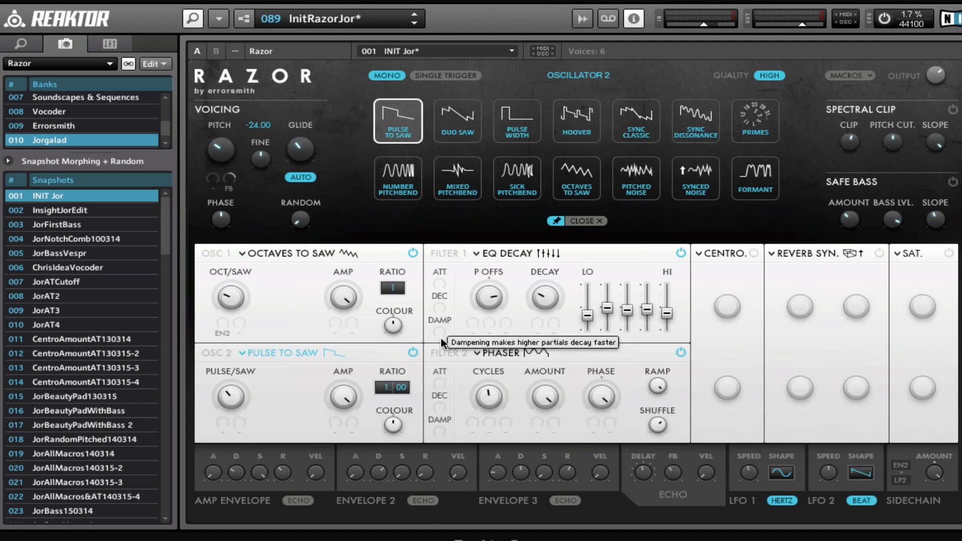
mouse_move(460, 332)
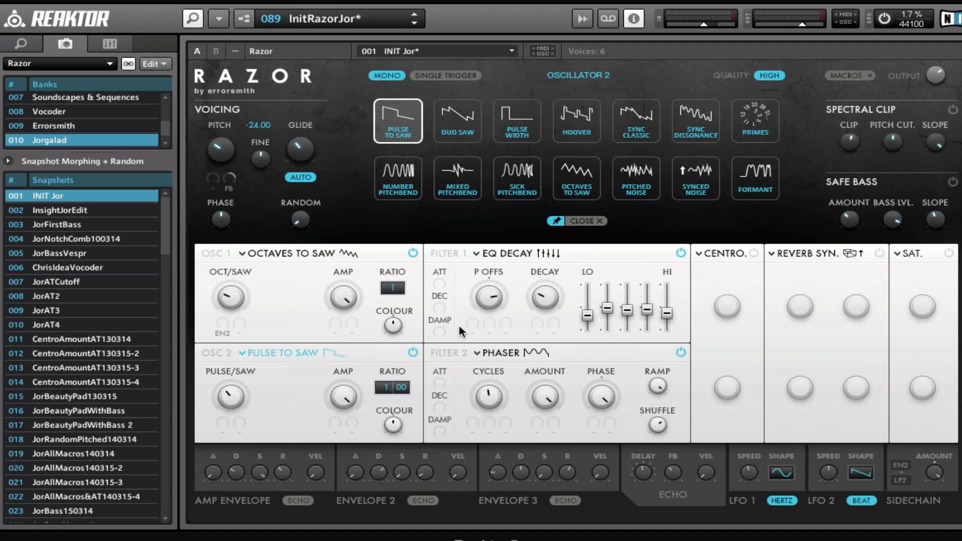
mouse_move(482, 401)
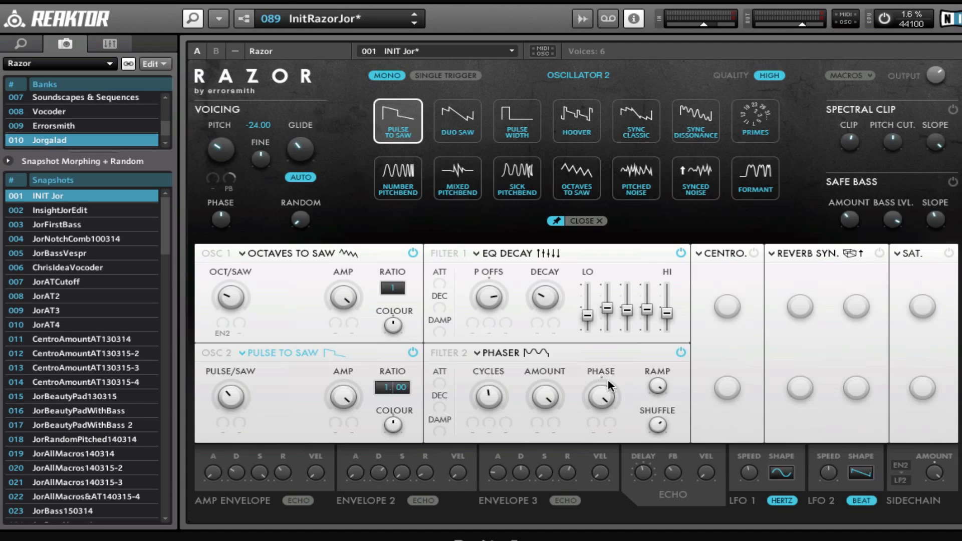
mouse_move(631, 306)
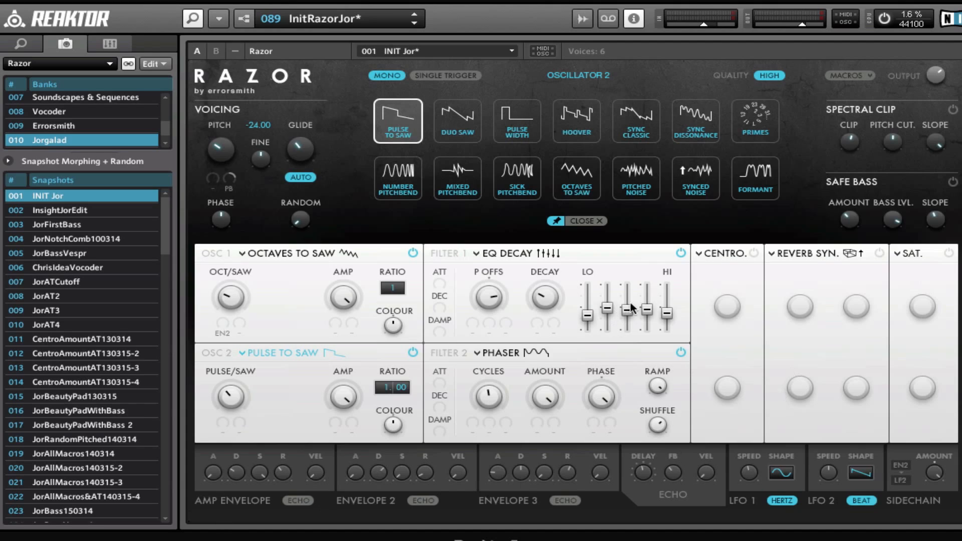
mouse_move(757, 257)
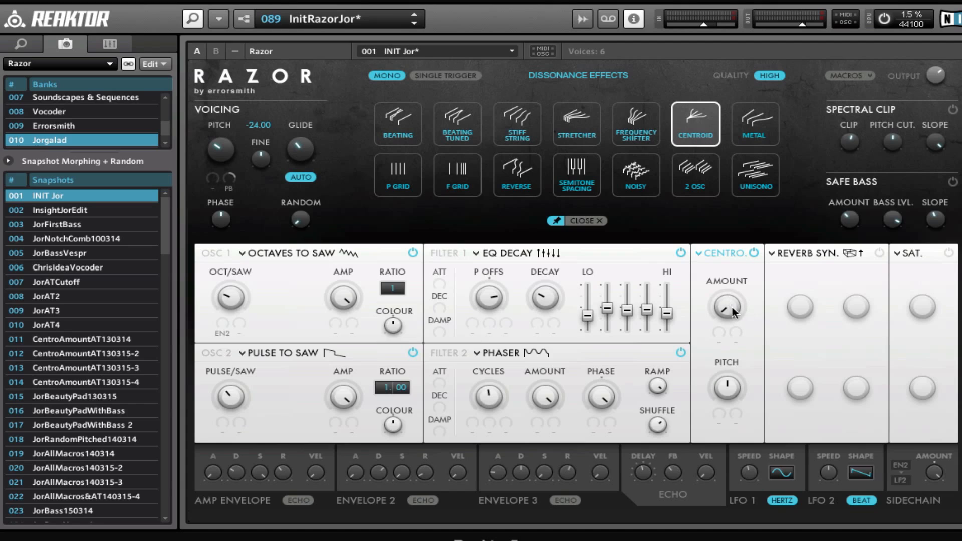
mouse_move(728, 397)
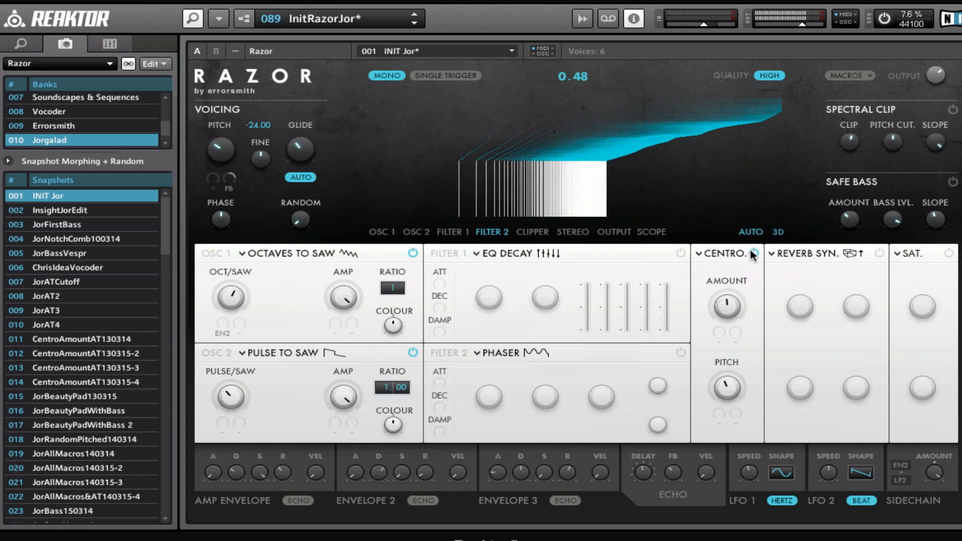
Step: Turn the Centroid effect's Amount and Pitch knobs, then switch the dissonance slot to Noisy
left_click_drag(726, 306, 726, 315)
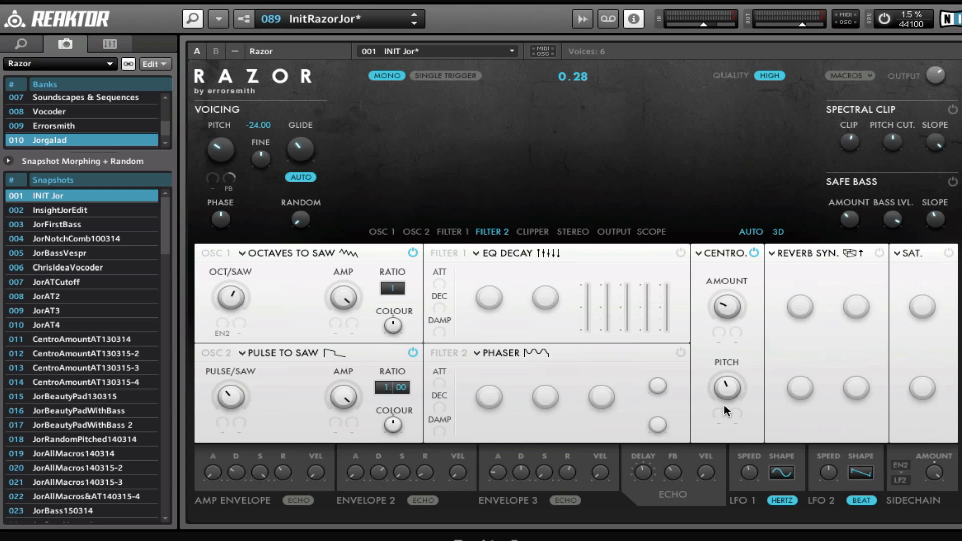
left_click_drag(725, 386, 729, 384)
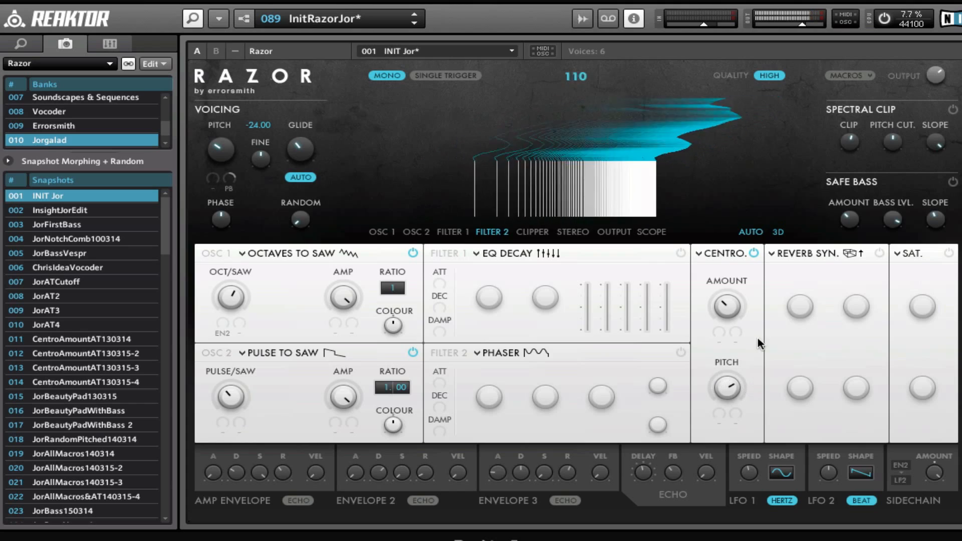
left_click_drag(725, 387, 740, 395)
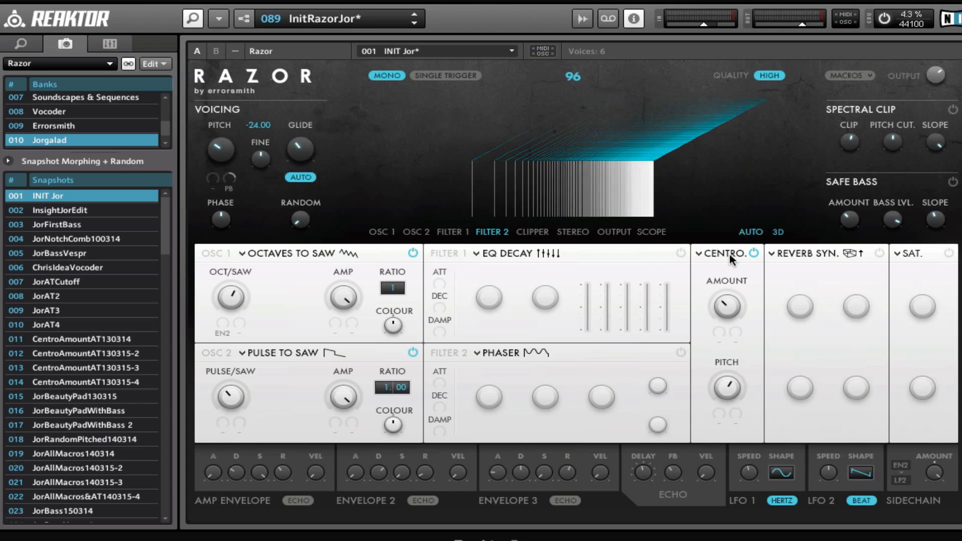
left_click(725, 253)
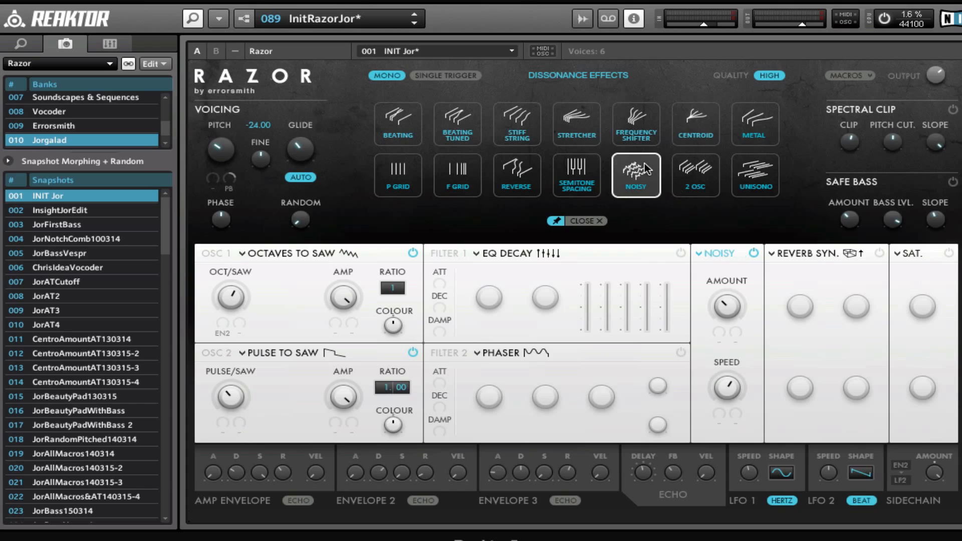
Step: Set the dissonance effect slot to Stretcher
left_click(576, 123)
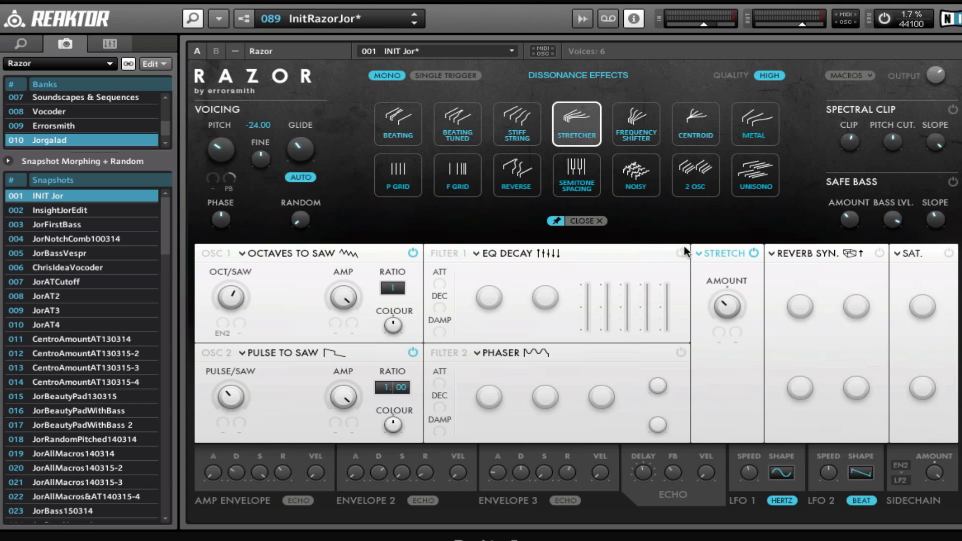
left_click(585, 221)
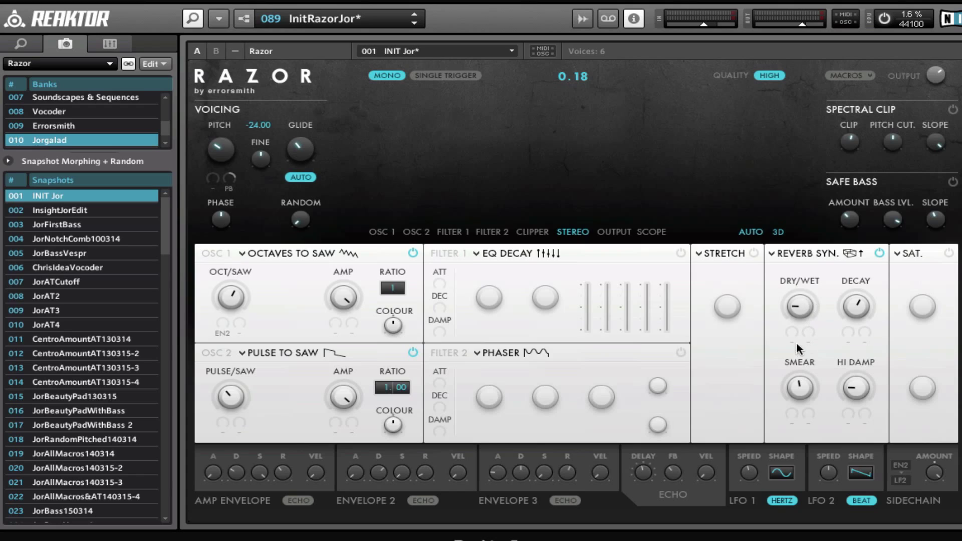
mouse_move(843, 299)
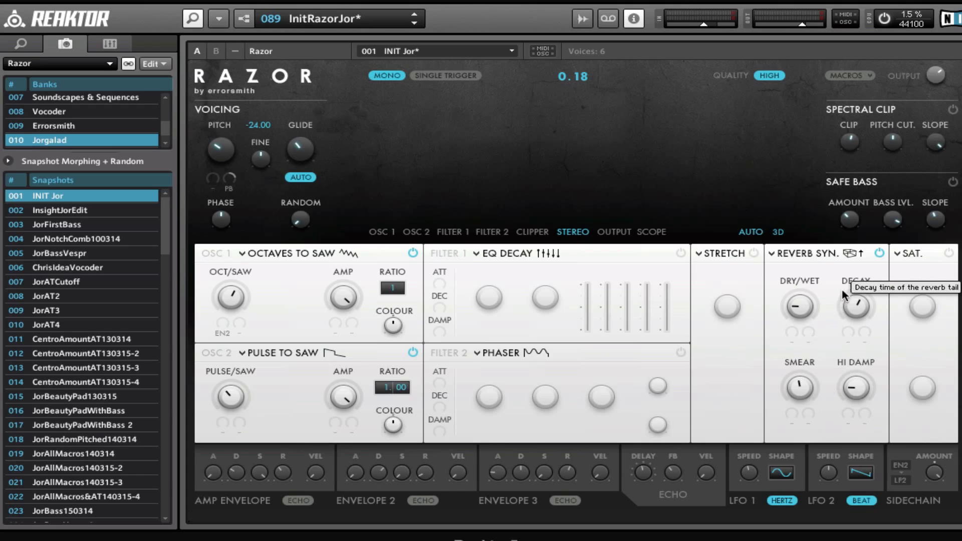
mouse_move(829, 301)
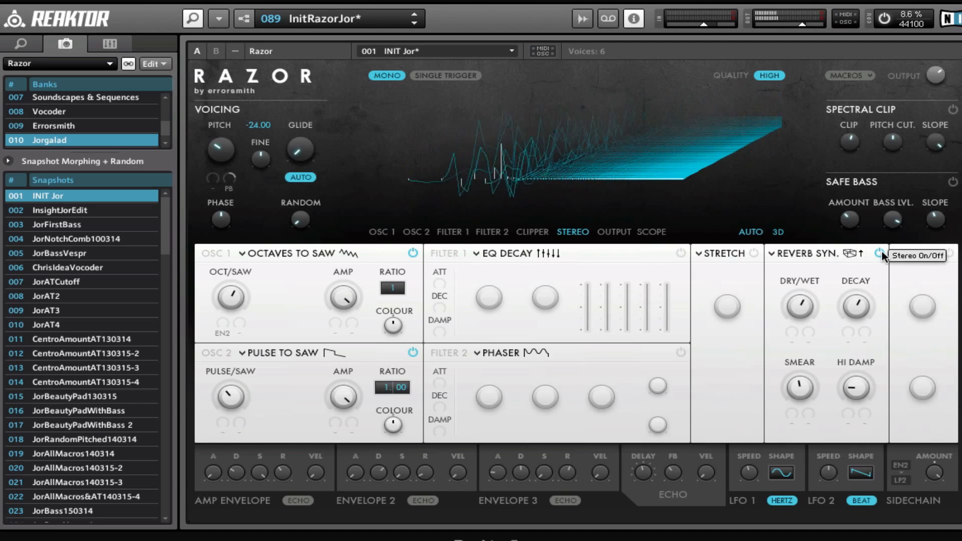
Step: Switch off the reverb module's stereo processing
left_click(877, 253)
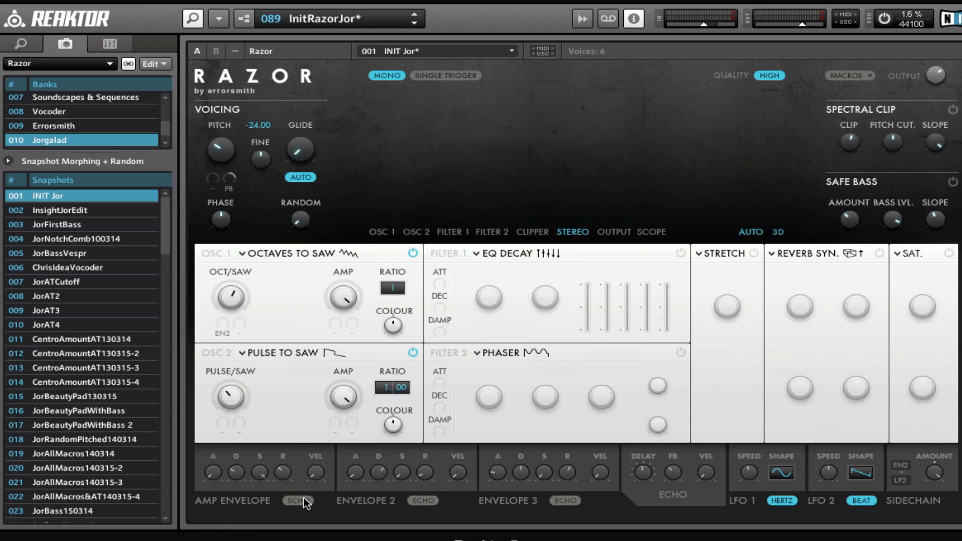
Step: Turn on echo for the amplitude envelope
left_click(296, 501)
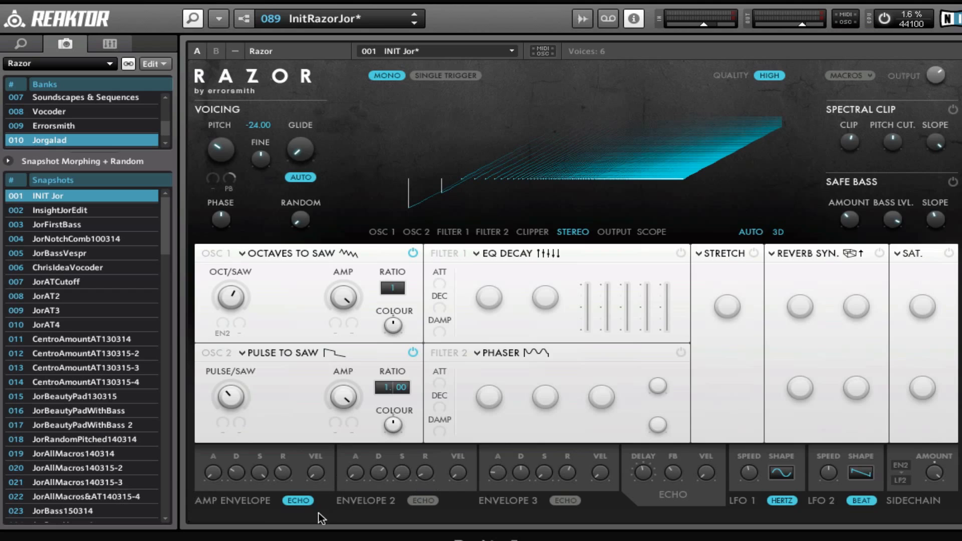
mouse_move(252, 440)
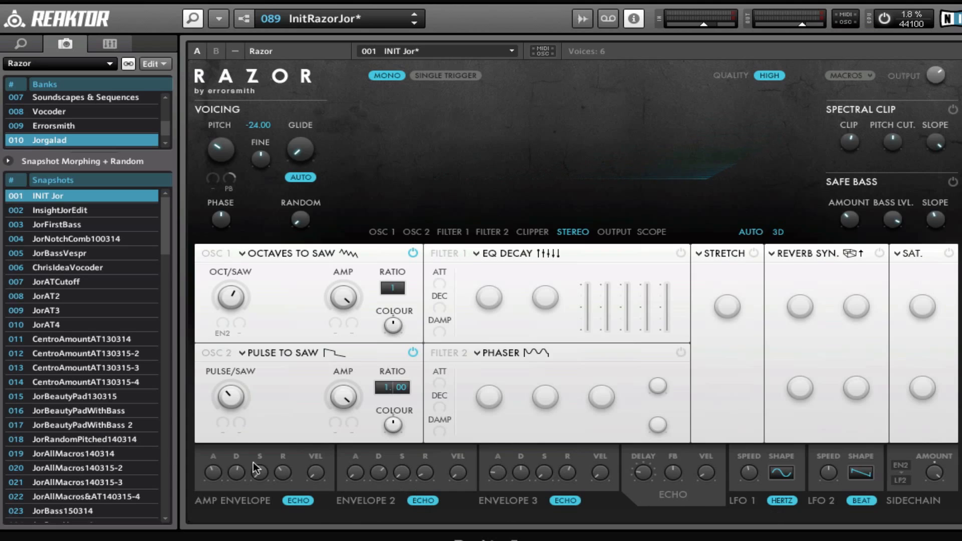
mouse_move(823, 528)
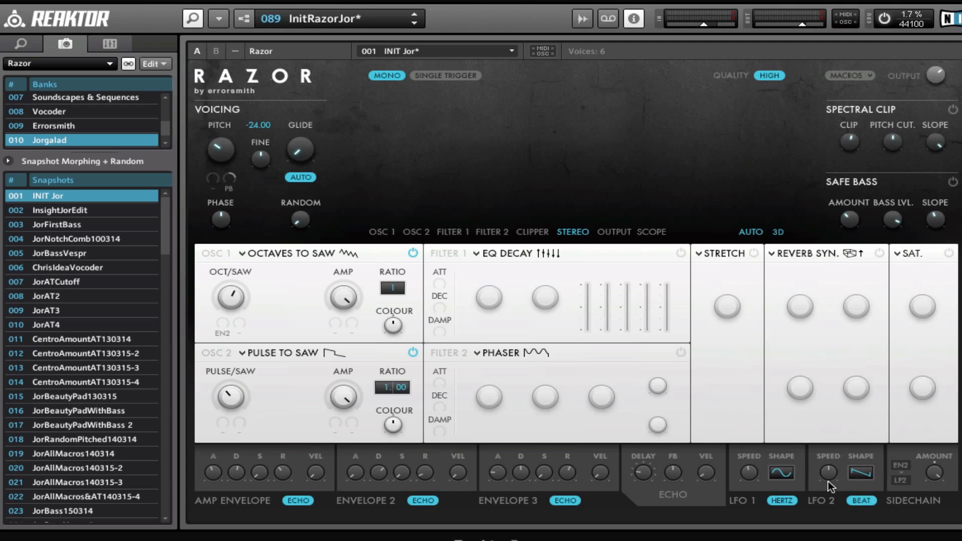
mouse_move(849, 524)
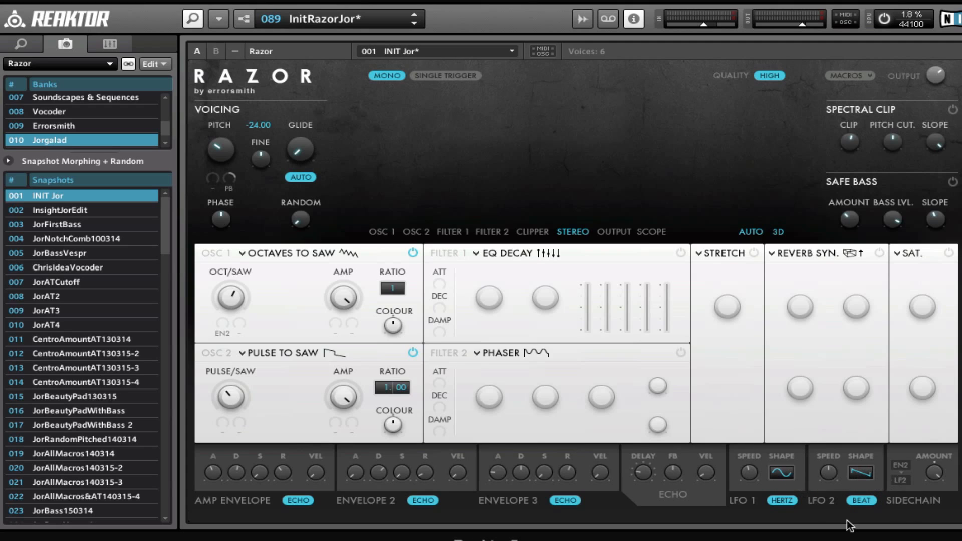
mouse_move(803, 525)
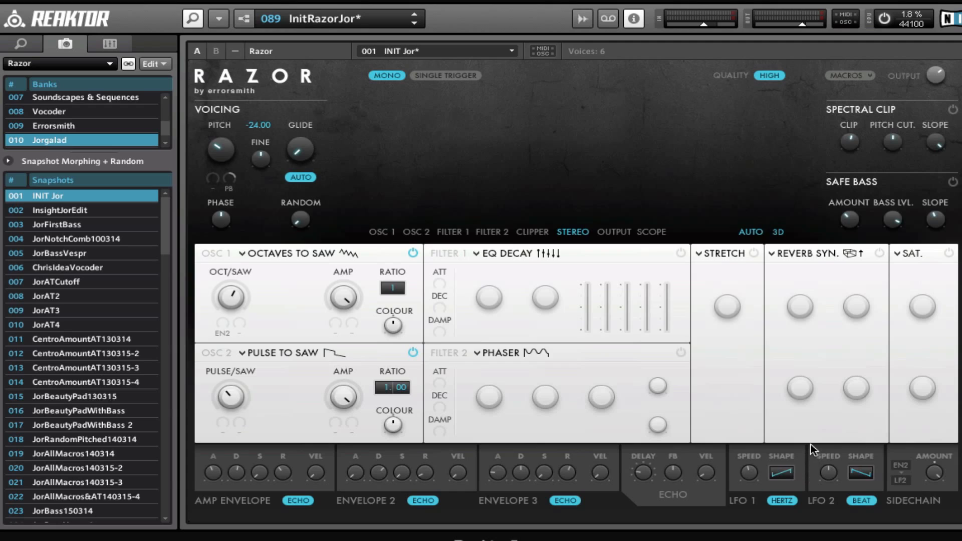
mouse_move(809, 433)
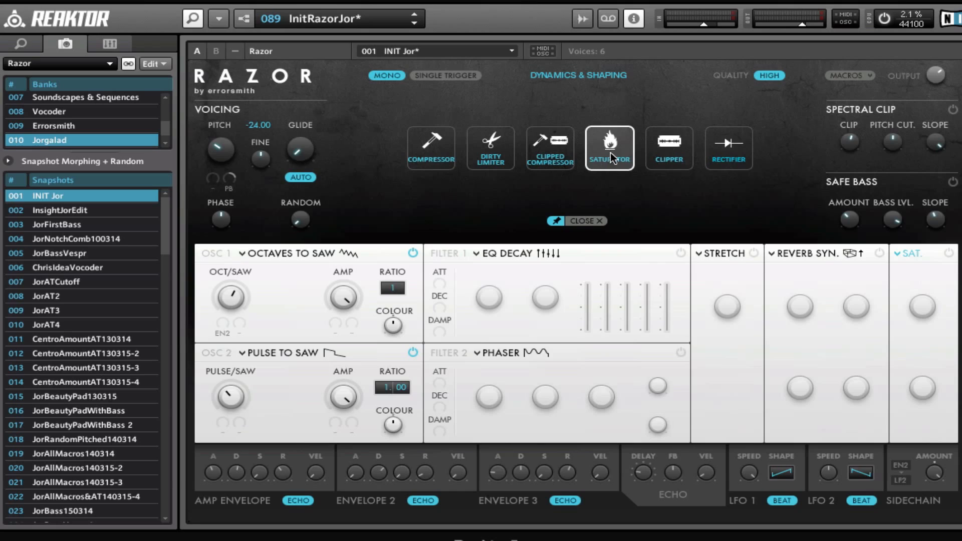
mouse_move(871, 184)
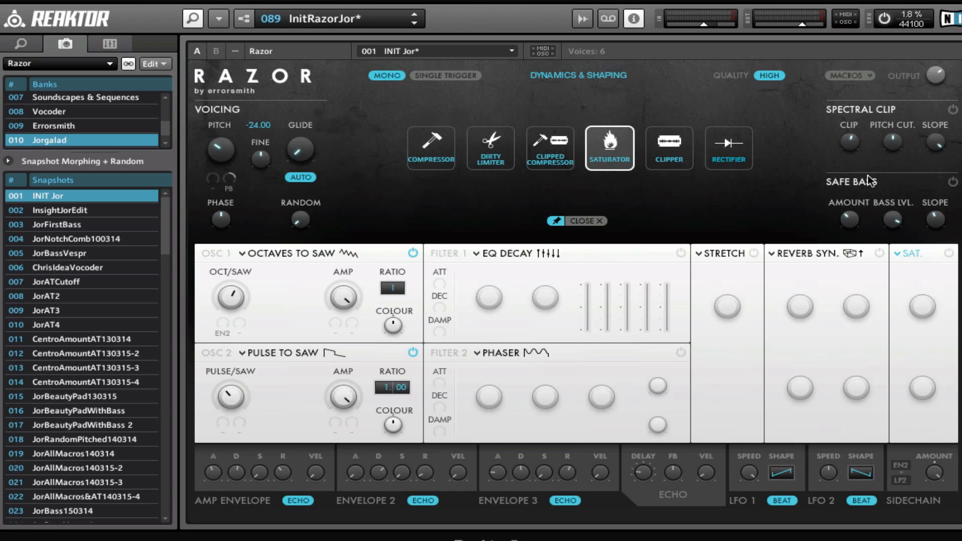
mouse_move(443, 160)
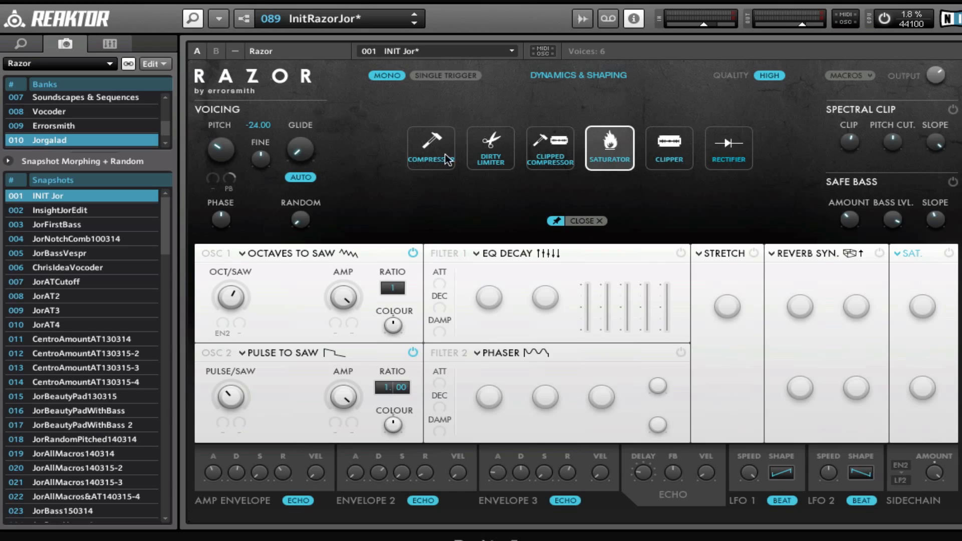
Step: Swap the last effect slot to Compressor, then back to Saturator
left_click(431, 148)
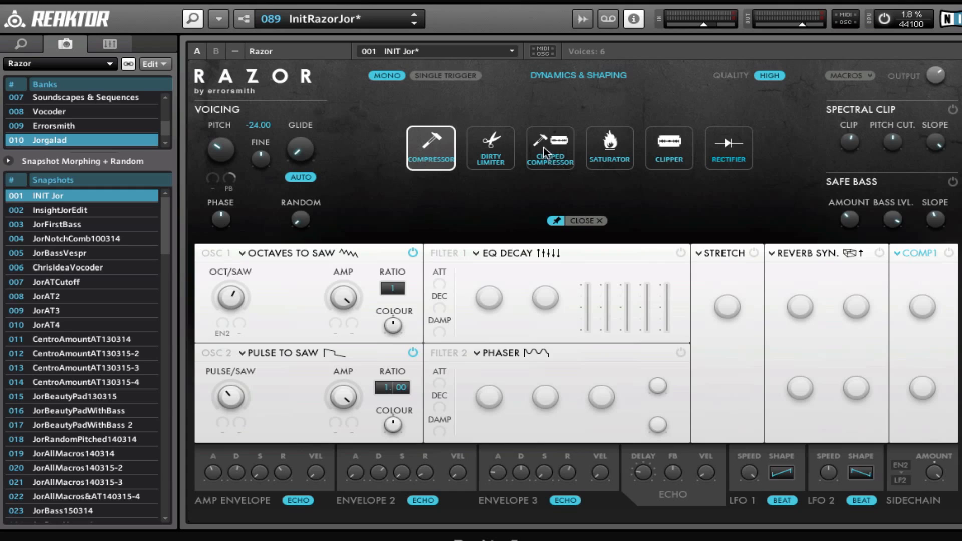
left_click(609, 148)
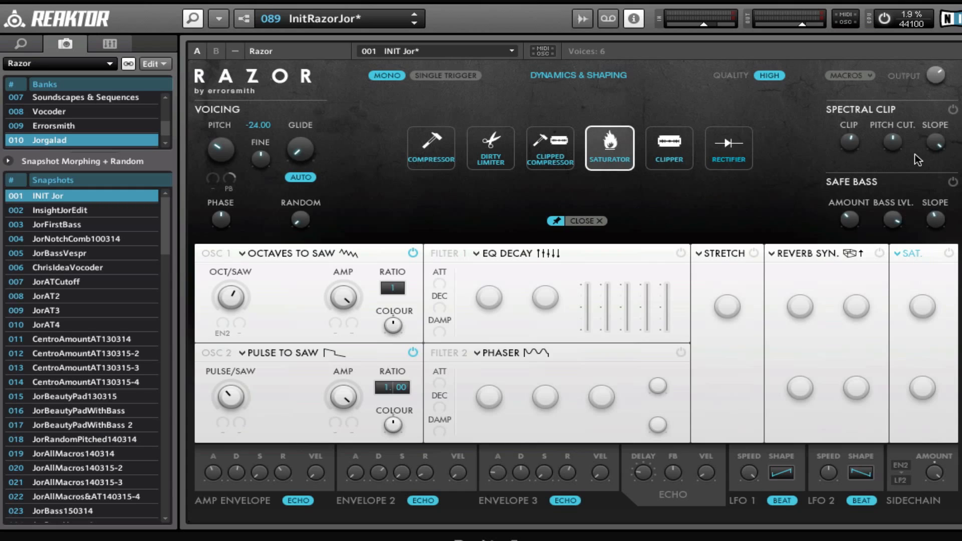
mouse_move(927, 186)
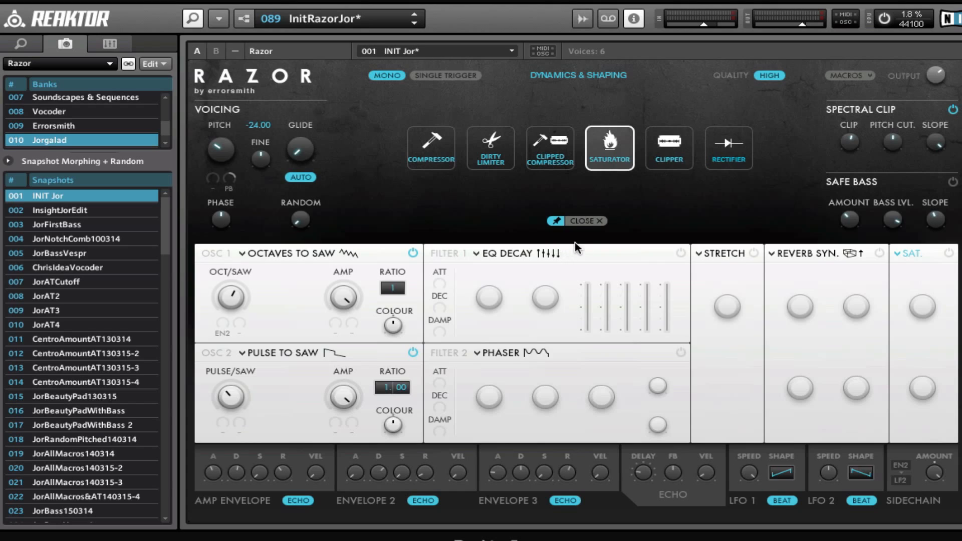
Step: Dismiss the effect chooser and set the Spectral Clip threshold level
left_click(583, 221)
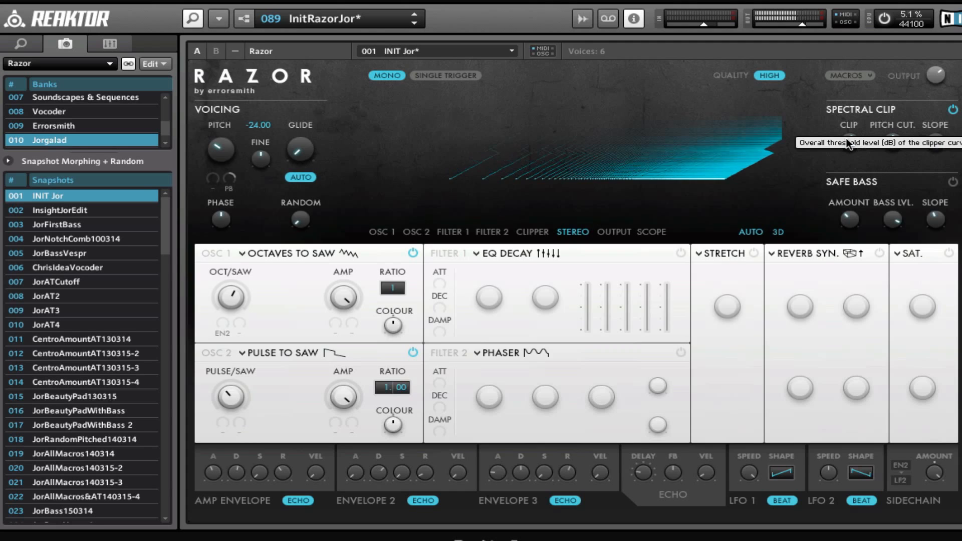
left_click(532, 231)
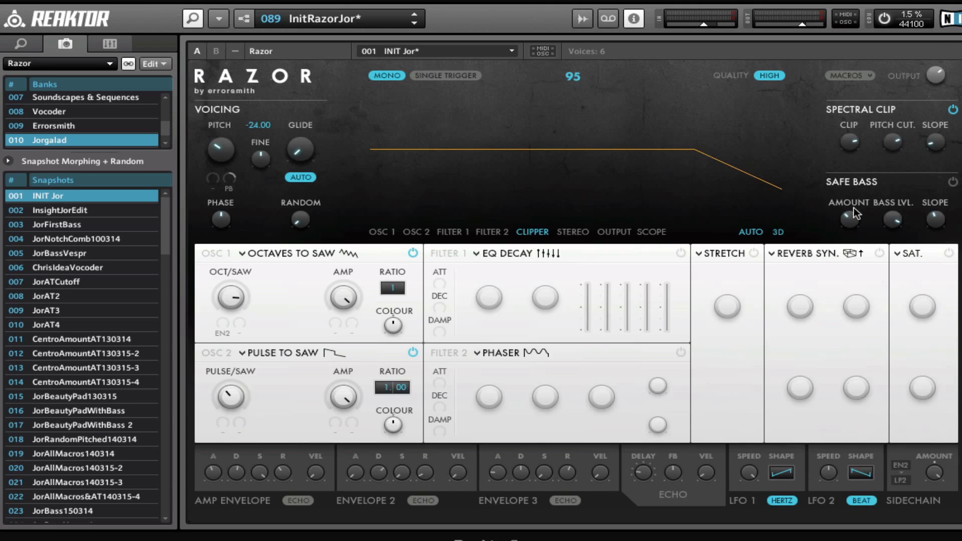
Step: Set Filter 1 to Lowpass and oscillator 1 to Duo Saw after trying Pitched Noise
left_click(471, 254)
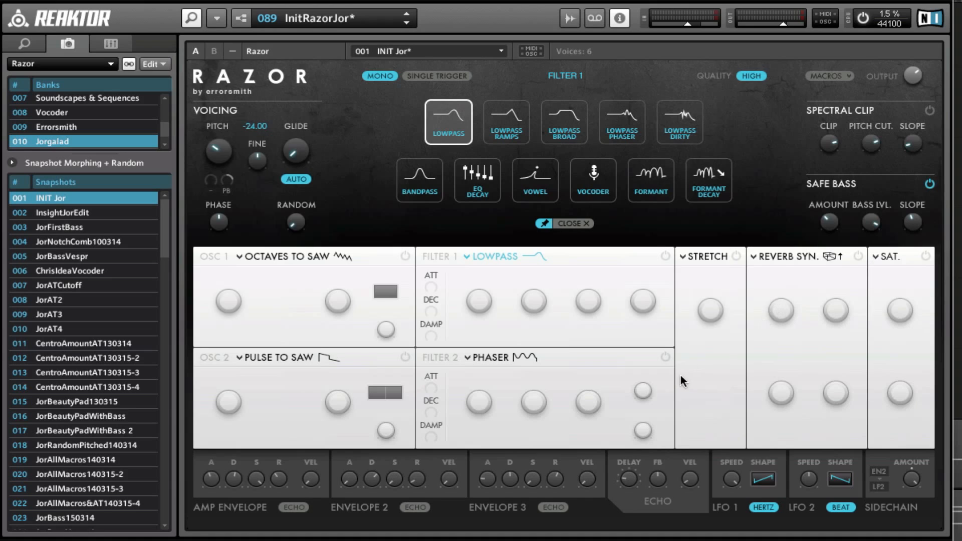
mouse_move(832, 267)
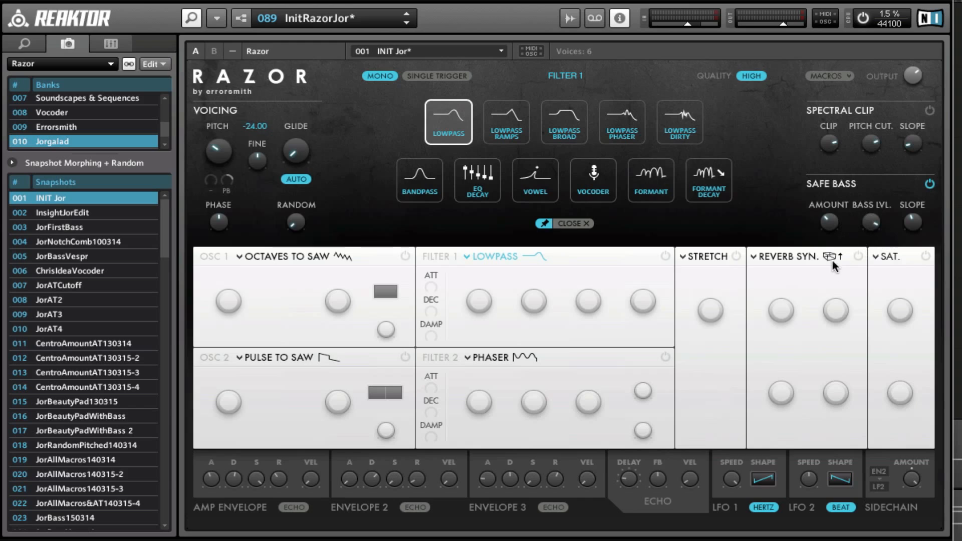
mouse_move(836, 238)
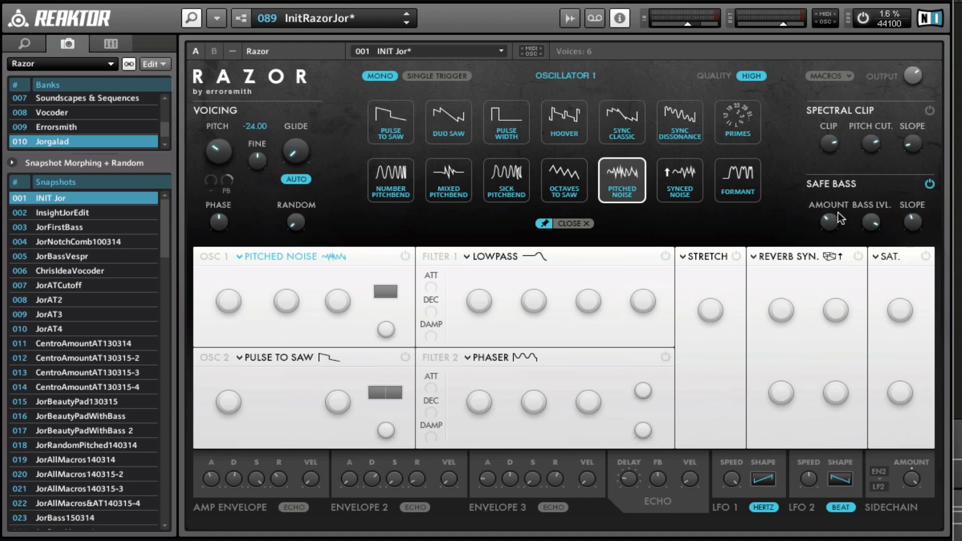
mouse_move(837, 218)
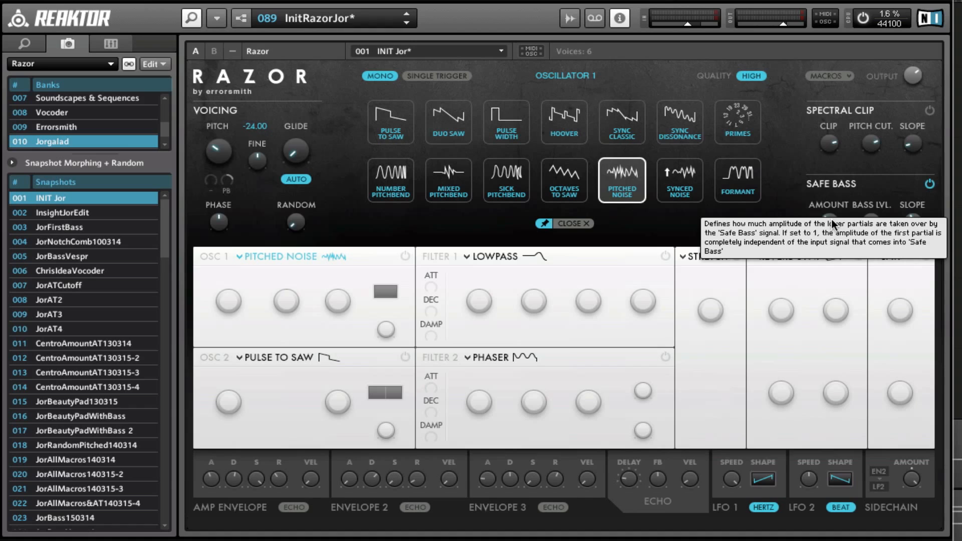
mouse_move(940, 197)
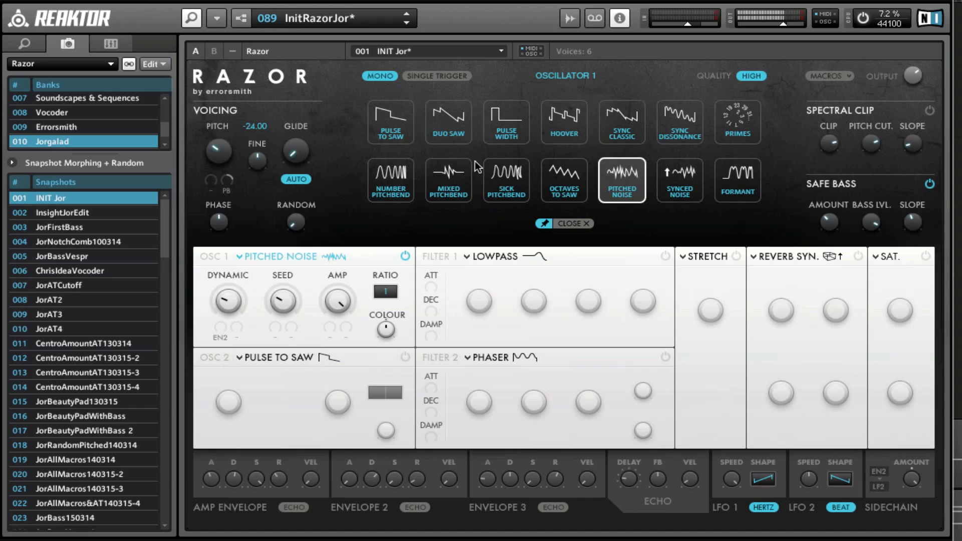
left_click(449, 121)
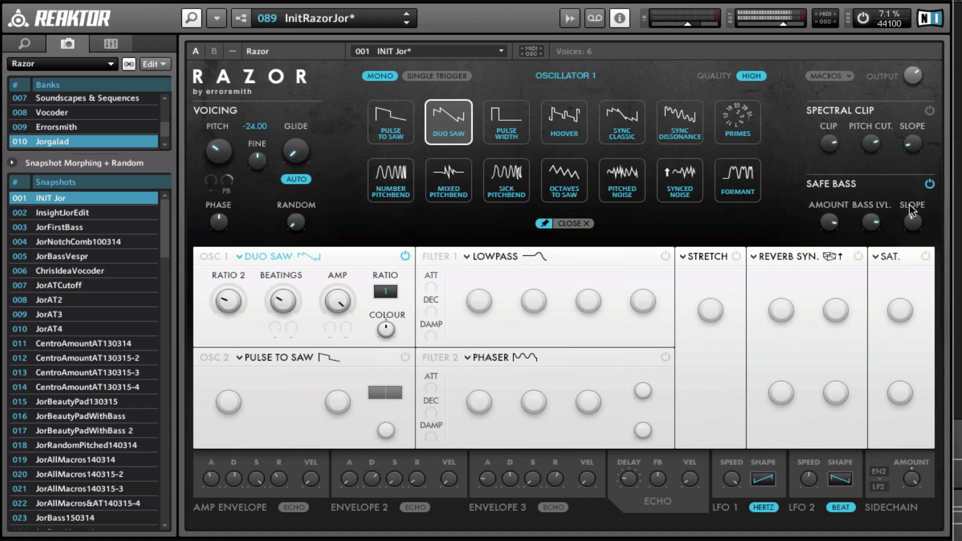
mouse_move(273, 331)
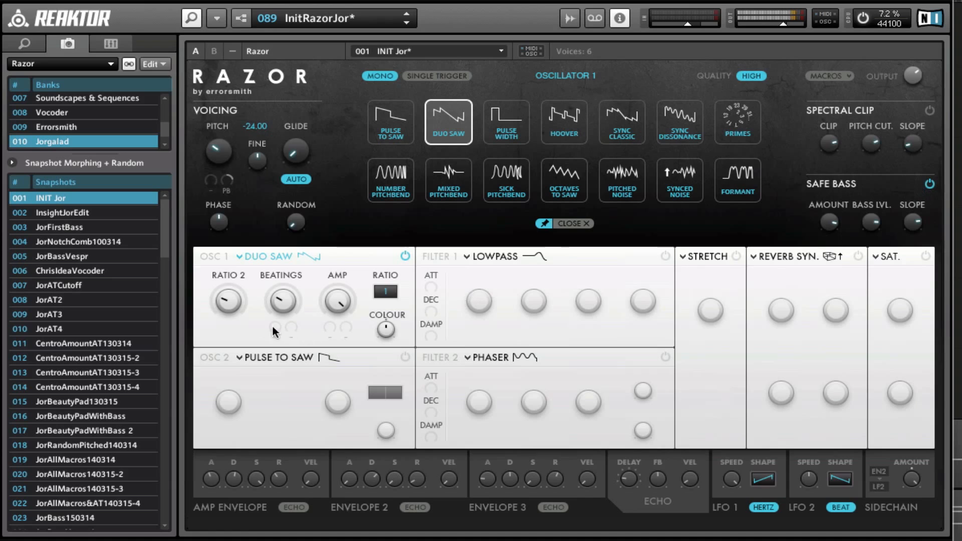
mouse_move(289, 300)
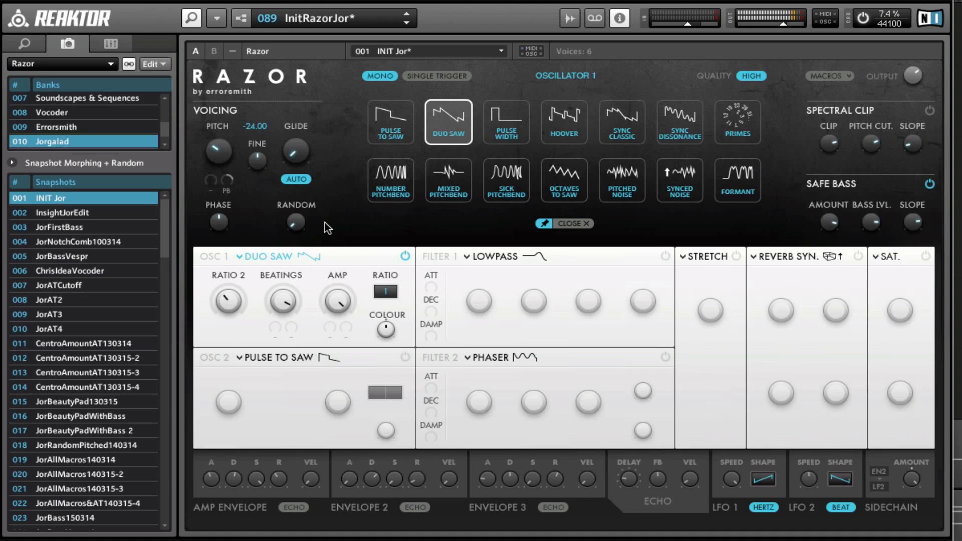
mouse_move(512, 265)
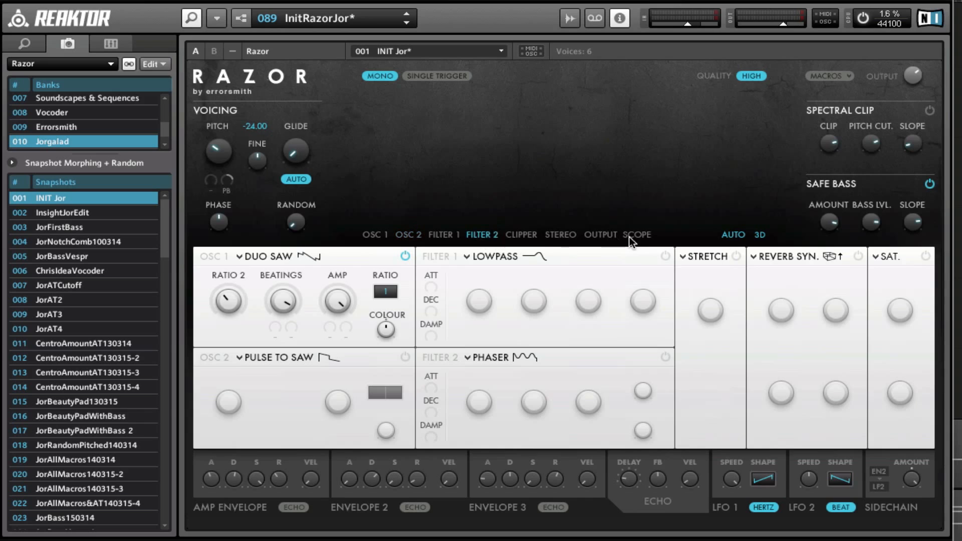
Step: Cycle the spectrum display through clipper, filter 2, oscillator 1 and land on oscillator 2
left_click(521, 234)
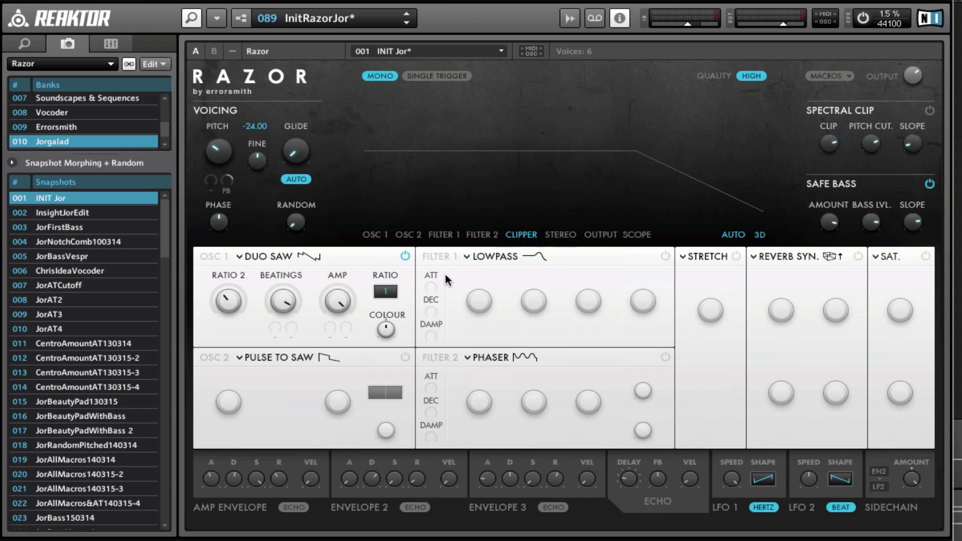
left_click(482, 235)
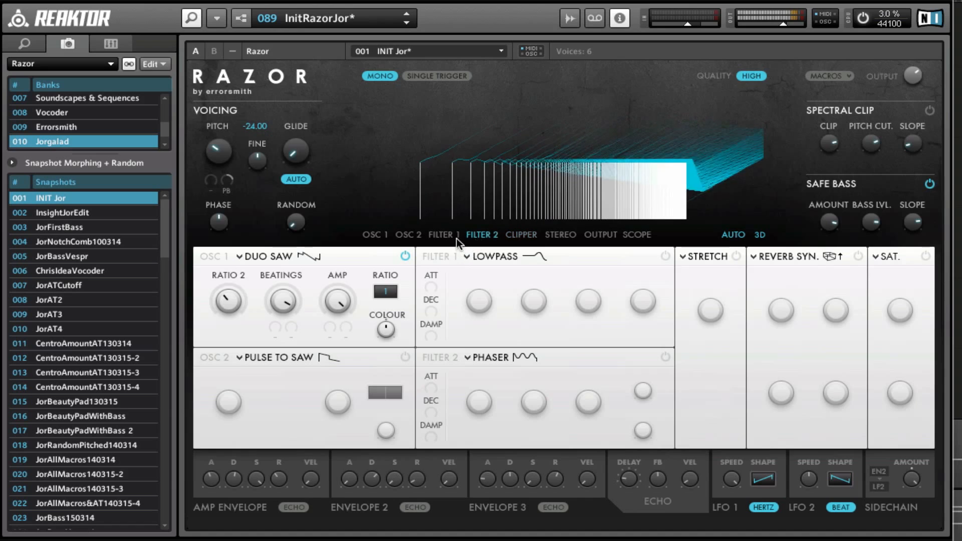
left_click(408, 235)
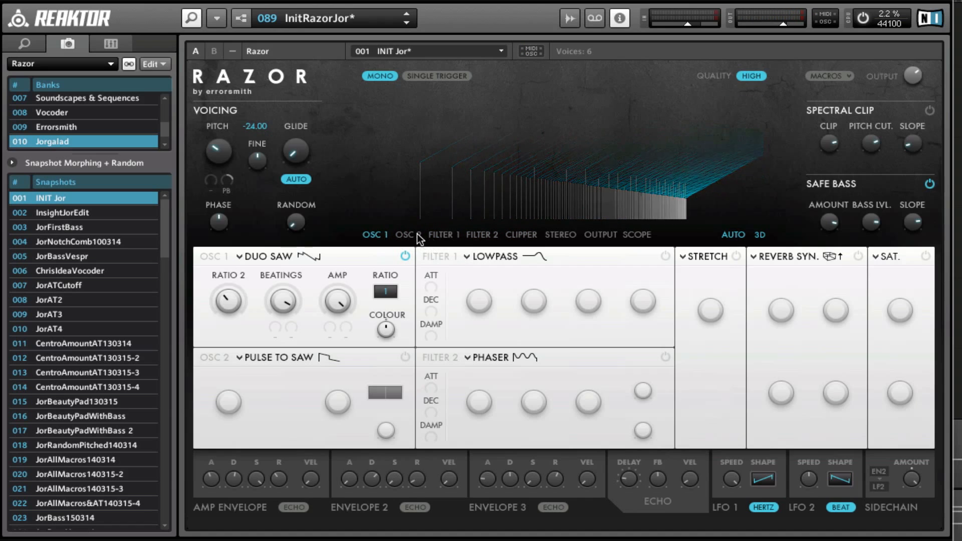
left_click(407, 234)
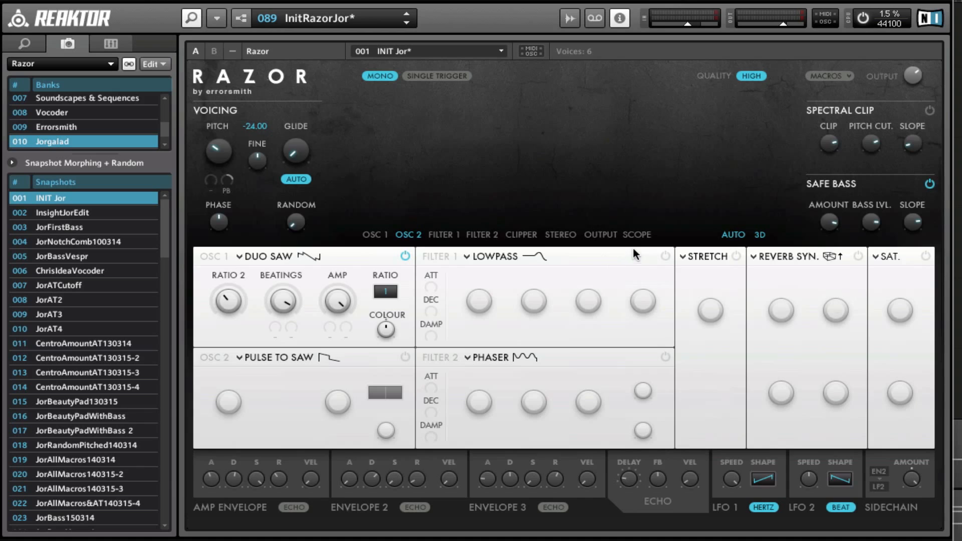
mouse_move(641, 229)
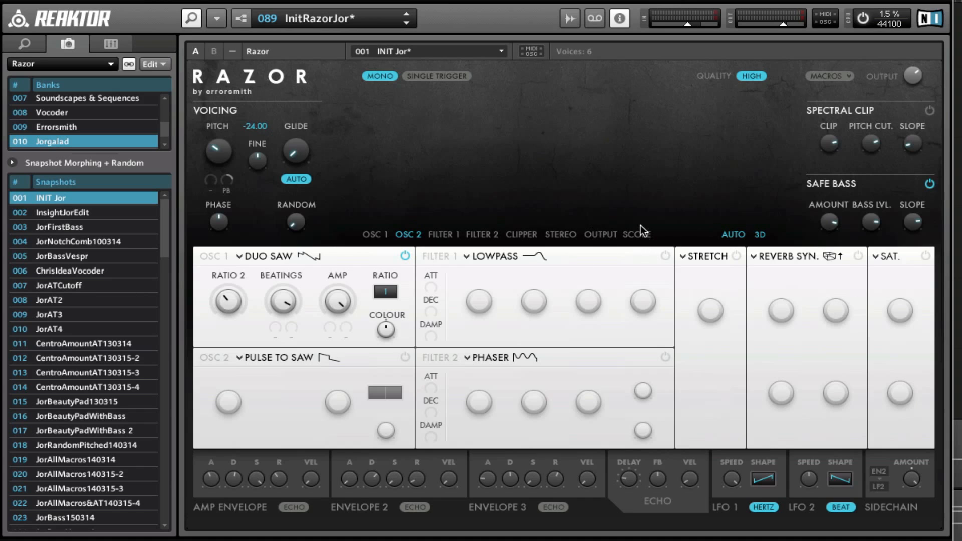
Step: Switch oscillator 1 back to the Pulse to Saw waveform
left_click(636, 235)
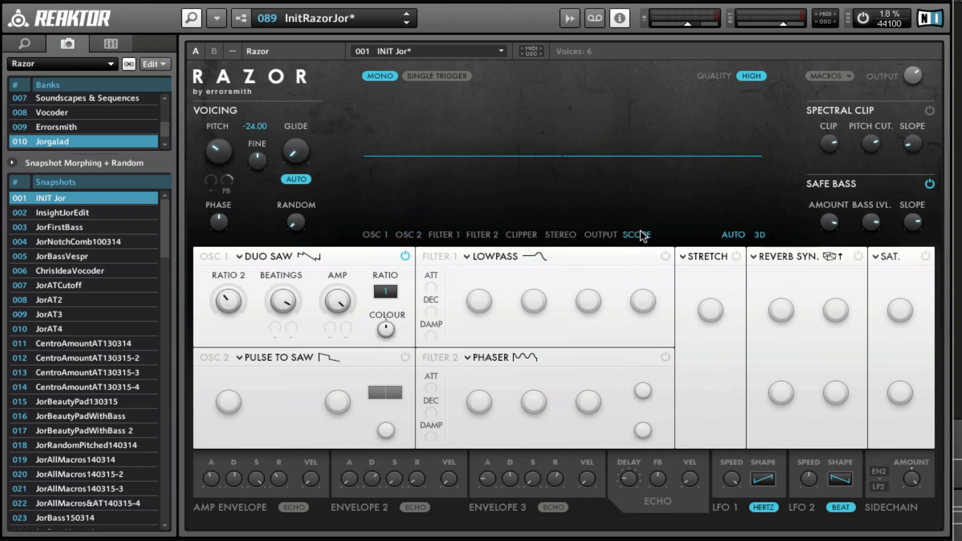
left_click(637, 234)
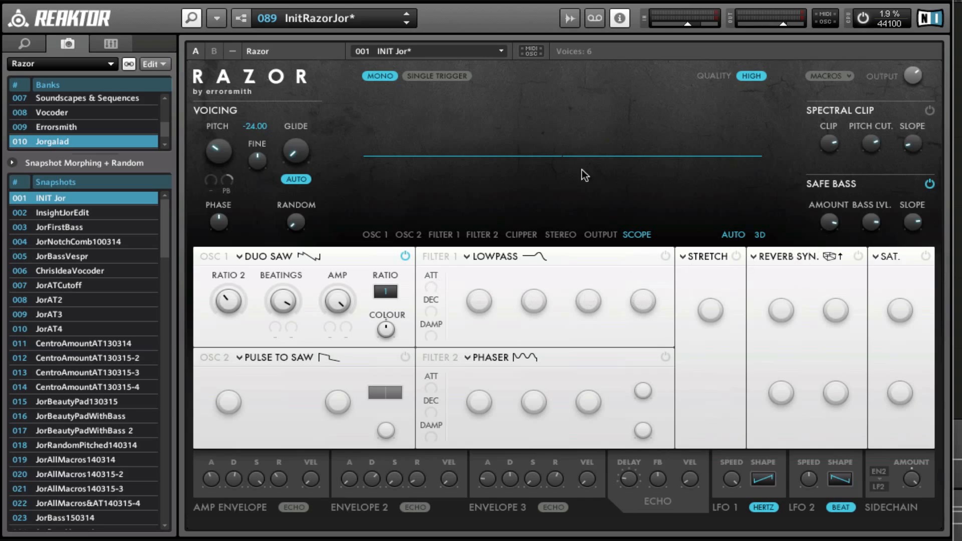
mouse_move(254, 267)
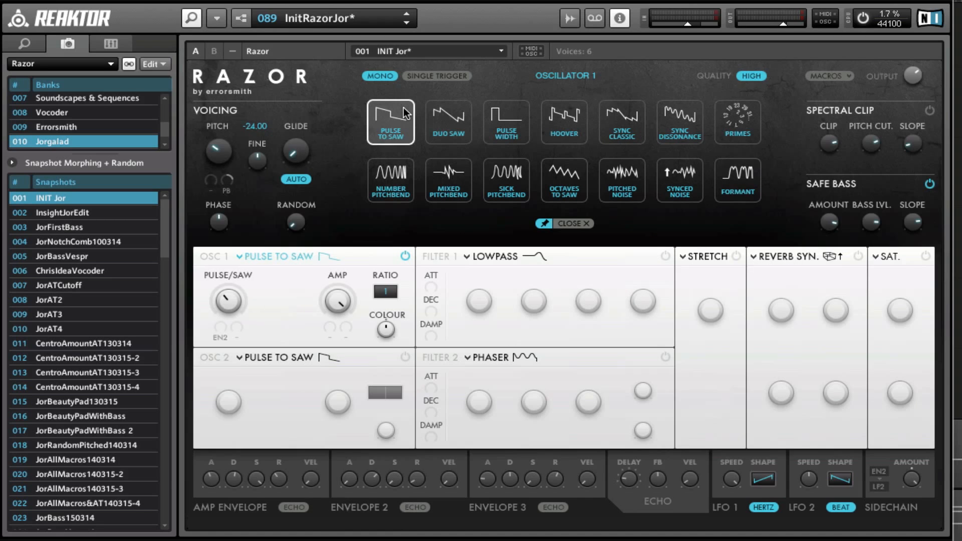
mouse_move(577, 230)
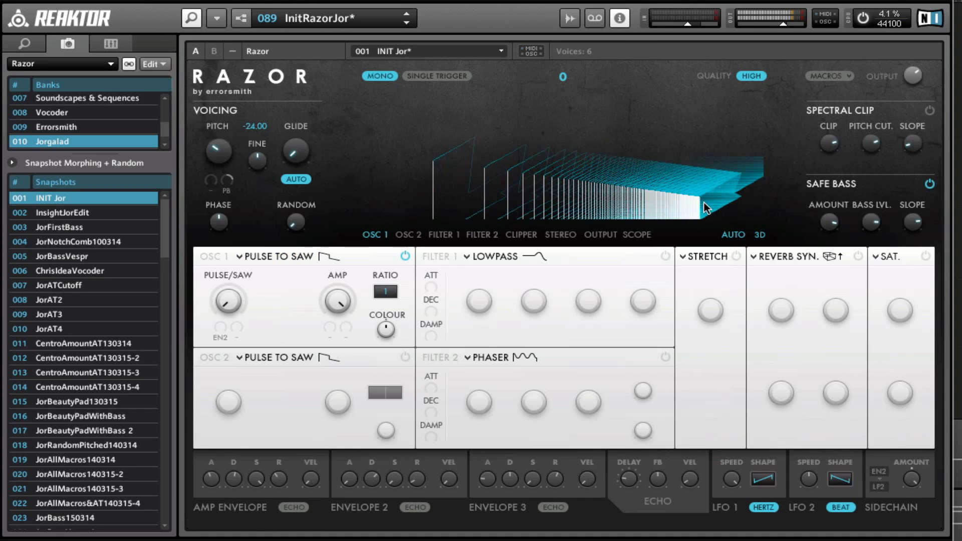
left_click(637, 234)
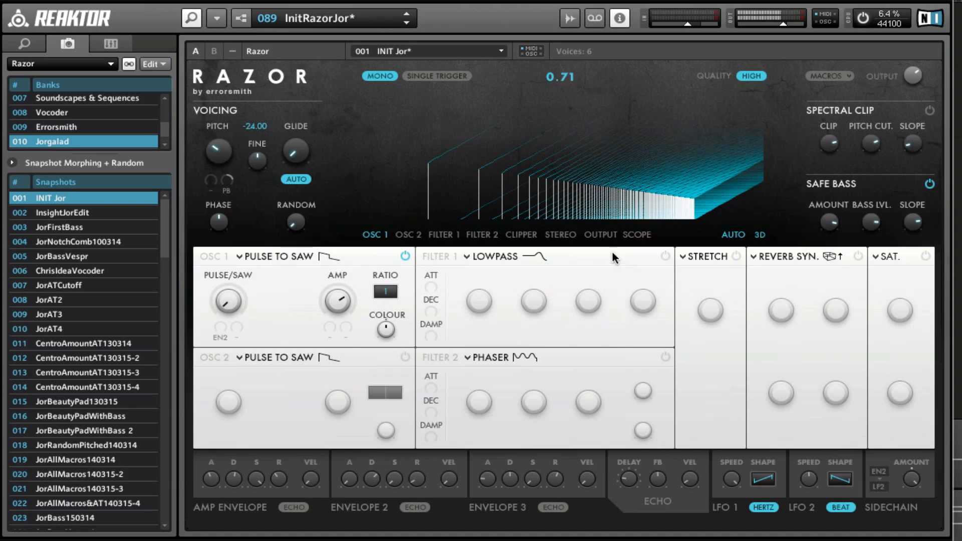
Step: Turn oscillator 1's Pulse/Saw blend down and leave the display on the output spectrum
left_click(636, 234)
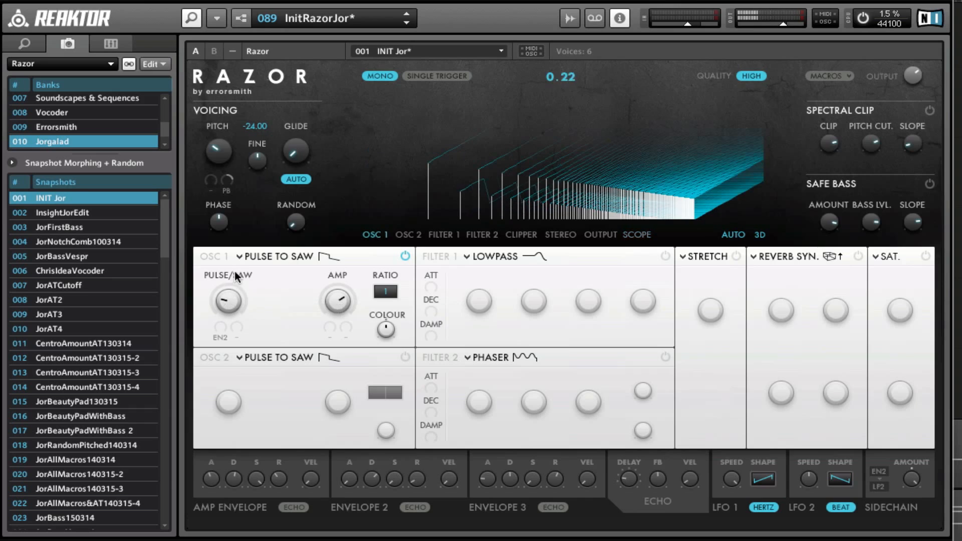
left_click(636, 235)
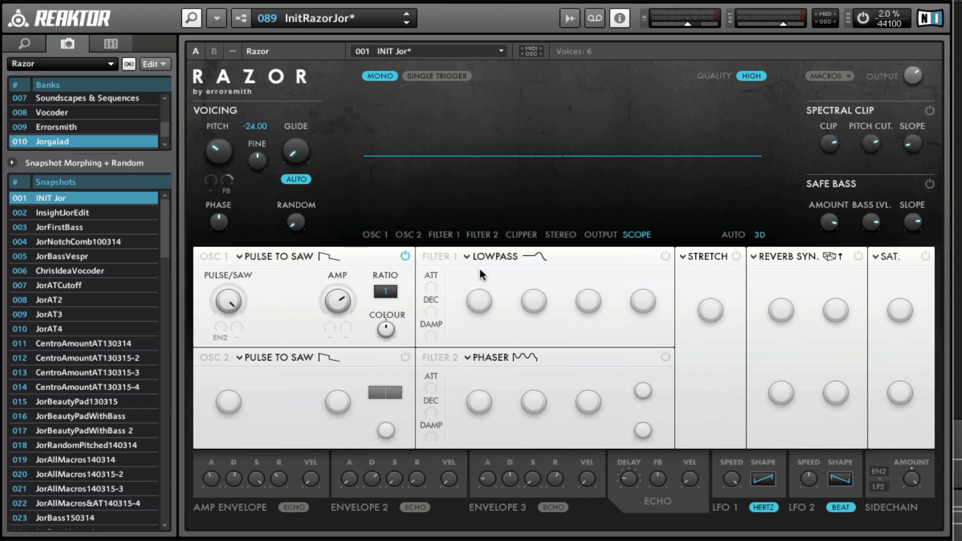
mouse_move(228, 302)
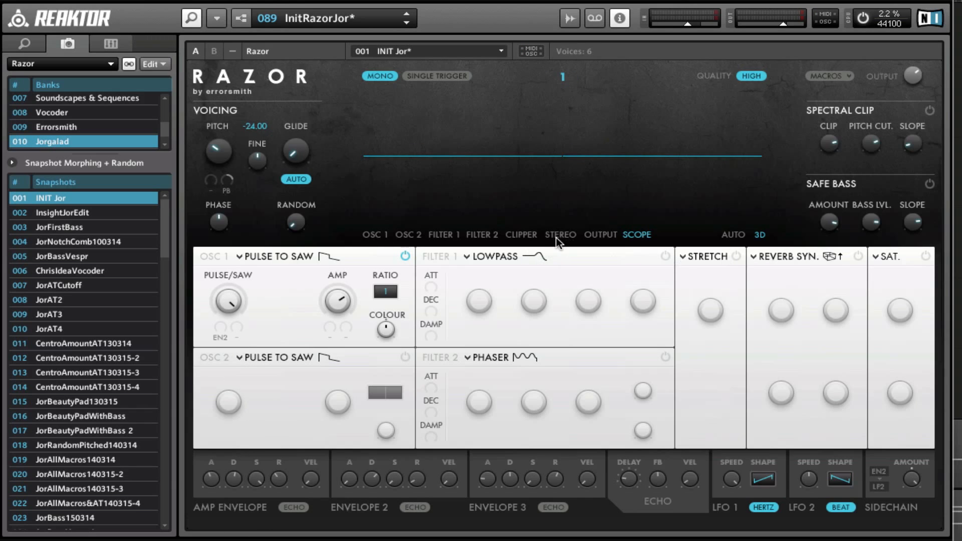
left_click(600, 235)
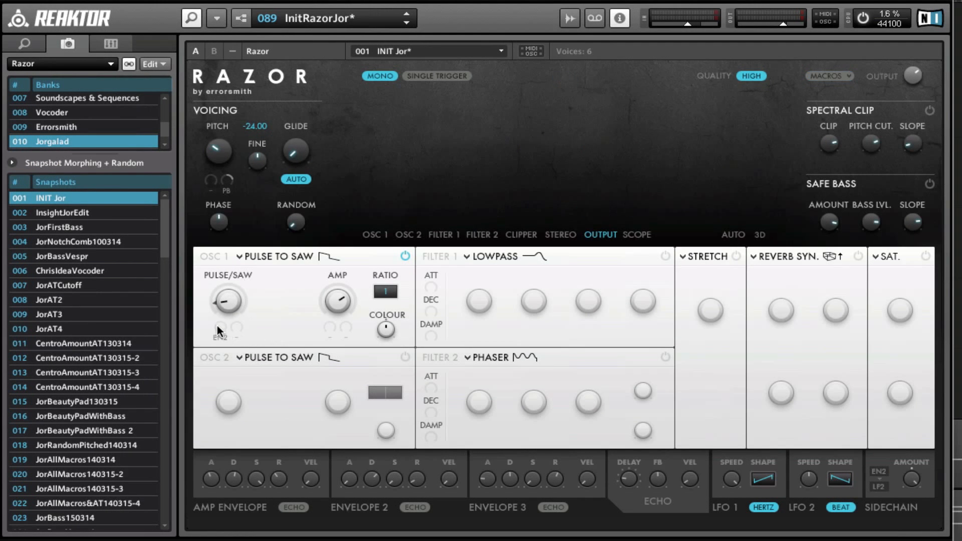
Step: Assign LFO 2 as the modulation source for oscillator 1's Pulse/Saw blend, replacing Envelope 2
left_click(215, 336)
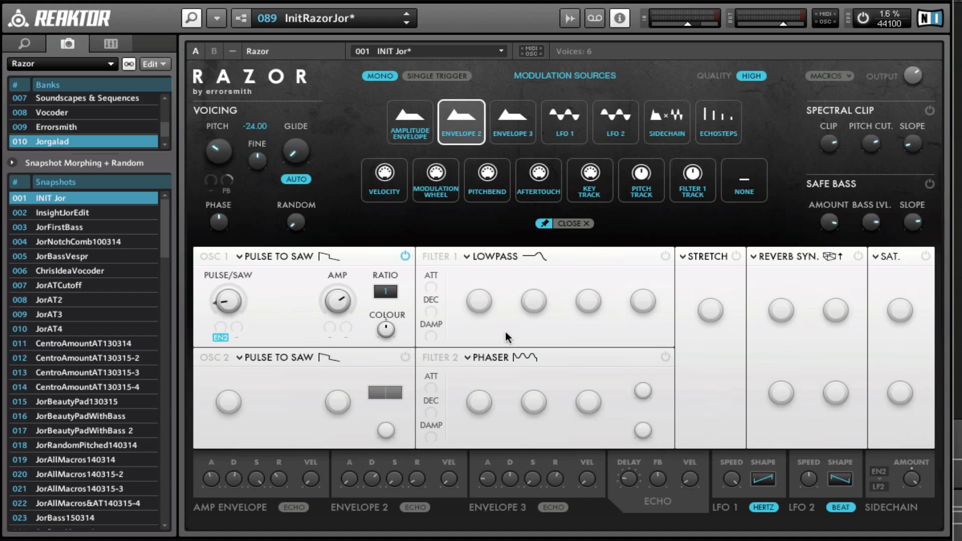
mouse_move(621, 119)
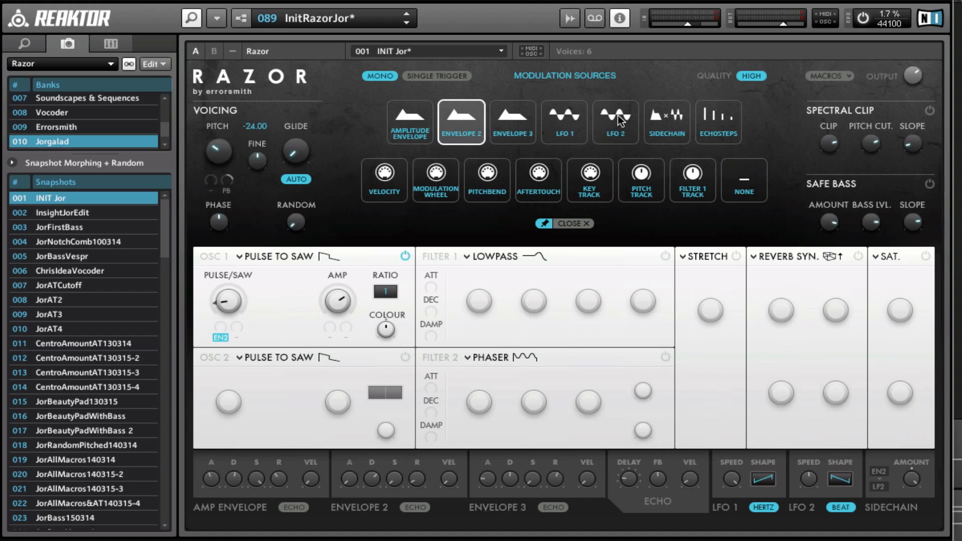
left_click(615, 121)
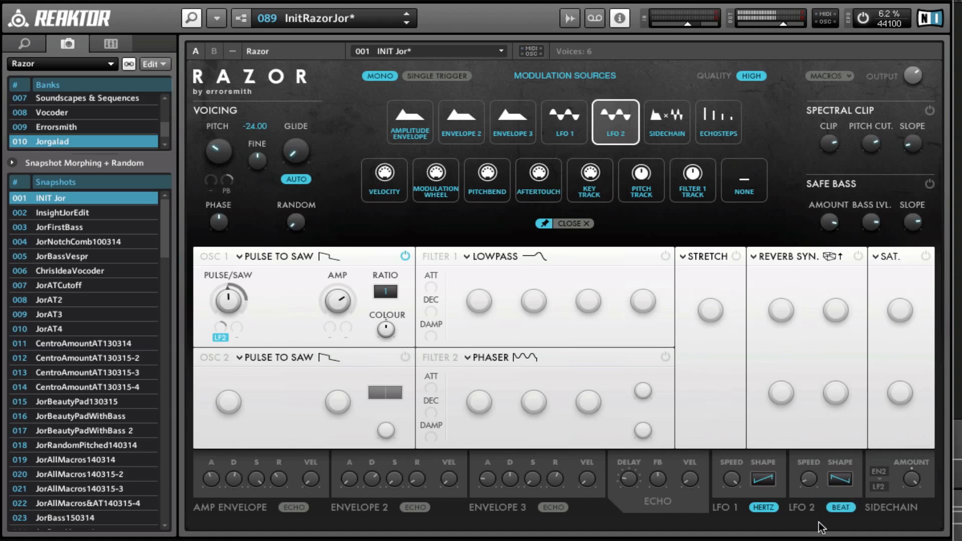
mouse_move(848, 442)
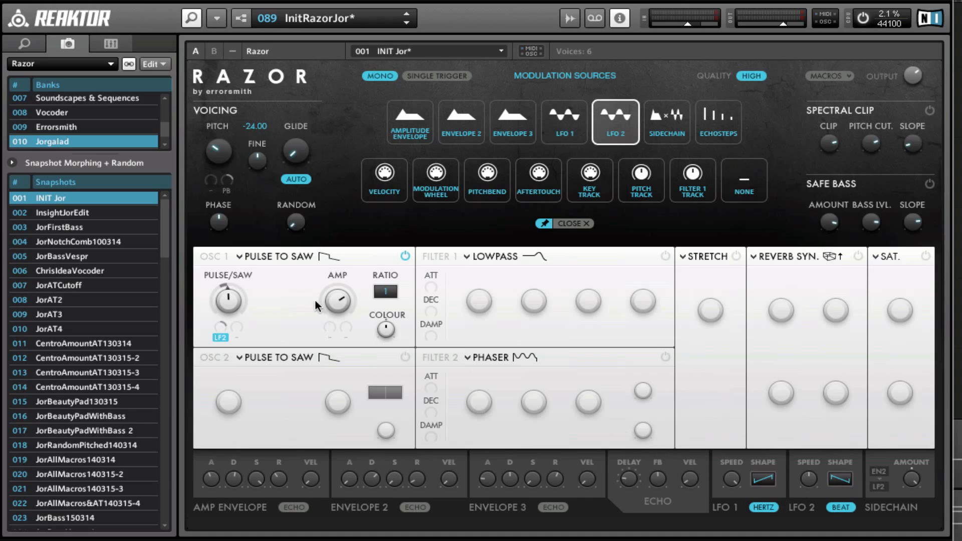
mouse_move(403, 328)
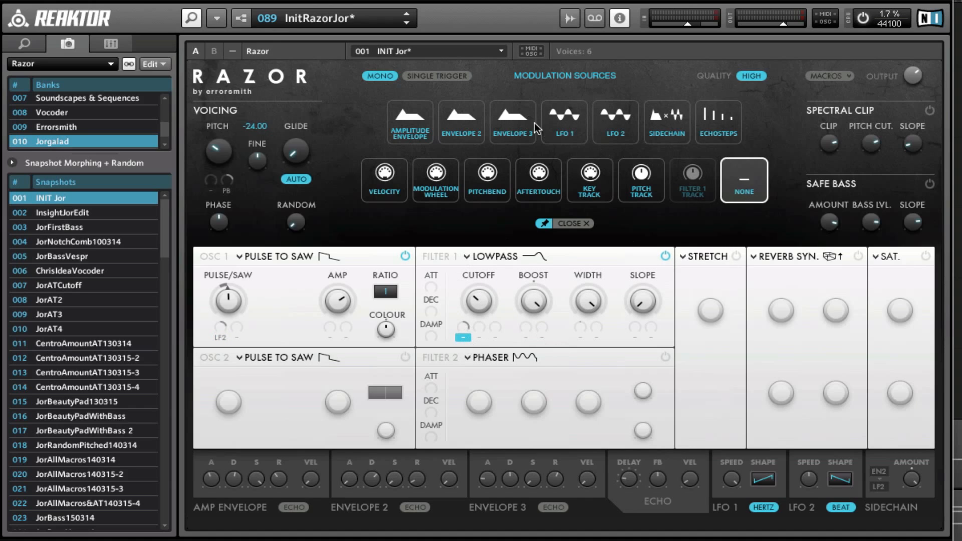
Step: Modulate filter 1 cutoff with beat-synced LFO 1 and switch the reverb on
left_click(563, 122)
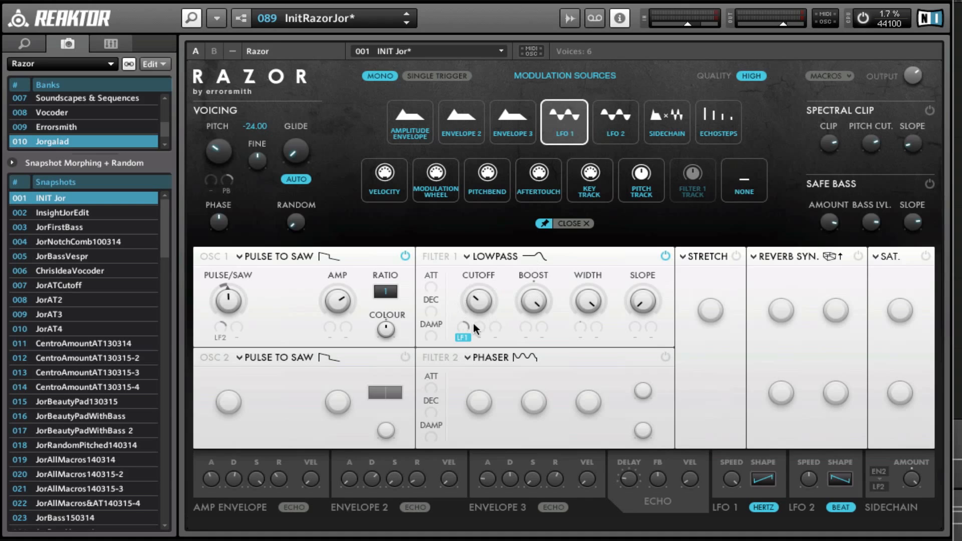
mouse_move(455, 459)
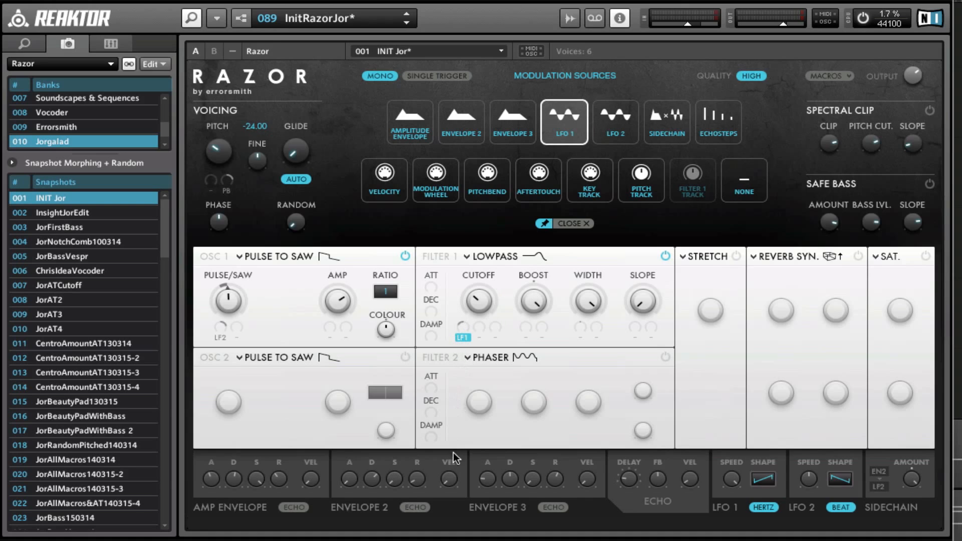
mouse_move(476, 292)
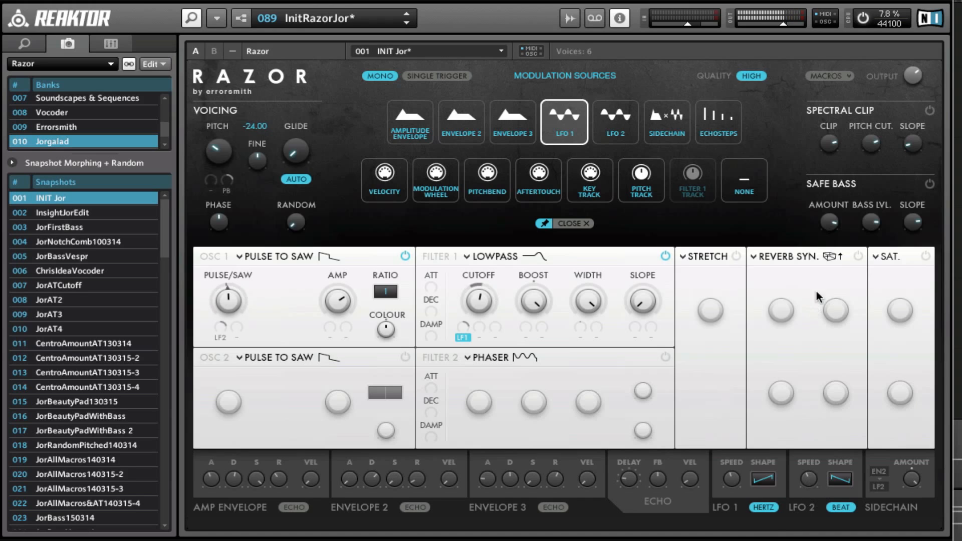
left_click(759, 257)
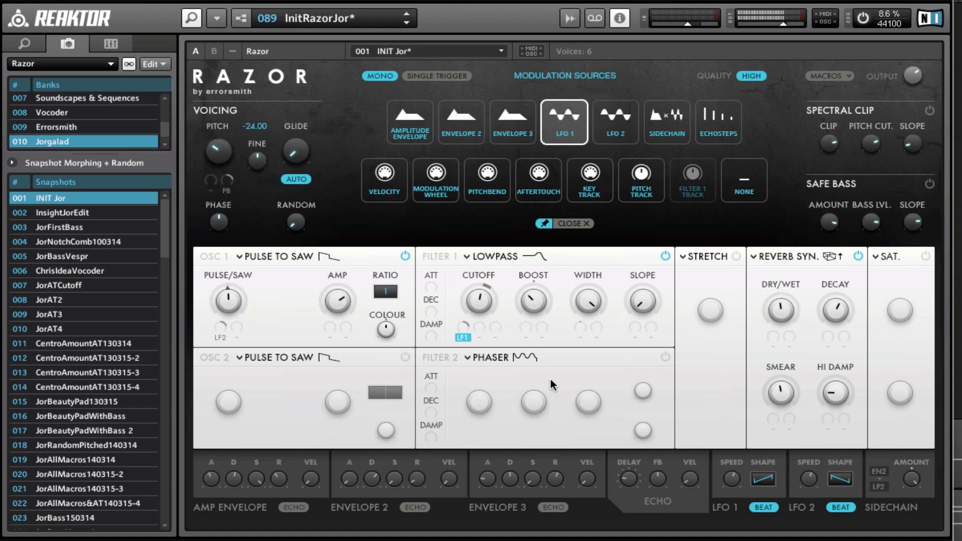
left_click_drag(477, 300, 478, 322)
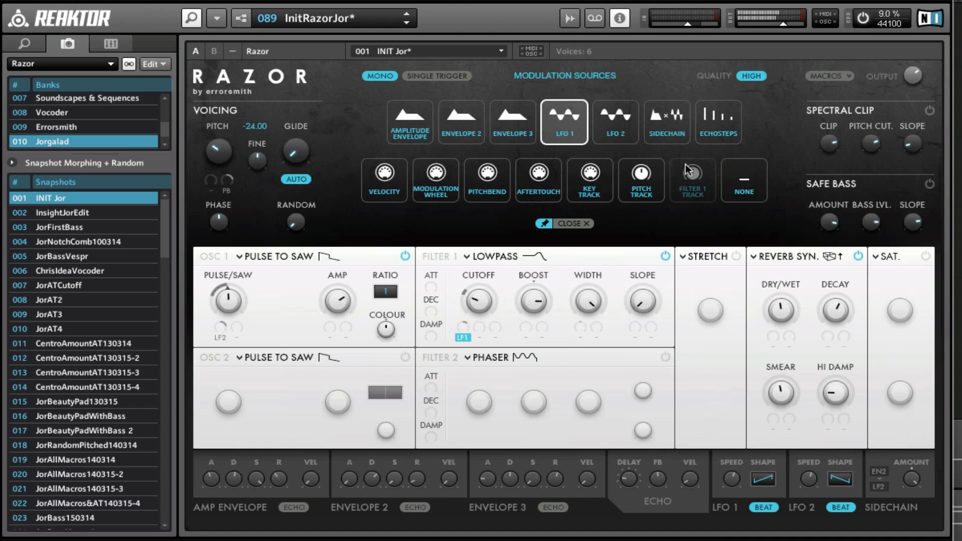
left_click(573, 222)
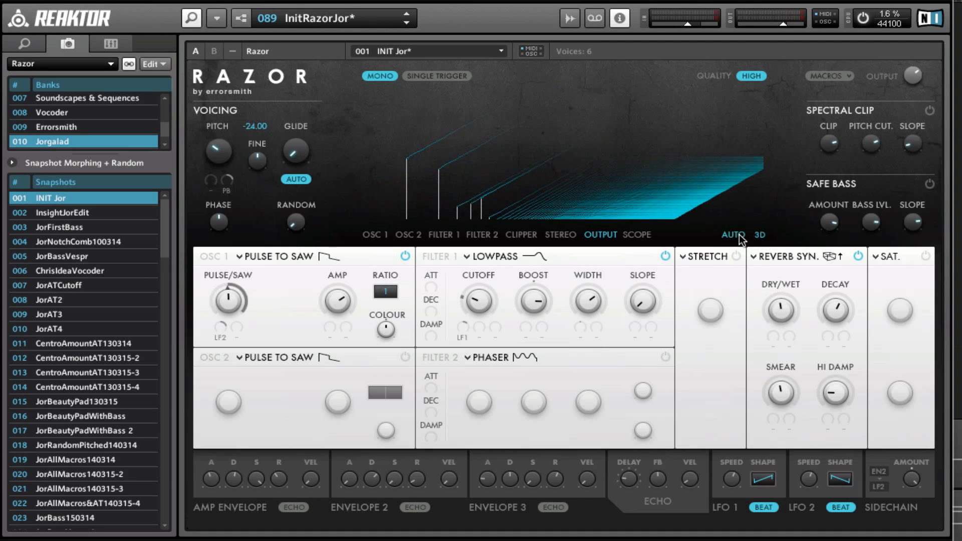
Step: Switch on oscillator 2 and filter 2, setting filter 2 to Comb Peak
left_click(443, 234)
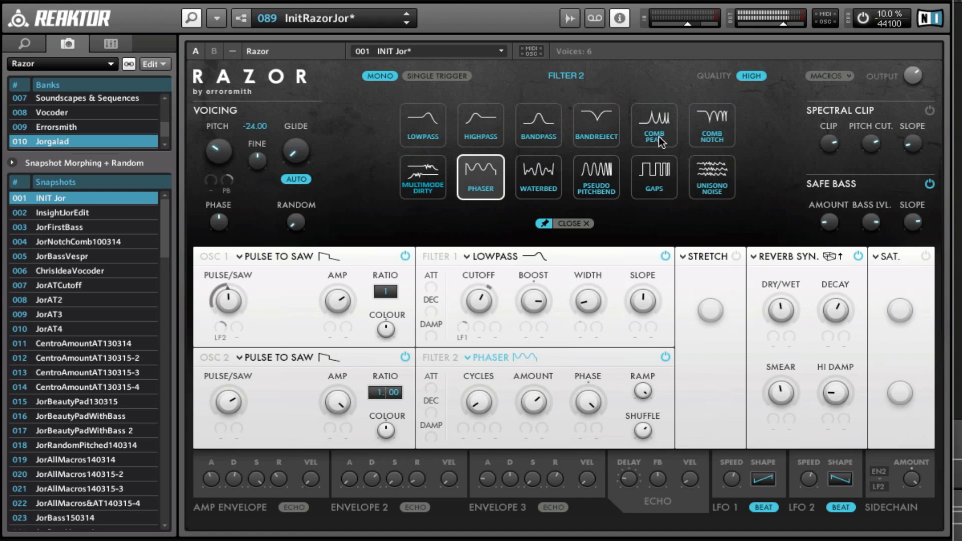
left_click(653, 125)
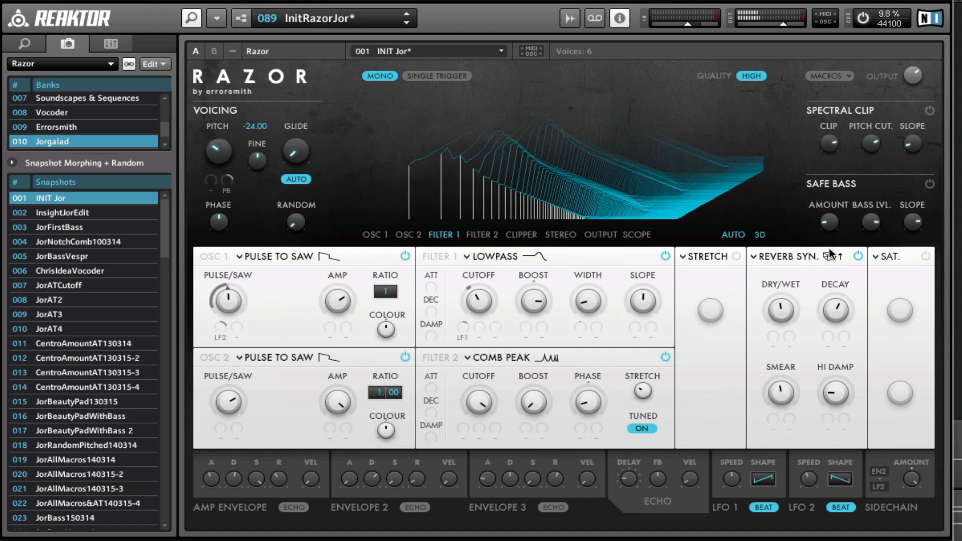
mouse_move(677, 80)
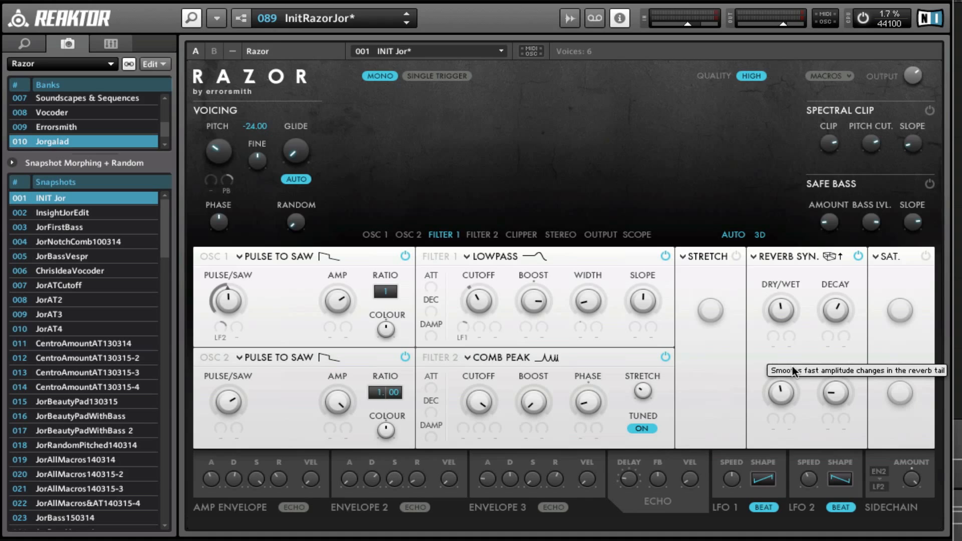
mouse_move(792, 432)
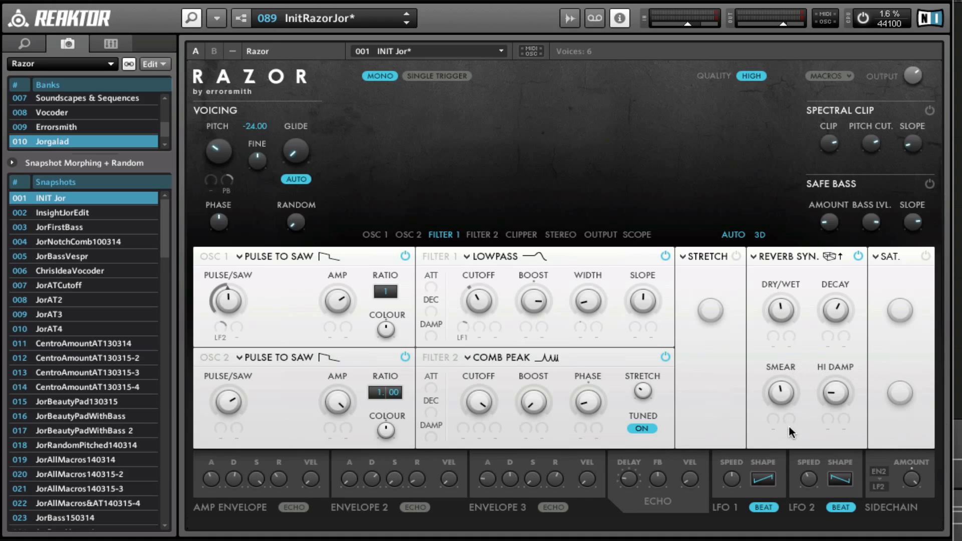
mouse_move(791, 433)
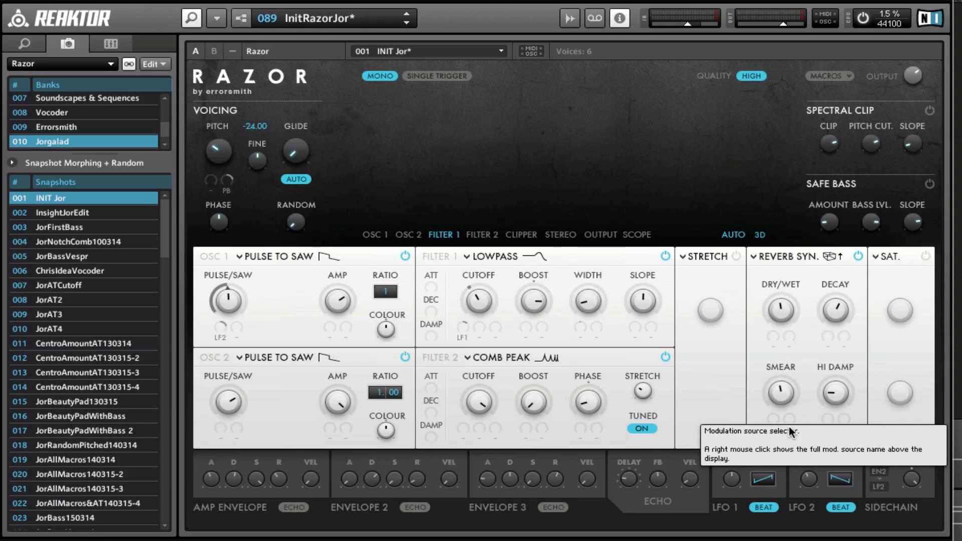